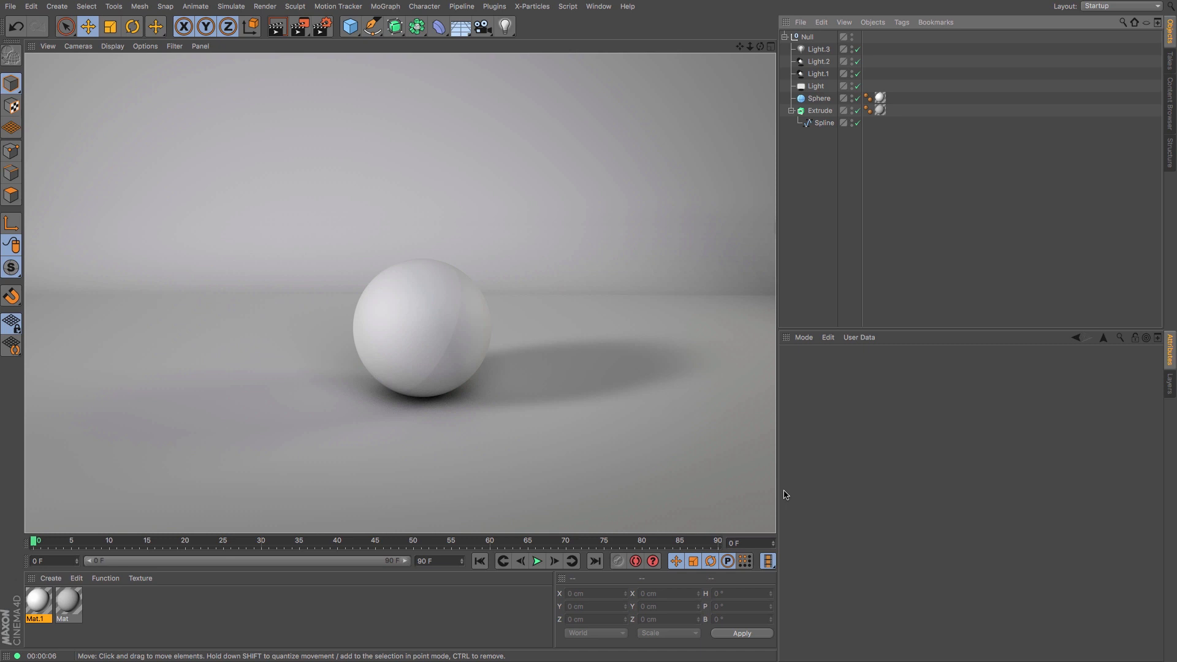
mouse_move(736, 132)
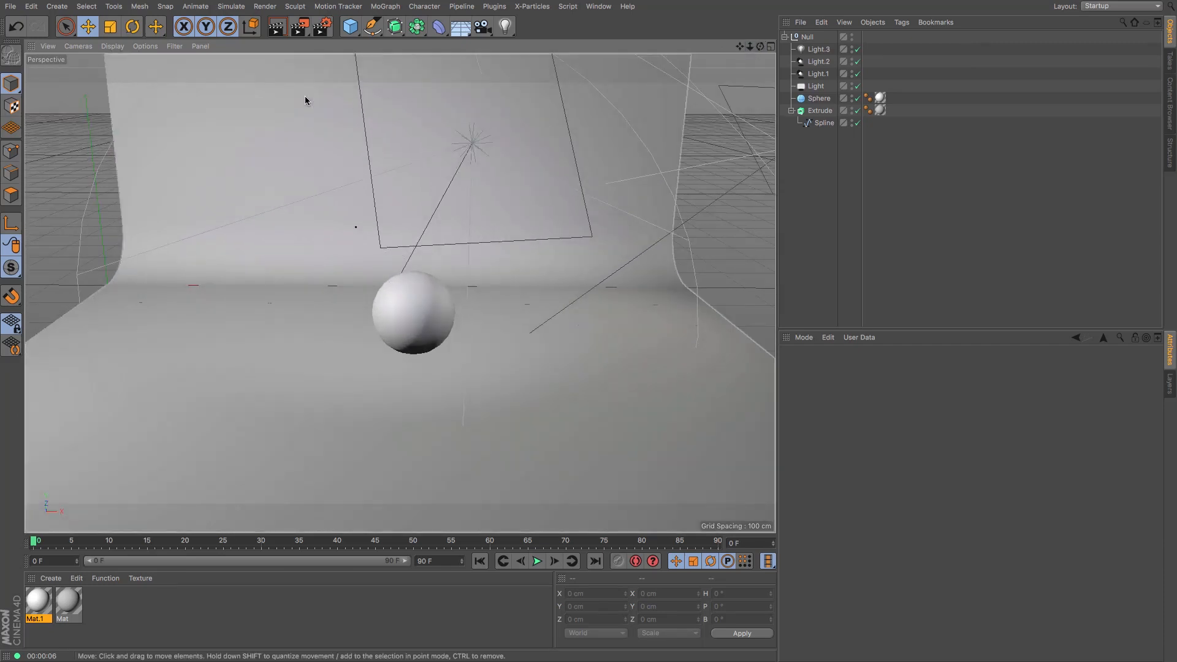
- Create a blank new Cinema 4D project from the File menu
click(10, 6)
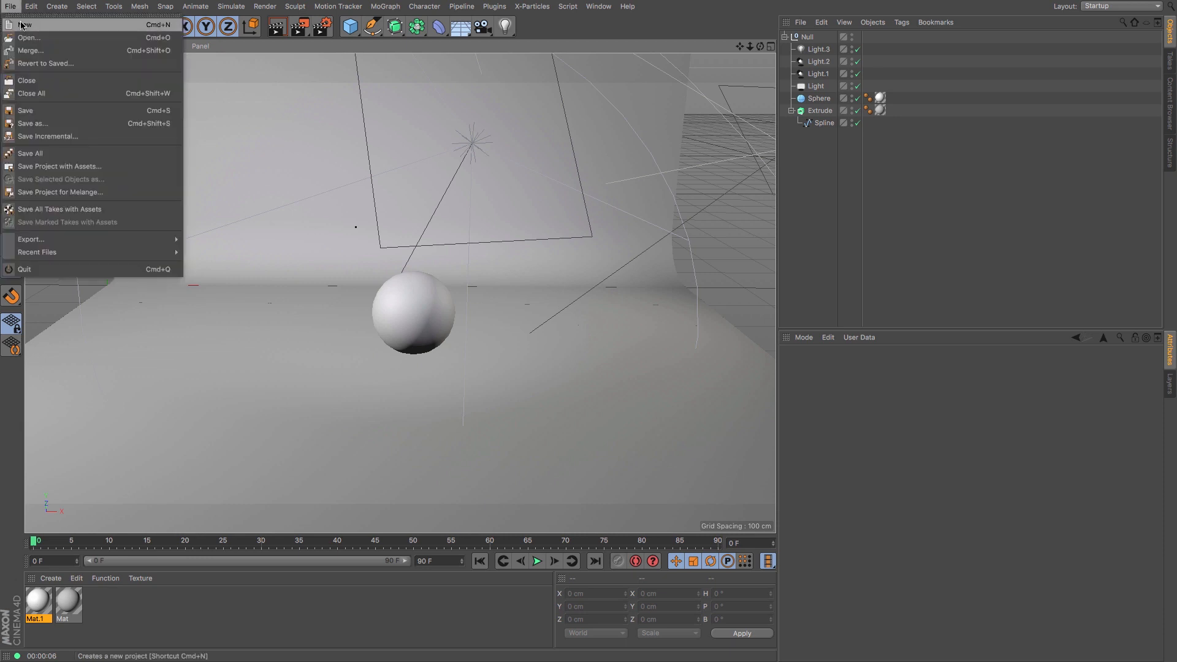
click(28, 37)
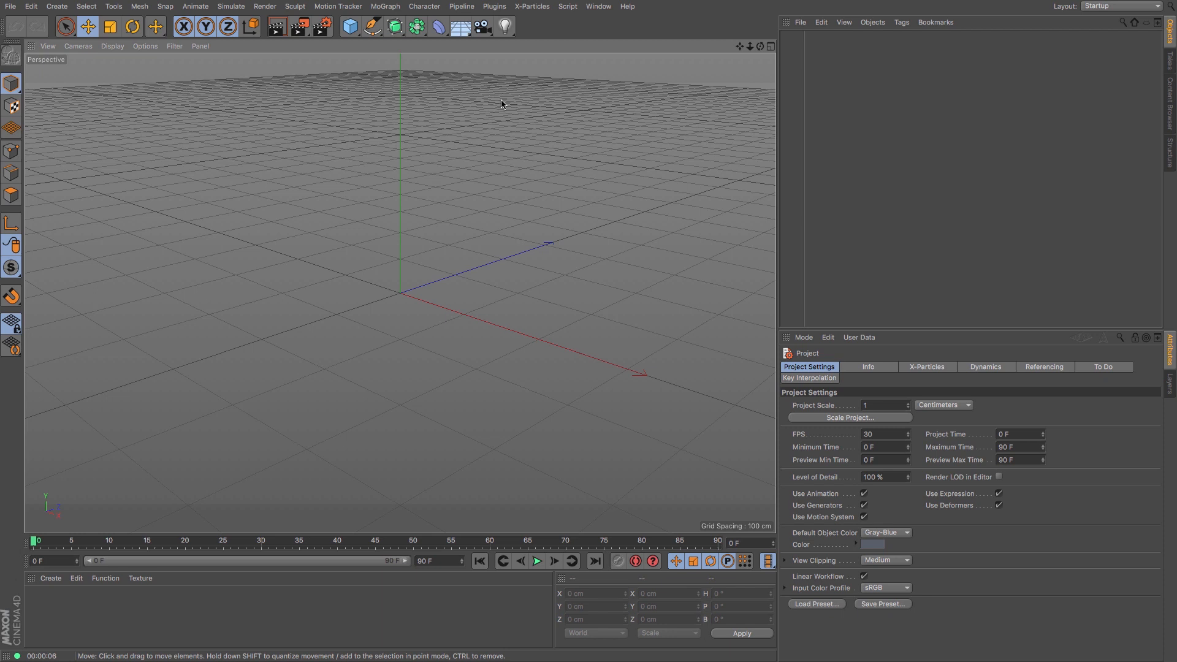
mouse_move(397, 65)
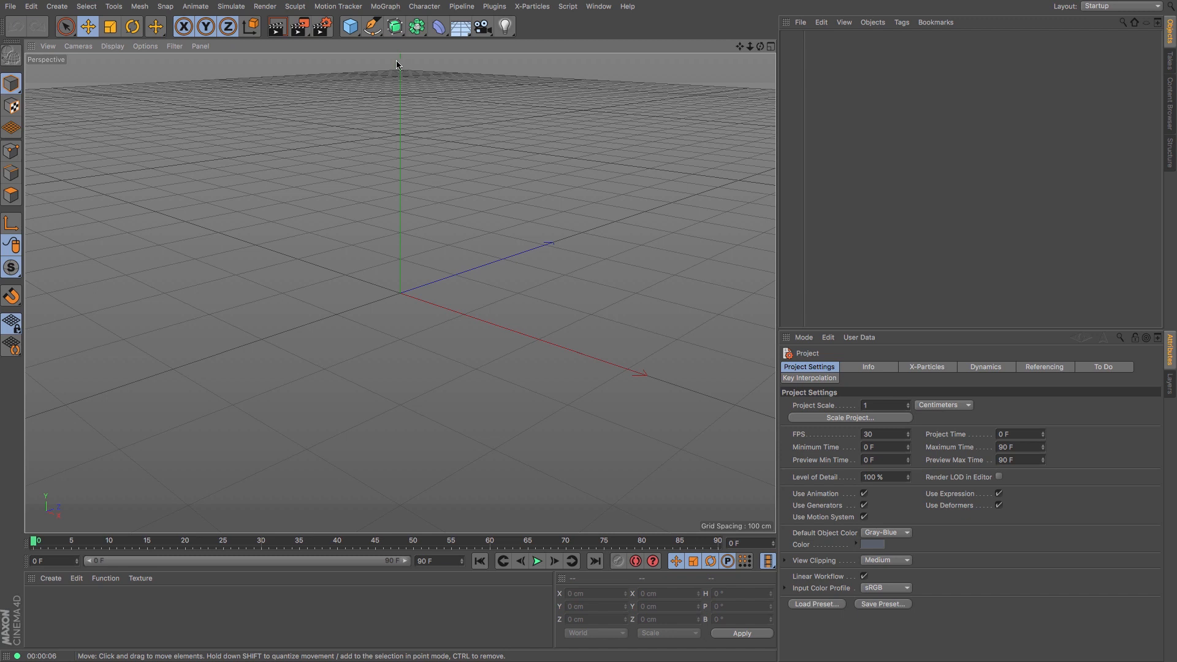
- Draw an L-shaped floor-to-wall spline with a rounded corner using the Pen tool
click(370, 26)
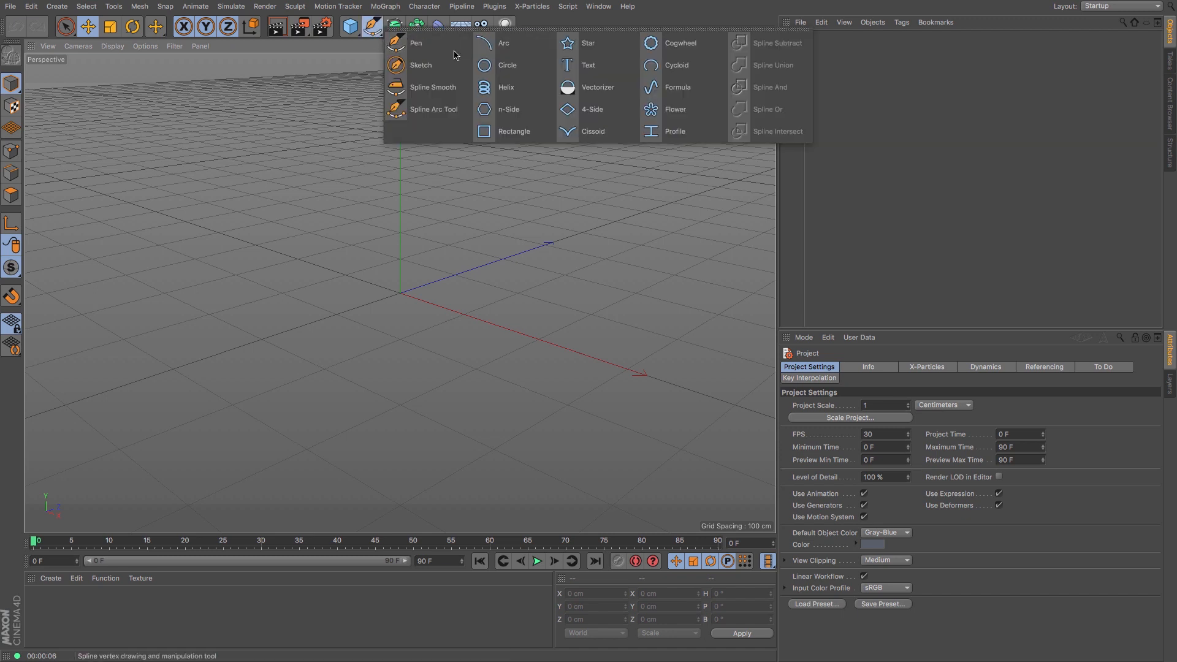
click(415, 43)
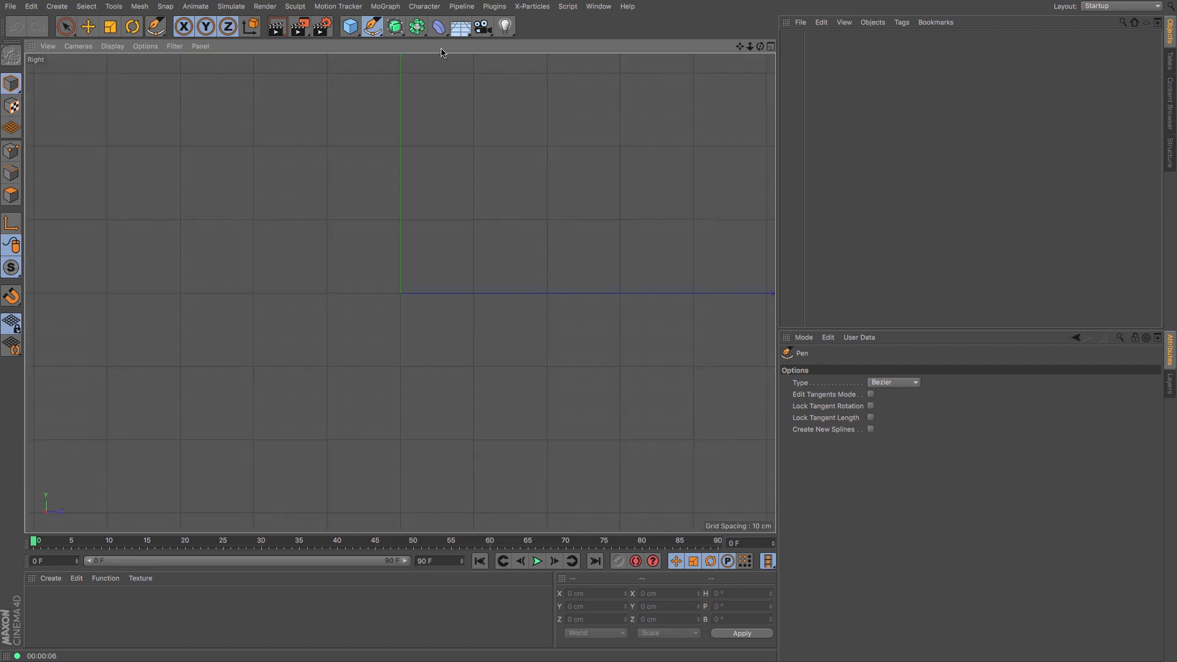
mouse_move(183, 304)
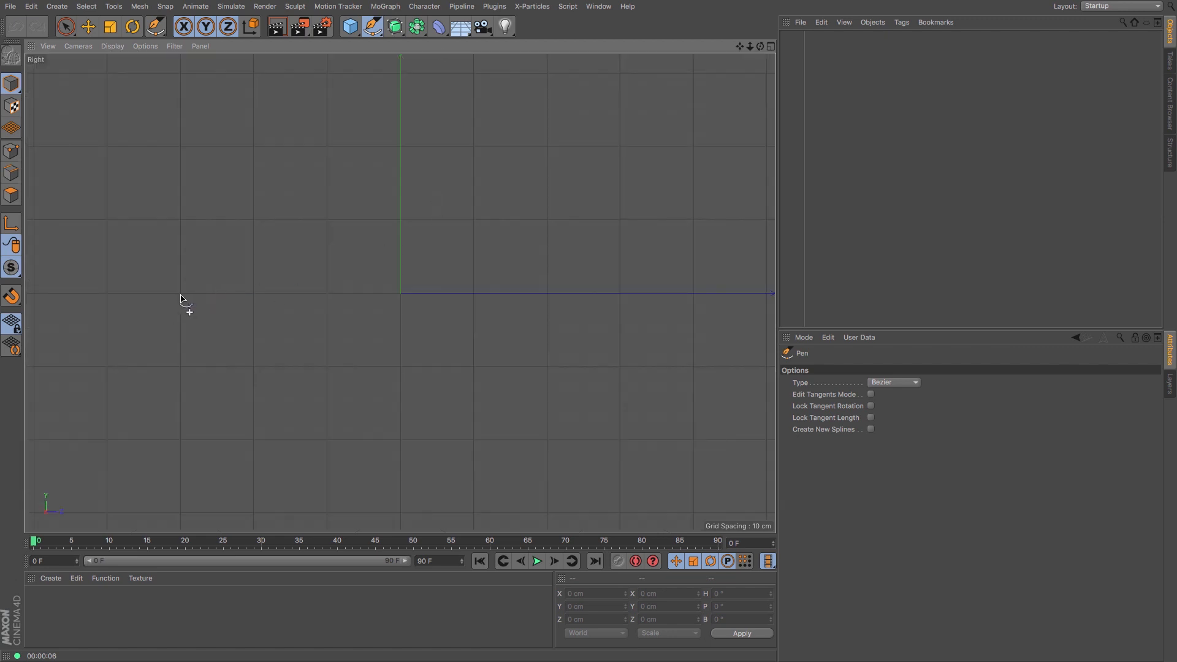
click(181, 294)
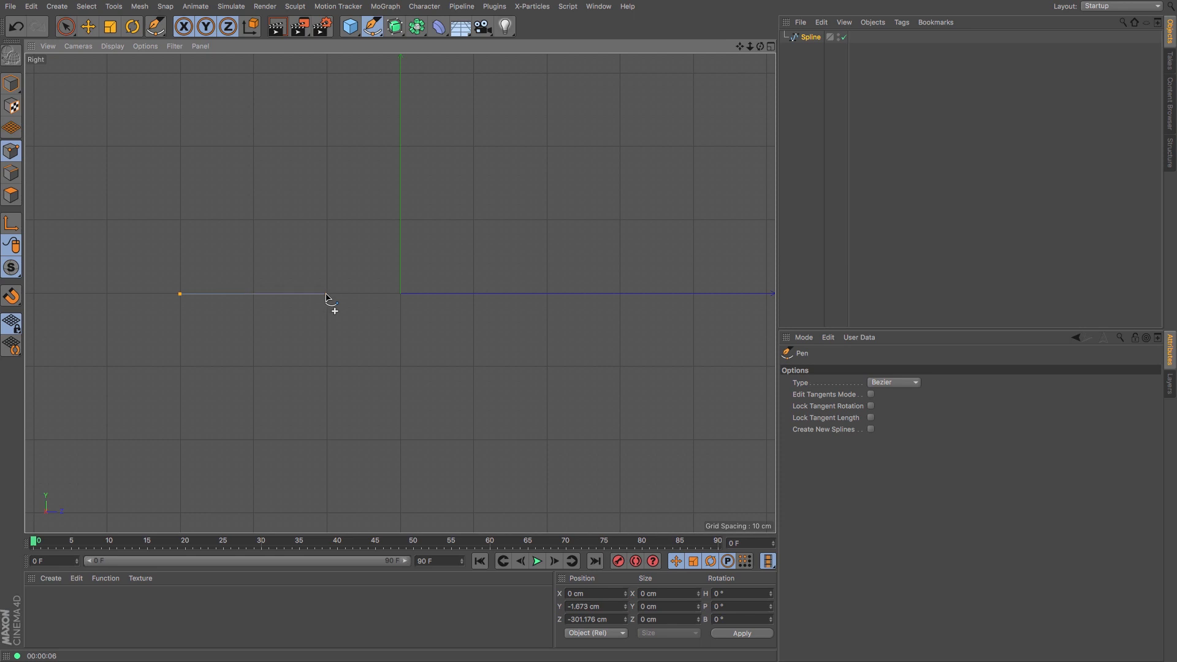
click(400, 233)
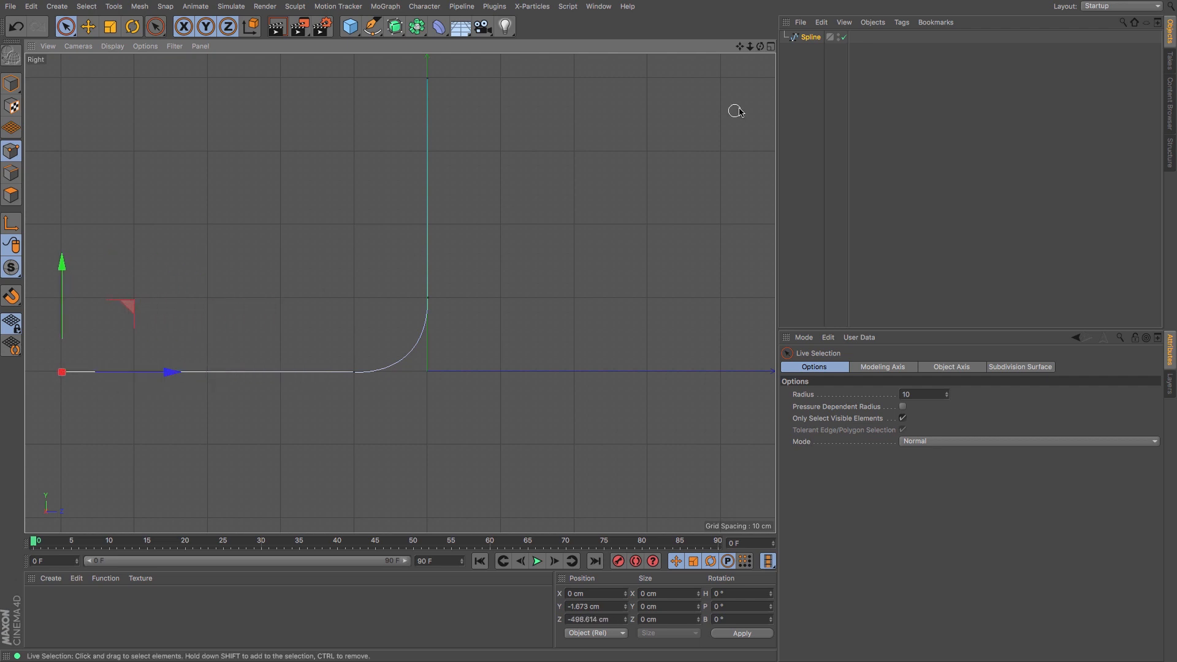
scroll(down, 3)
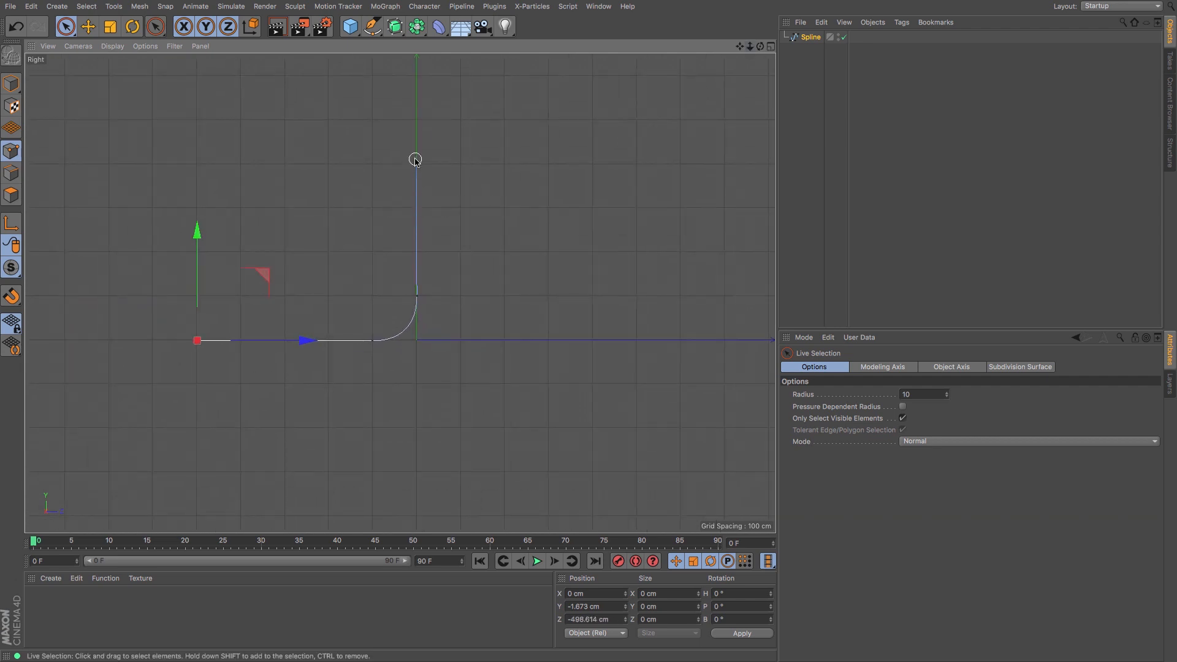
mouse_move(366, 339)
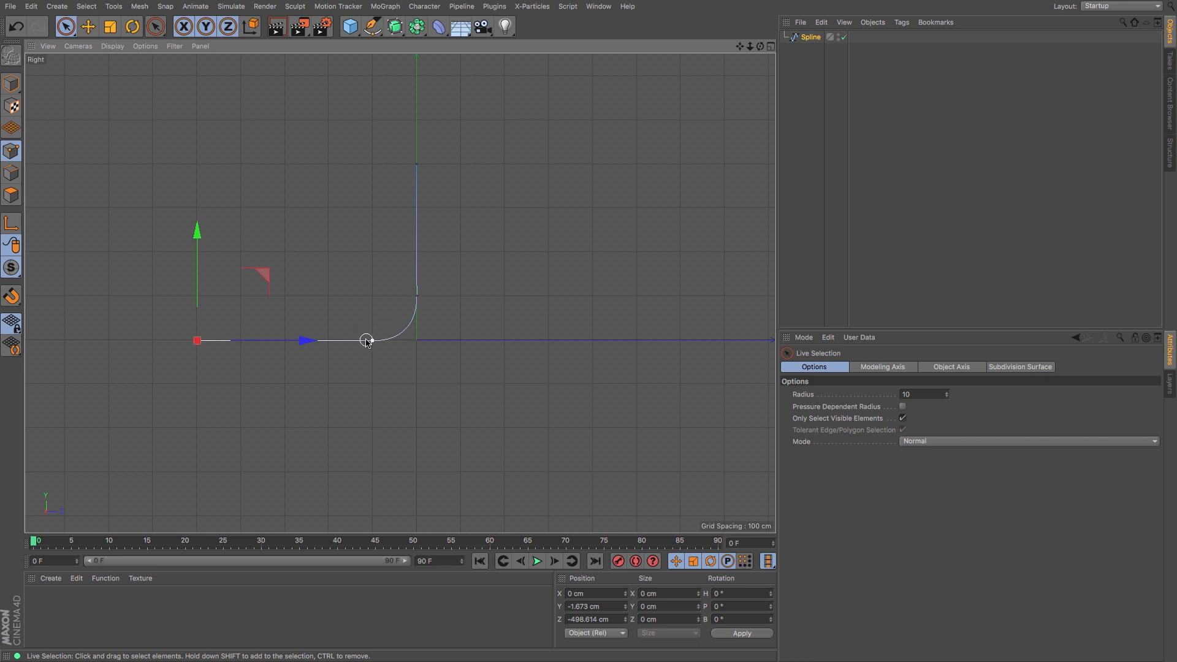
mouse_move(377, 337)
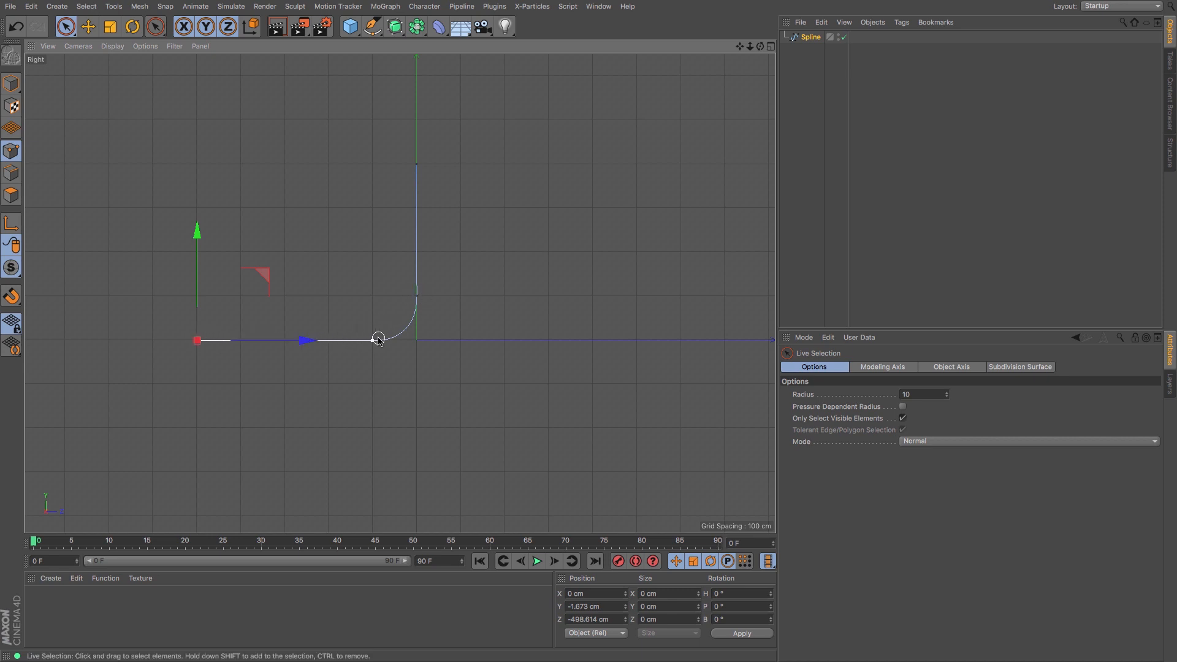
mouse_move(371, 344)
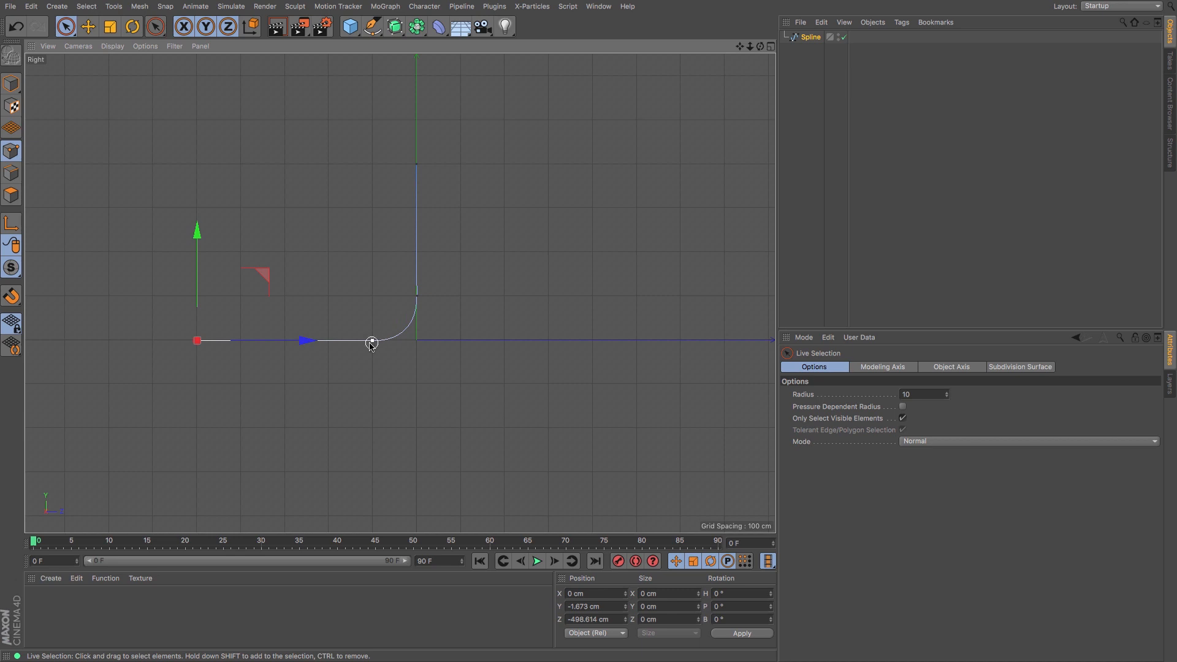
mouse_move(394, 343)
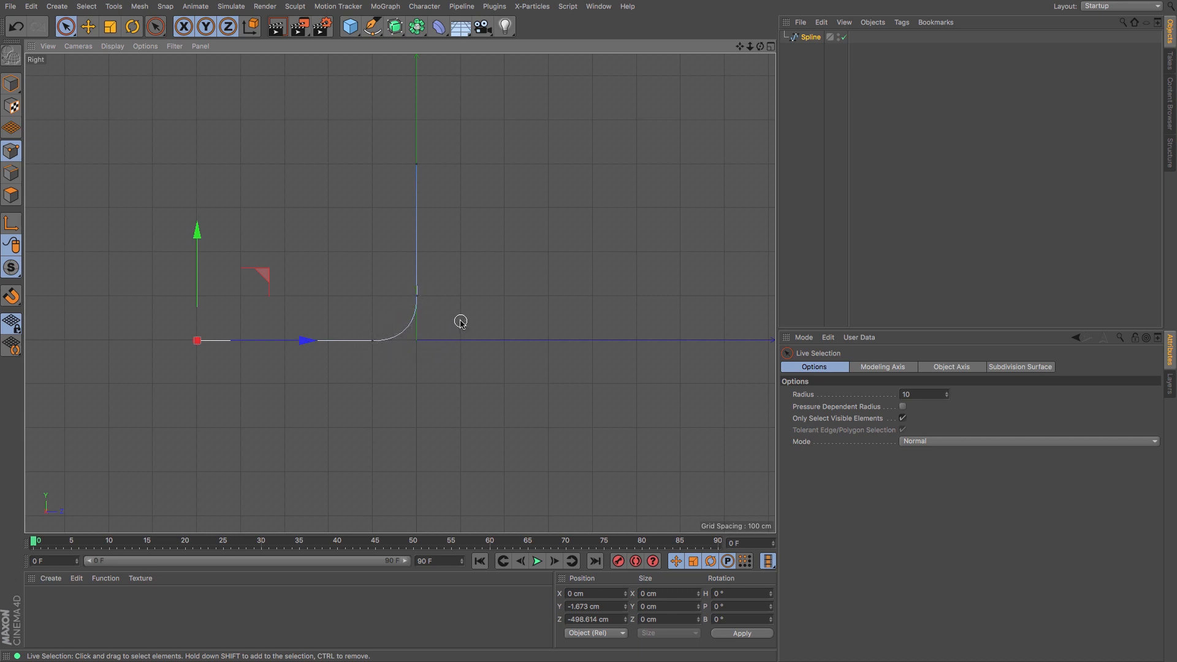
mouse_move(469, 323)
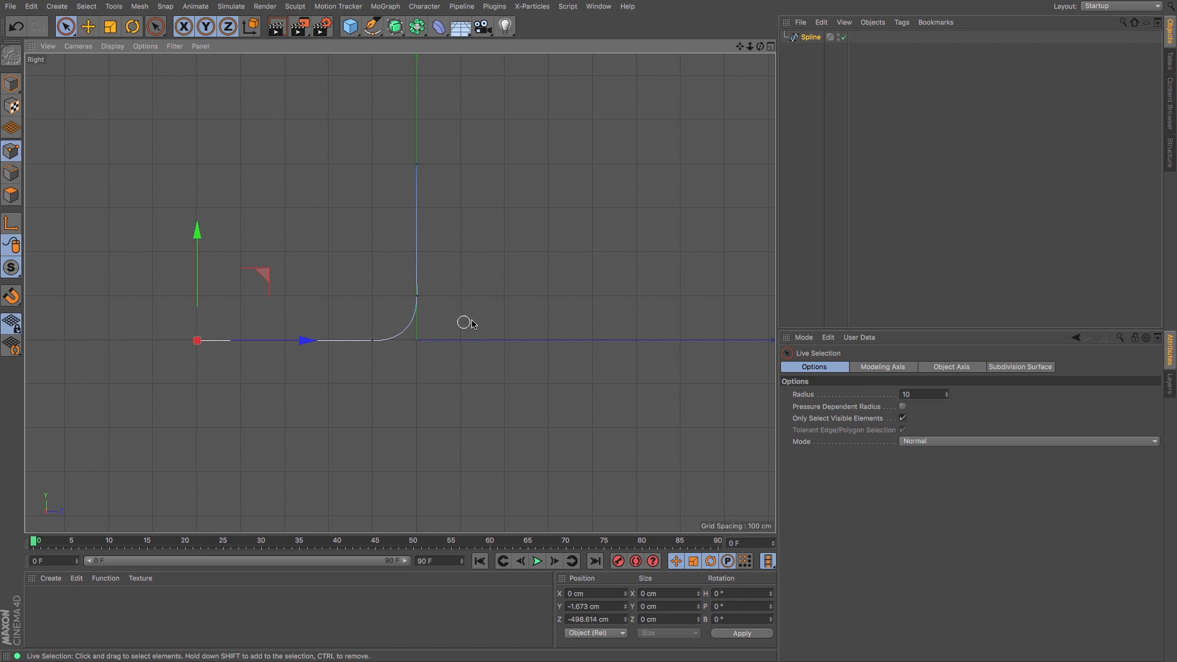
mouse_move(478, 321)
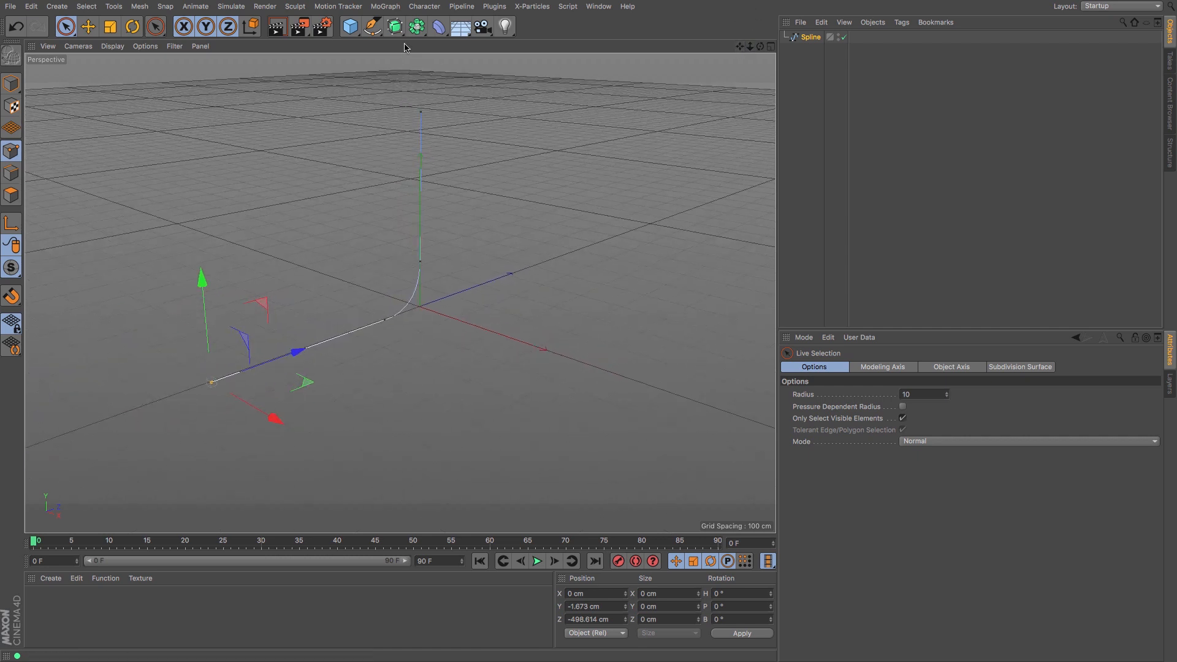
- Put the spline in an Extrude generator with Movement X 1500 cm and other axes zero
click(394, 27)
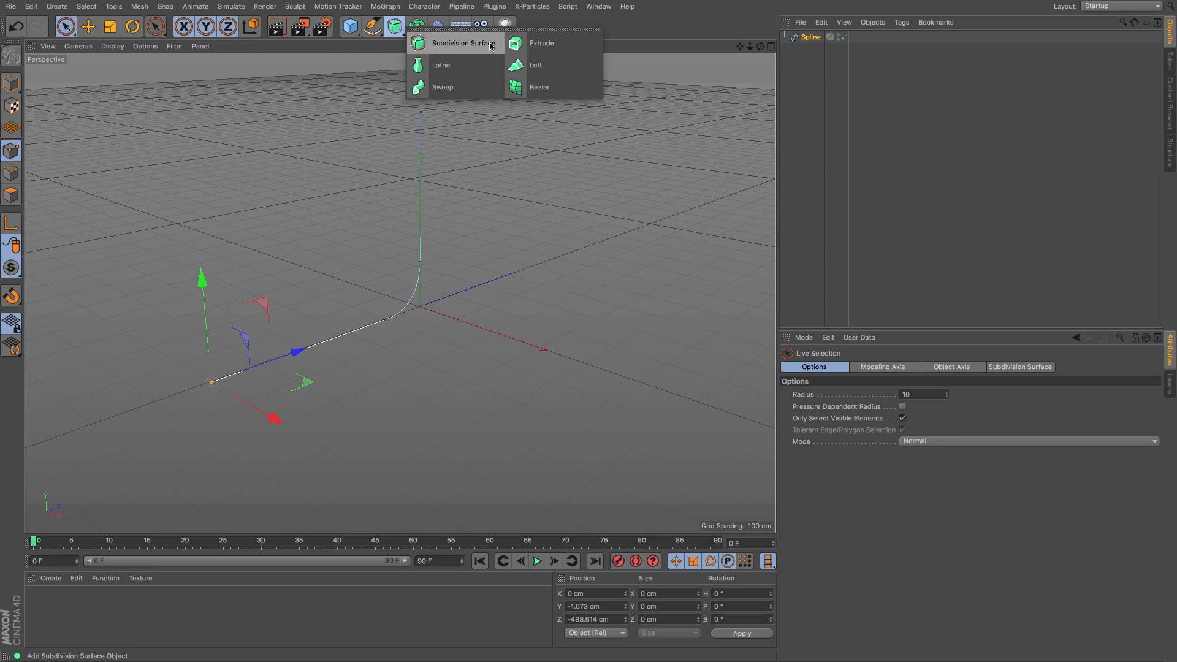
click(540, 43)
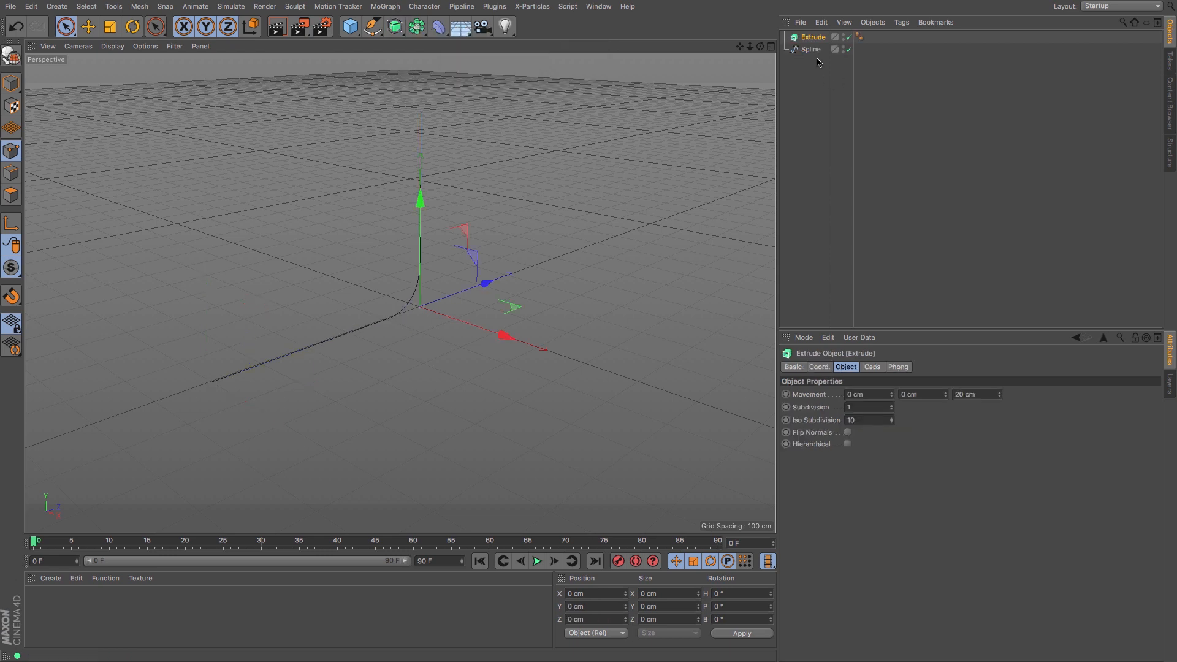
click(810, 49)
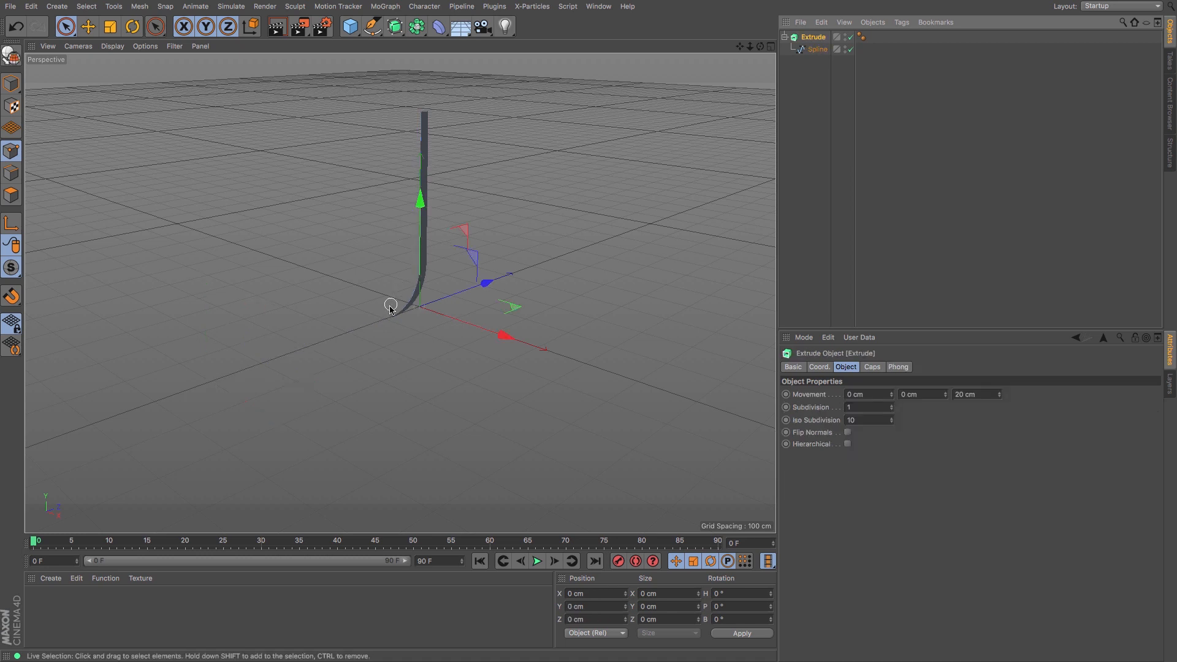
triple_click(972, 394)
text(0)
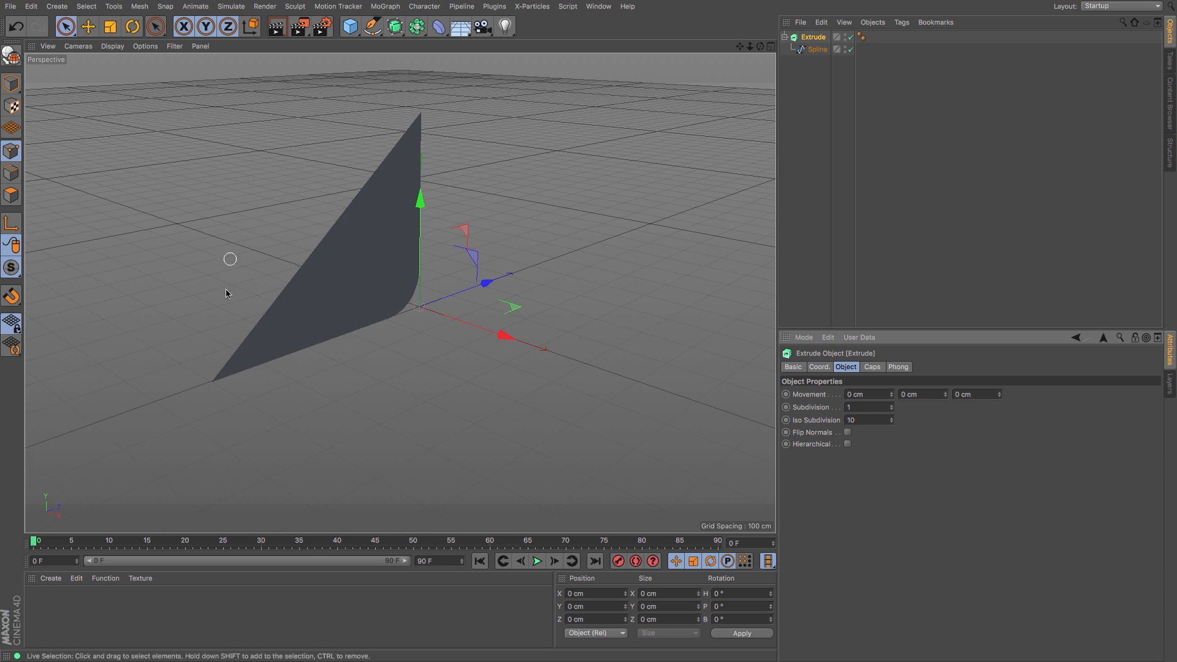
mouse_move(896, 367)
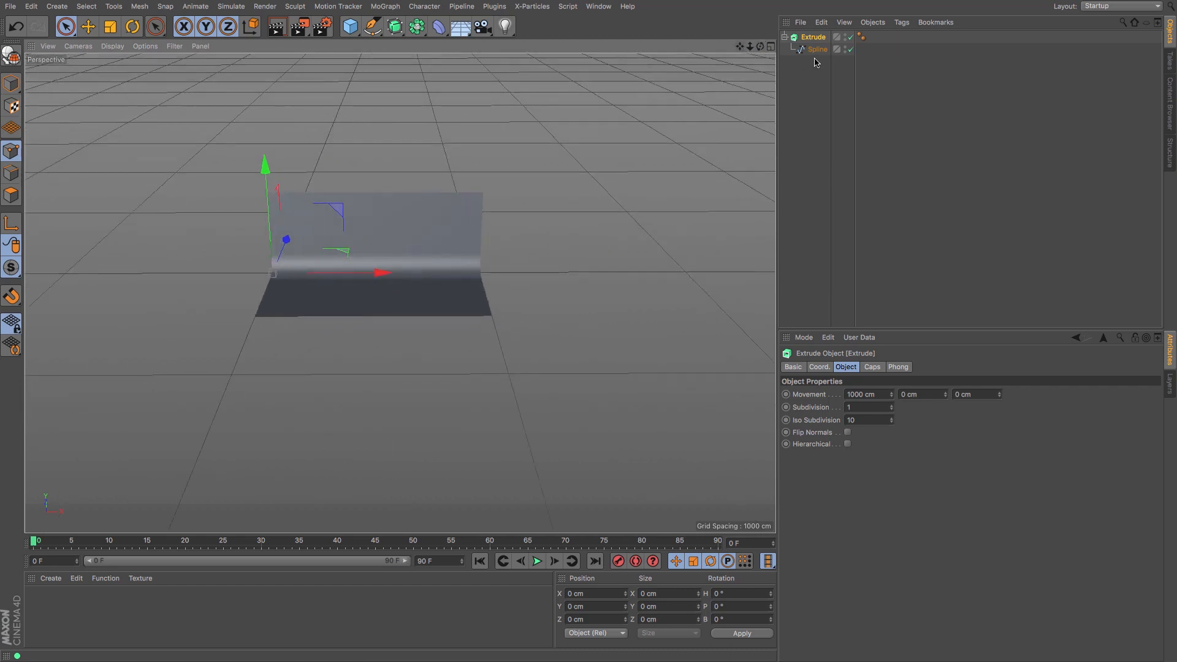
click(817, 49)
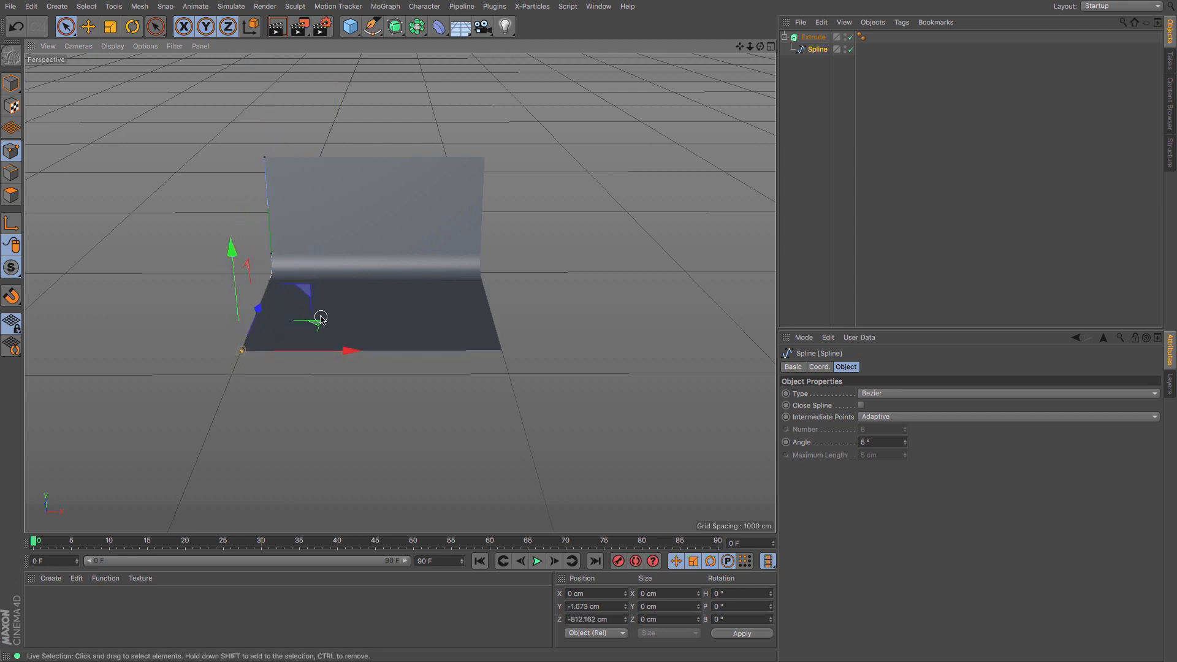
mouse_move(739, 53)
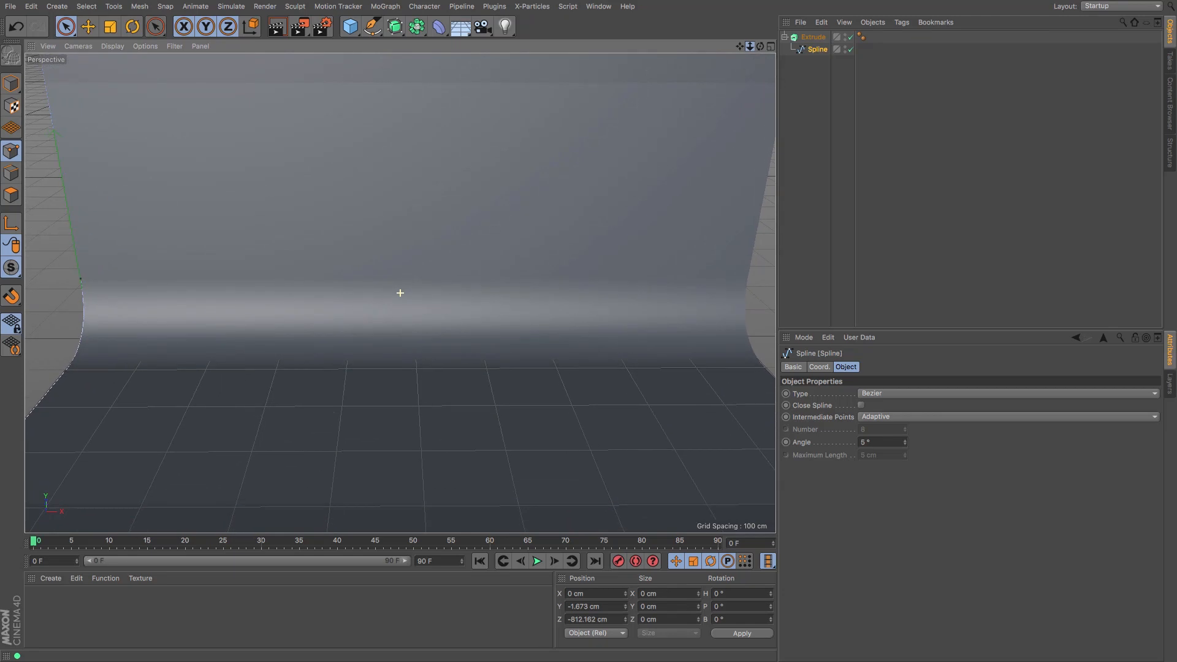
click(812, 37)
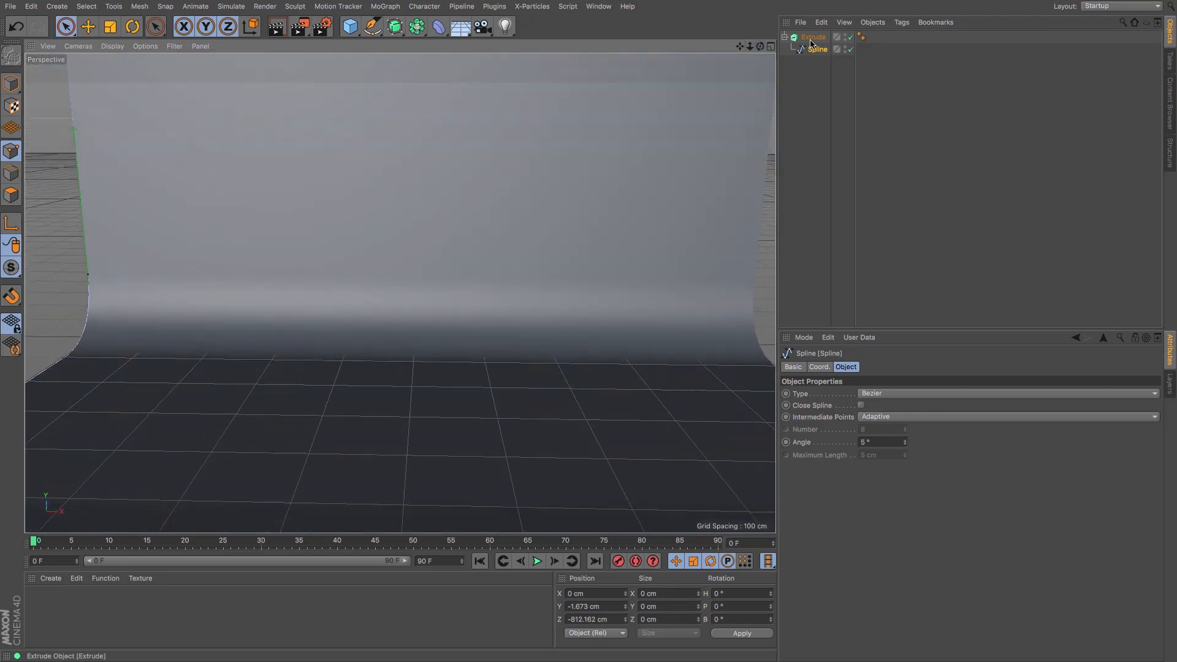
click(812, 36)
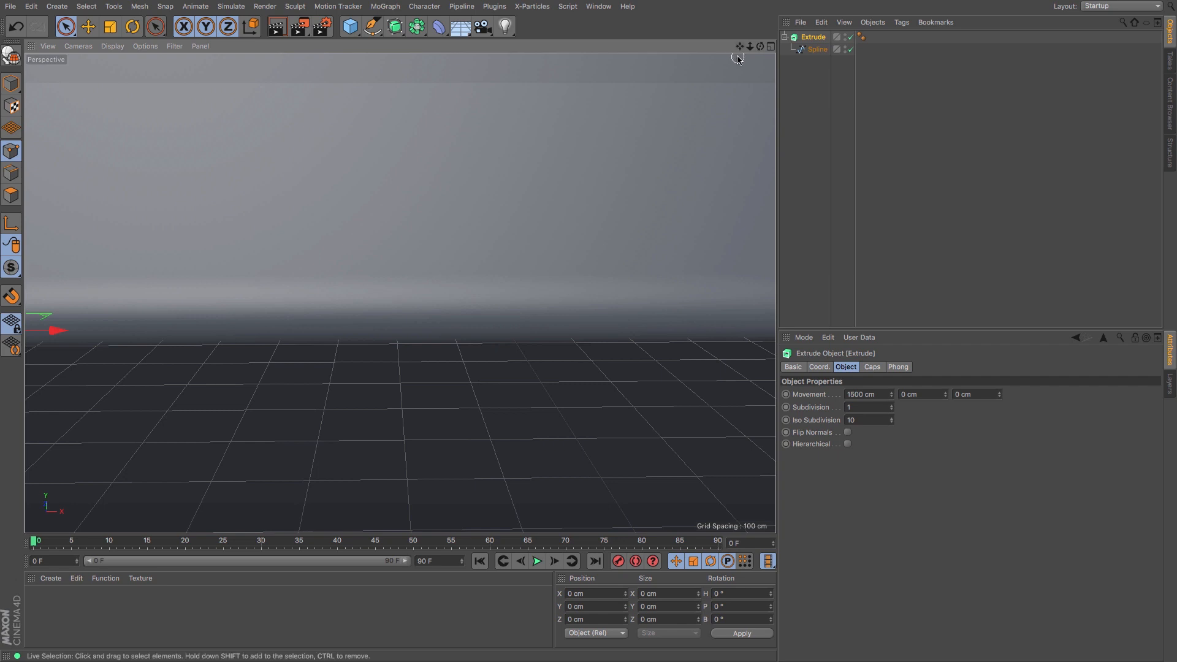
mouse_move(380, 81)
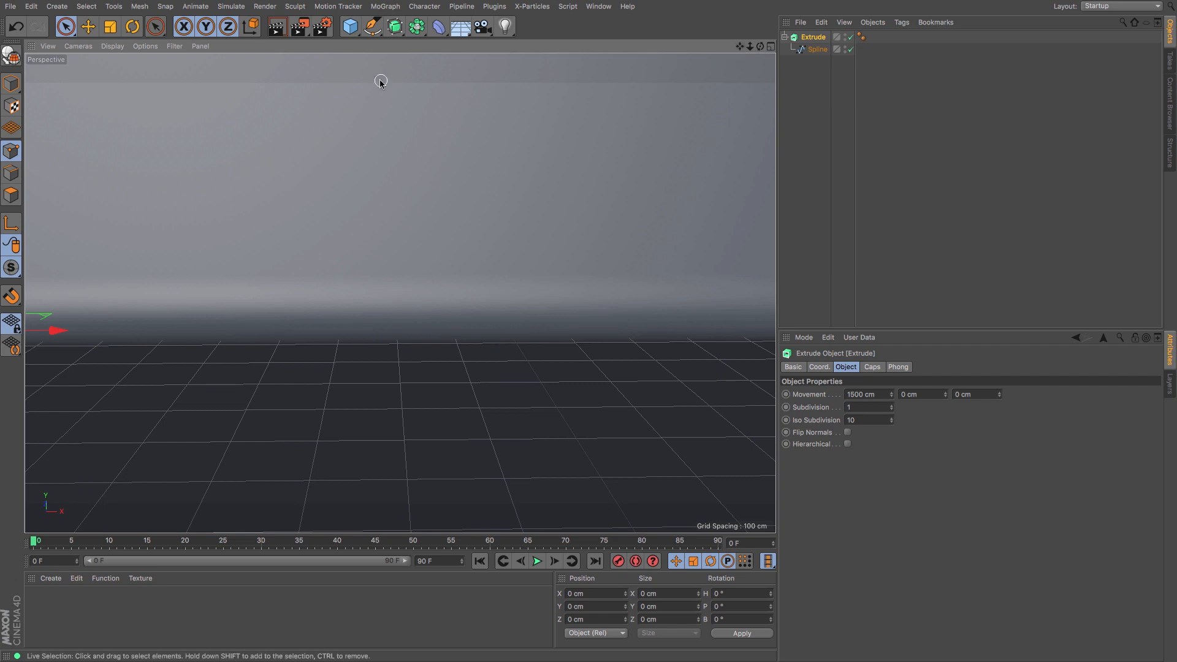
mouse_move(367, 59)
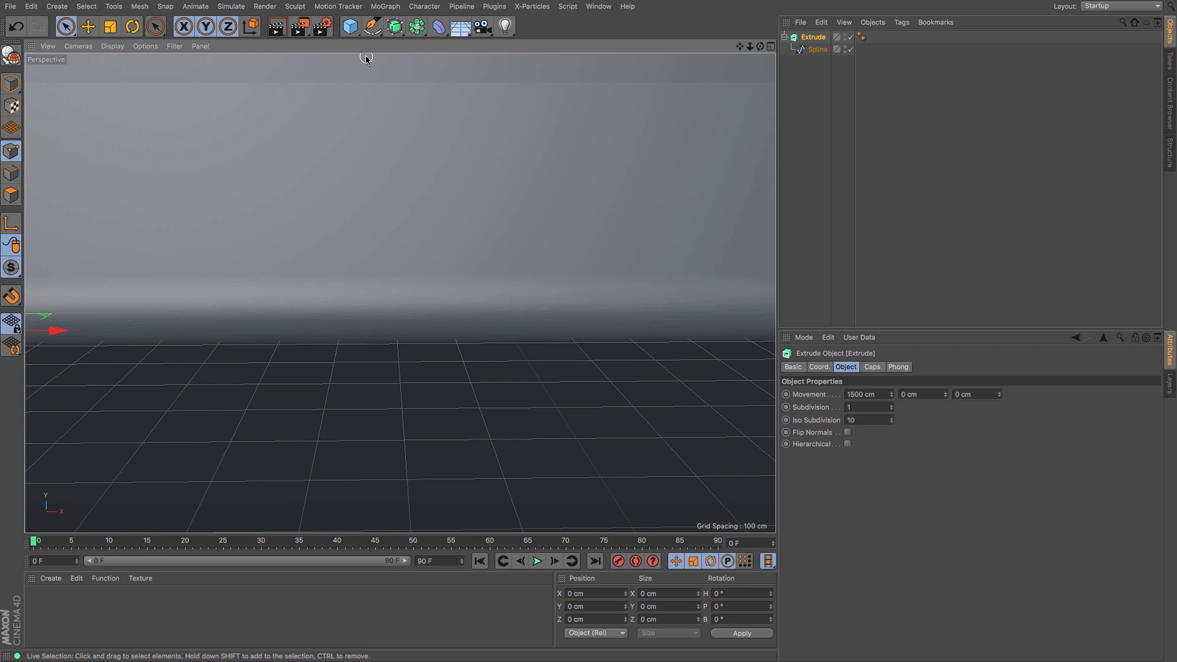
- Add a 100 cm sphere and lift it along Y onto the backdrop floor
click(349, 26)
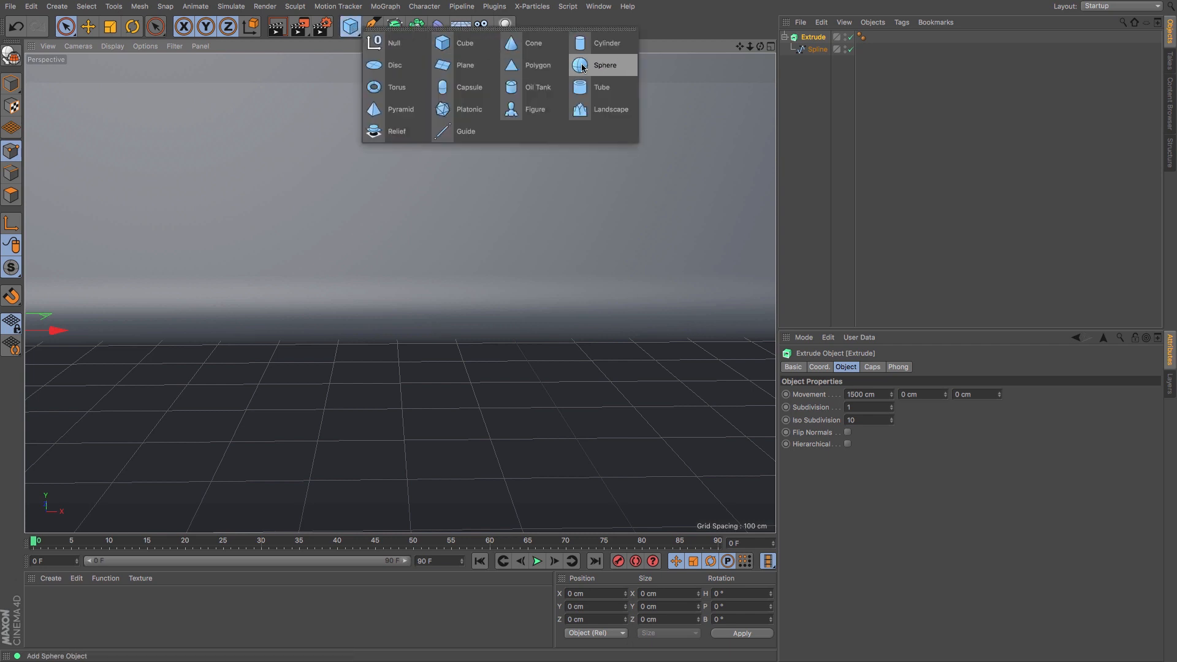
click(605, 65)
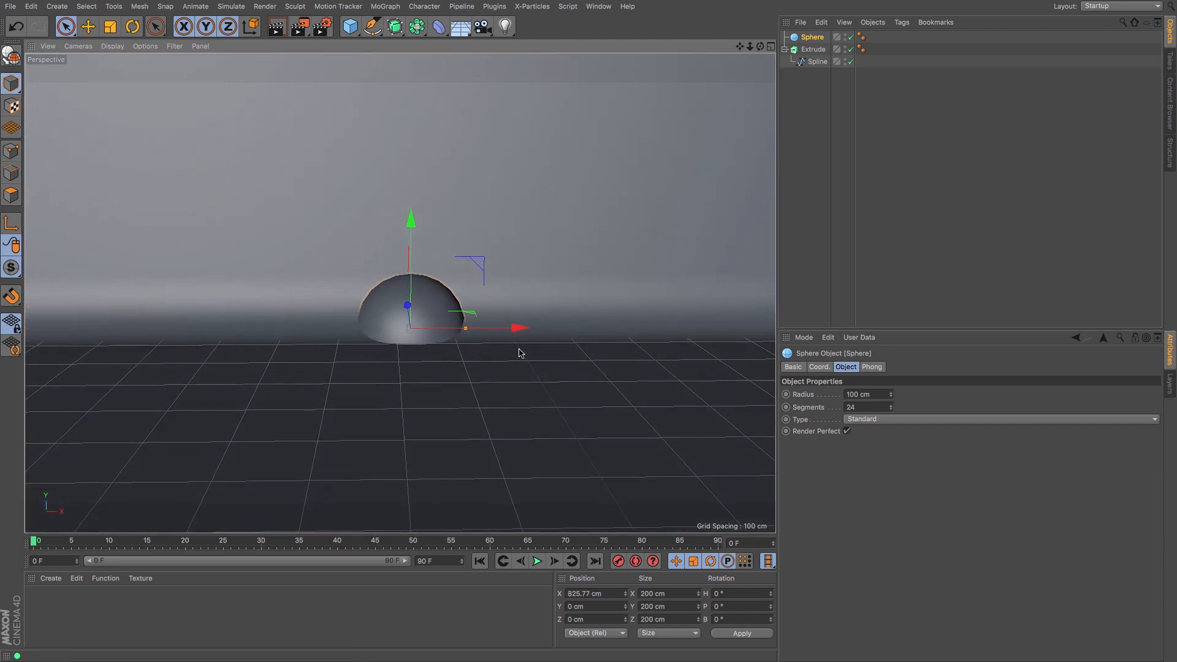
drag(411, 220, 410, 184)
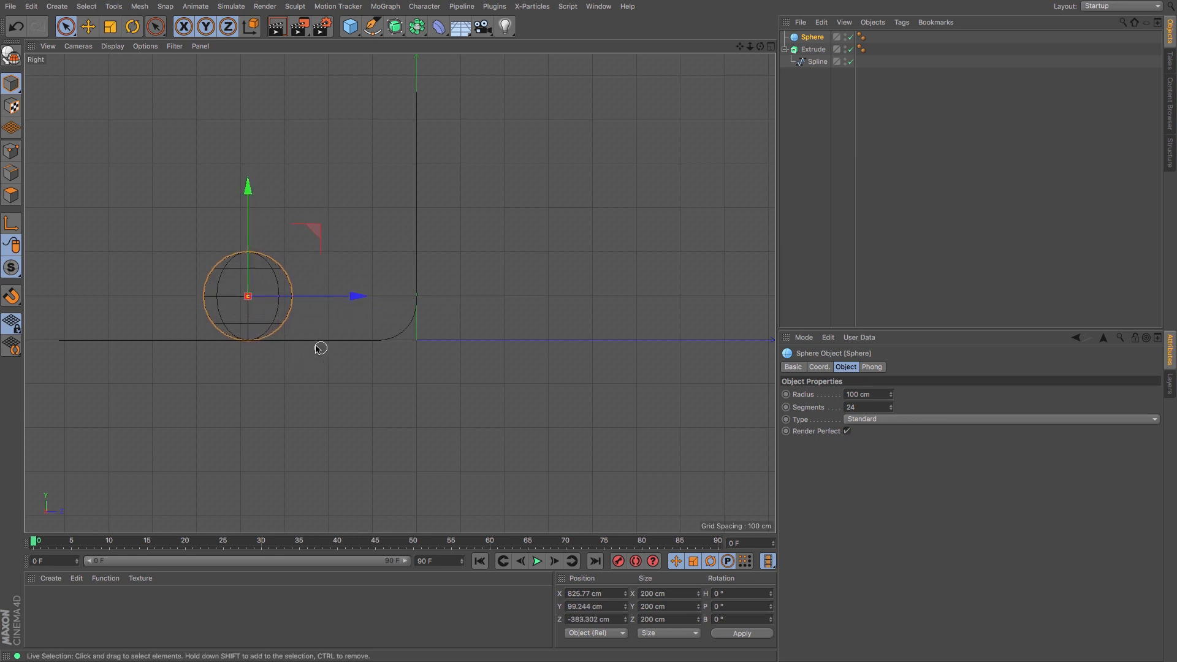
mouse_move(275, 290)
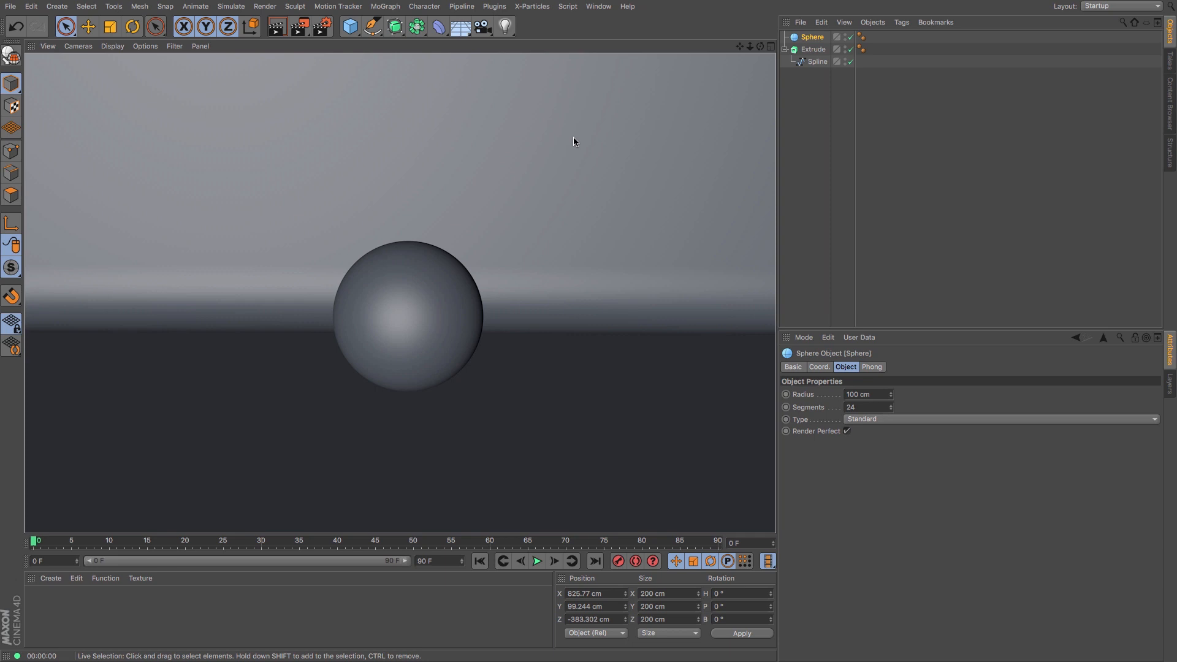
mouse_move(546, 99)
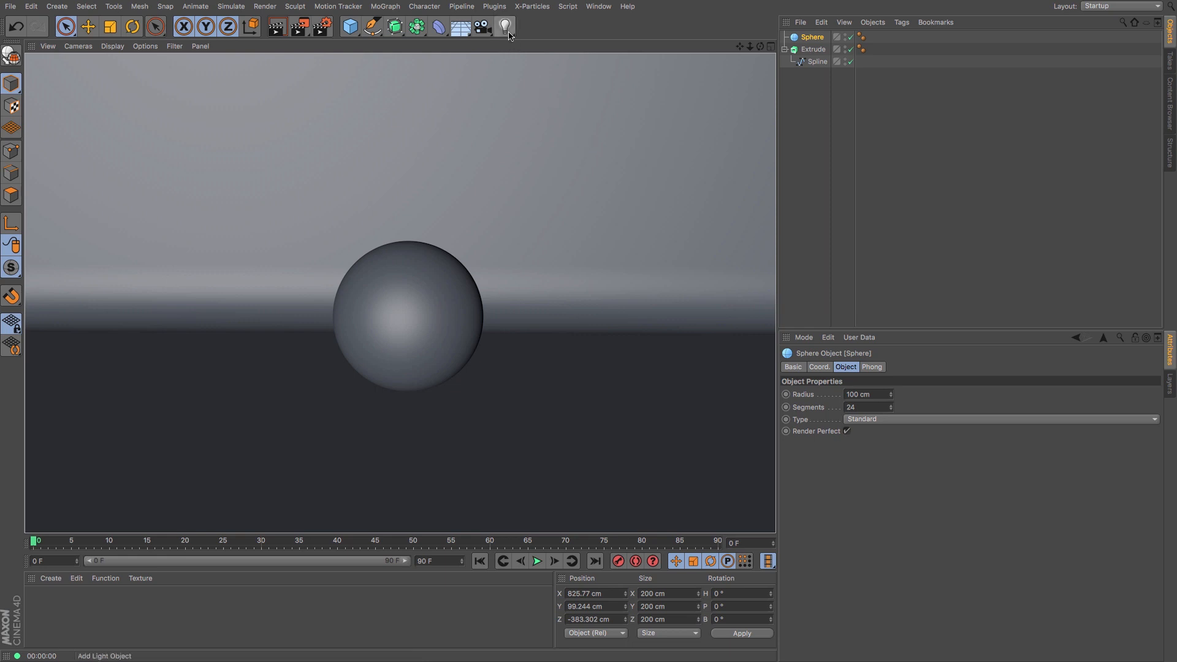
- Add an area light named MainLight, positioned and tilted toward the sphere from upper left
click(505, 27)
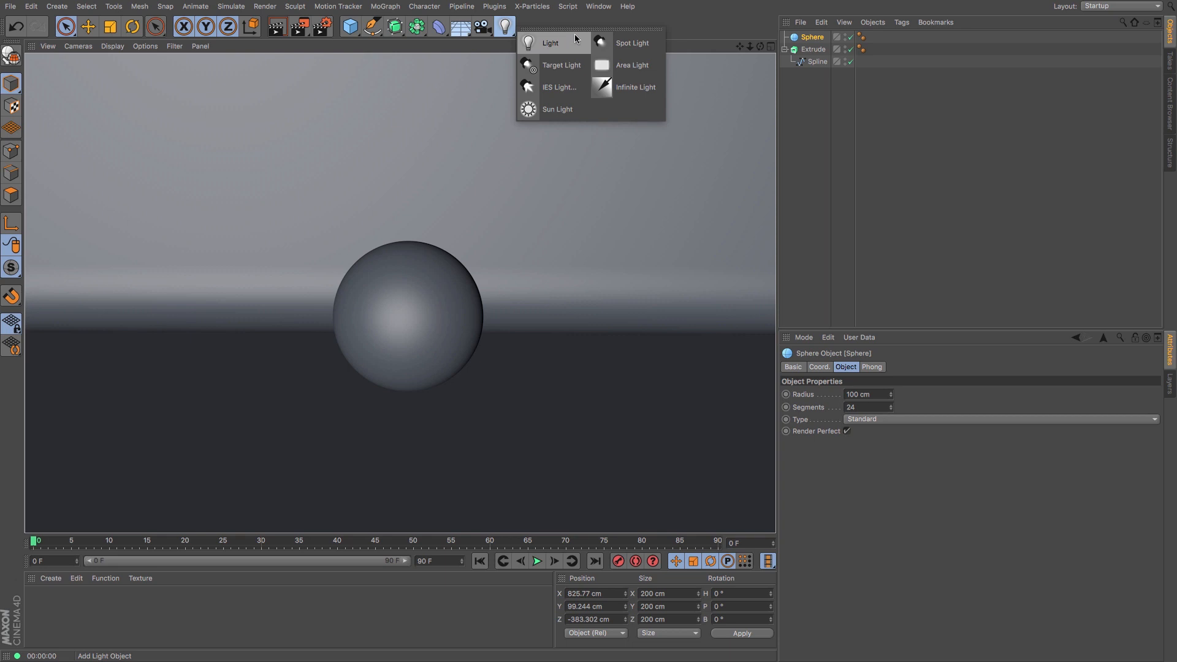
mouse_move(632, 65)
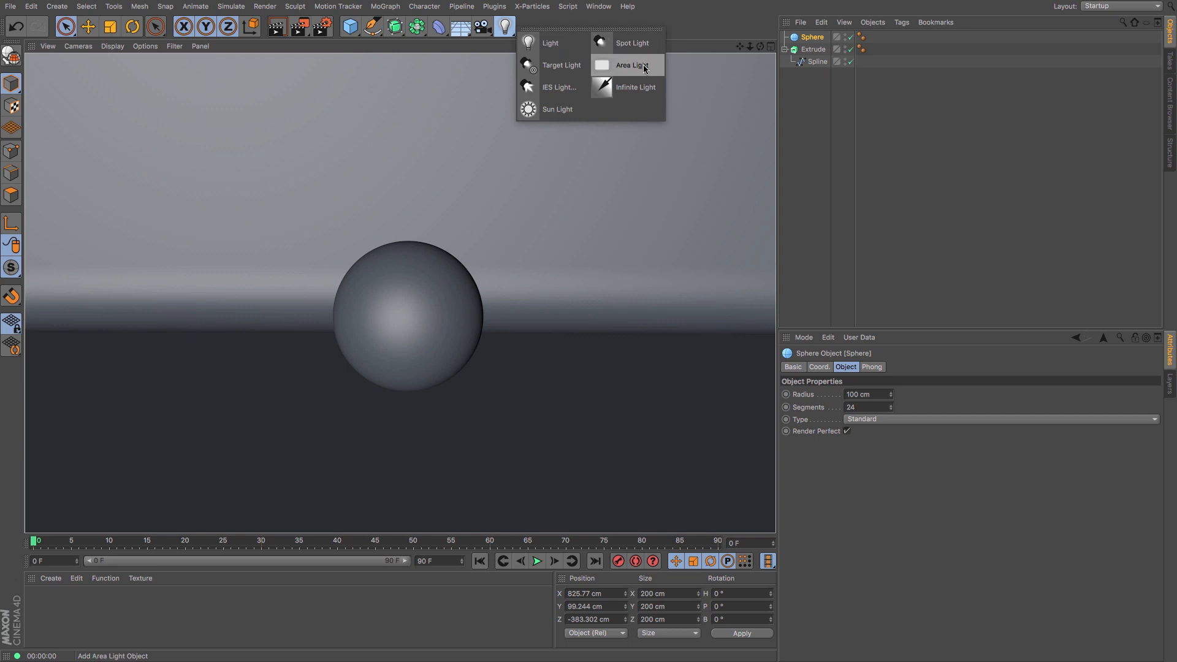
click(631, 64)
text(MainLight)
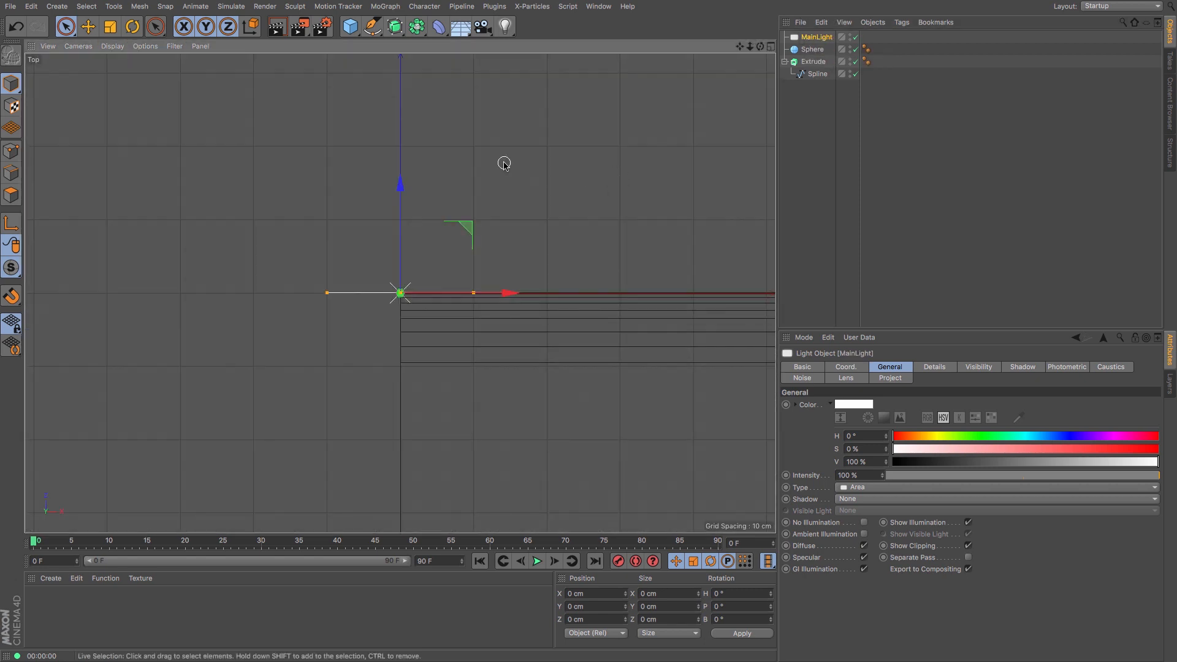
scroll(down, 3)
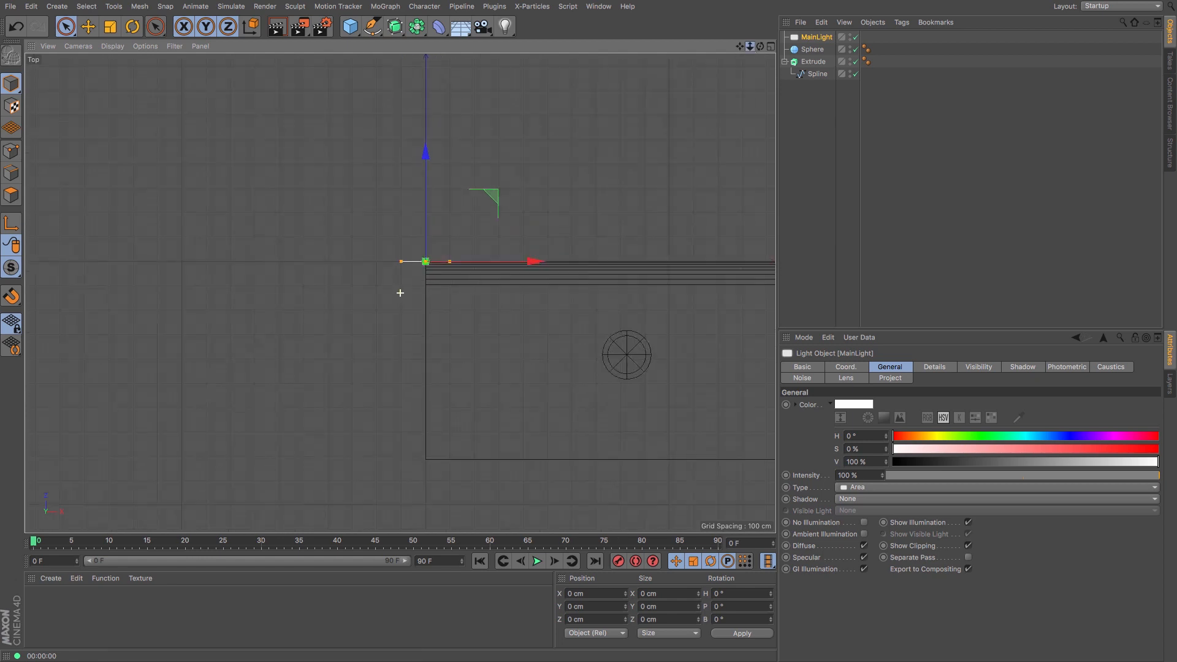
click(87, 27)
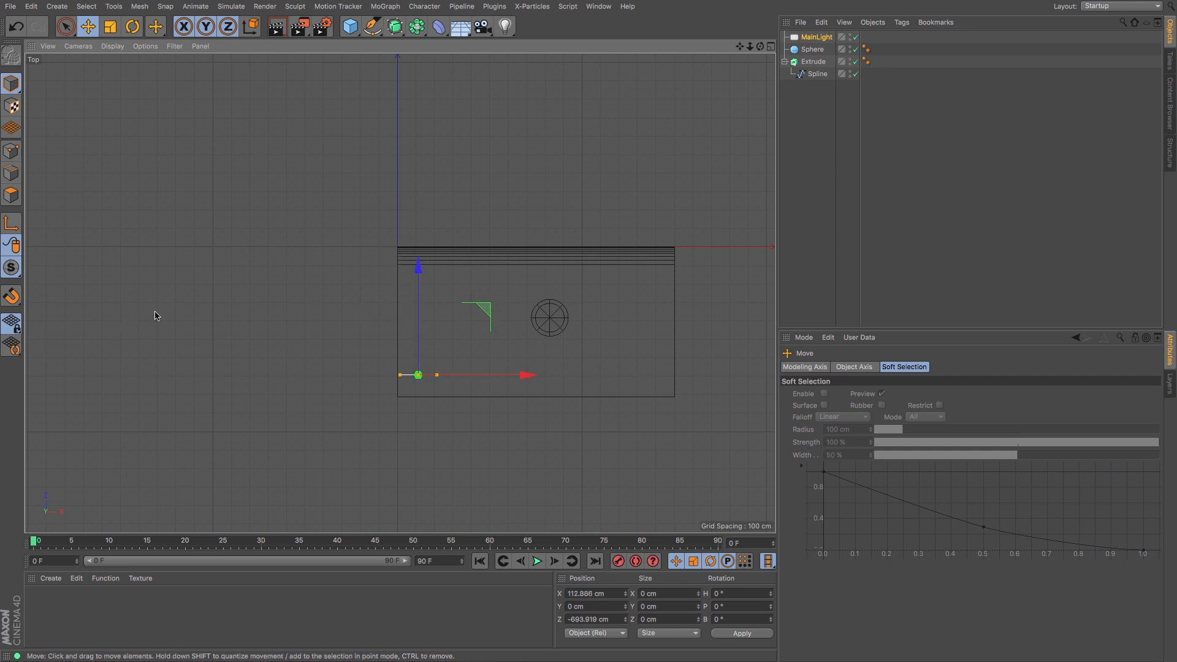
click(131, 26)
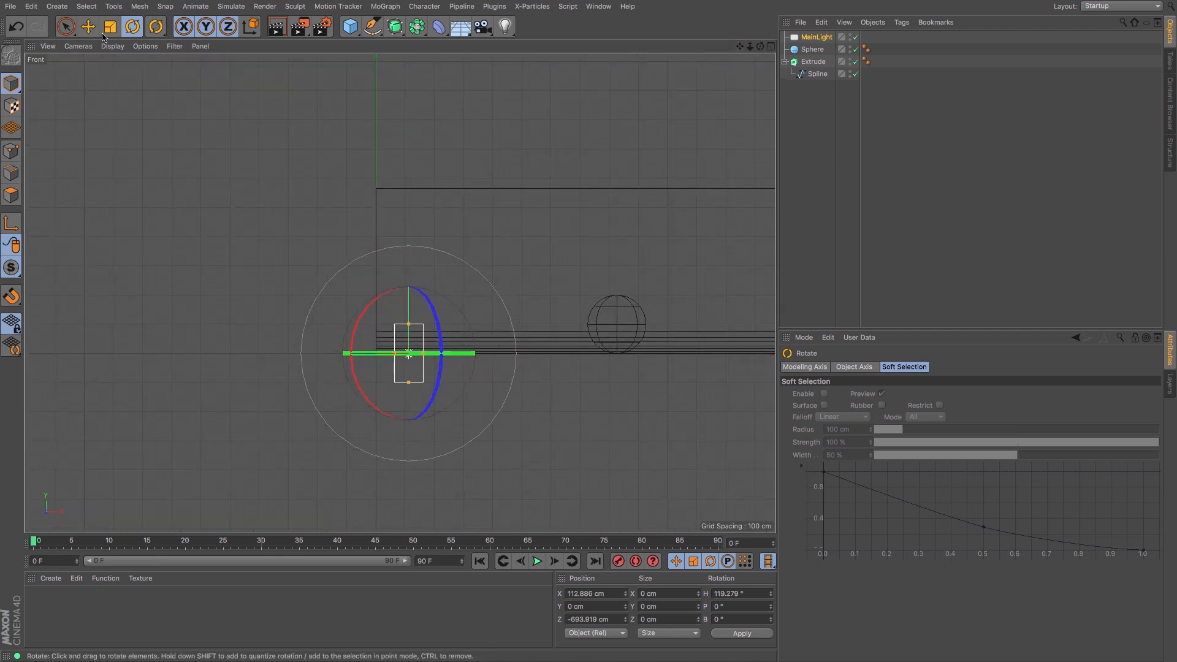
click(87, 27)
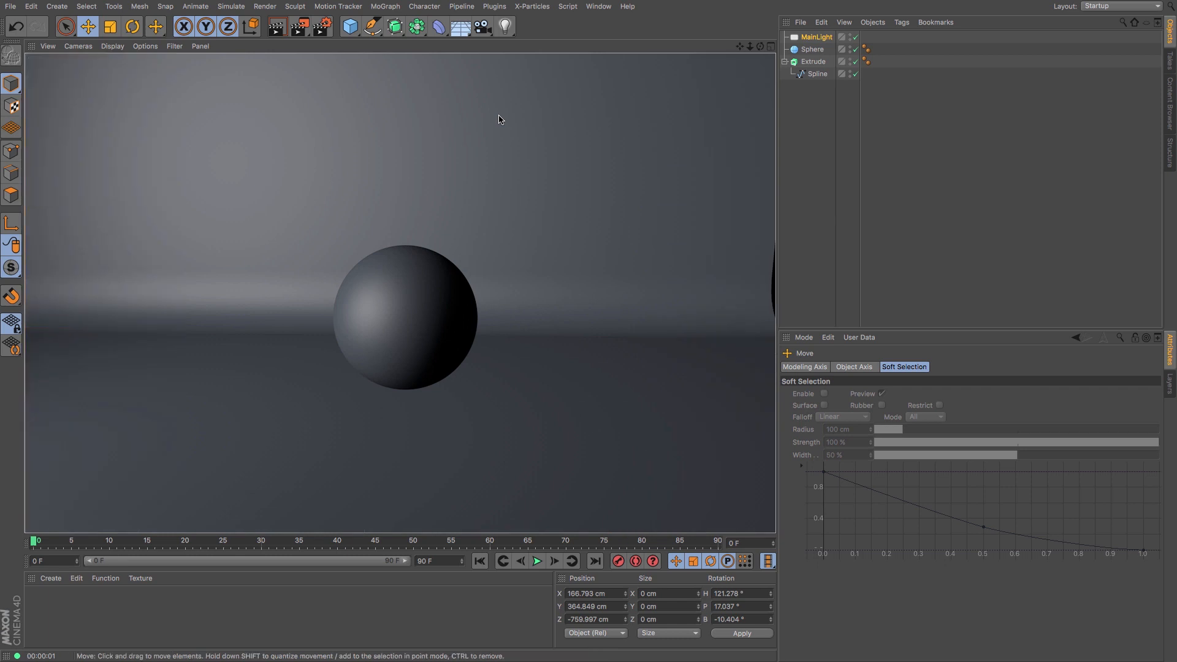
mouse_move(525, 124)
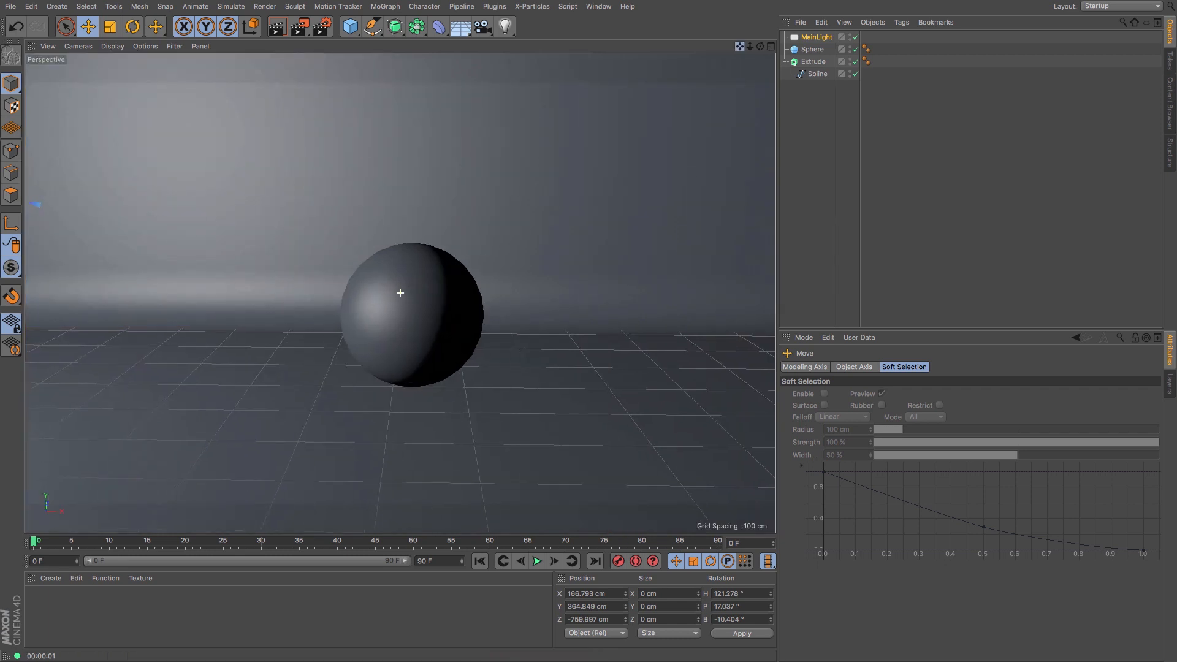
- Set MainLight's Shadow type to Area in its General settings
click(815, 37)
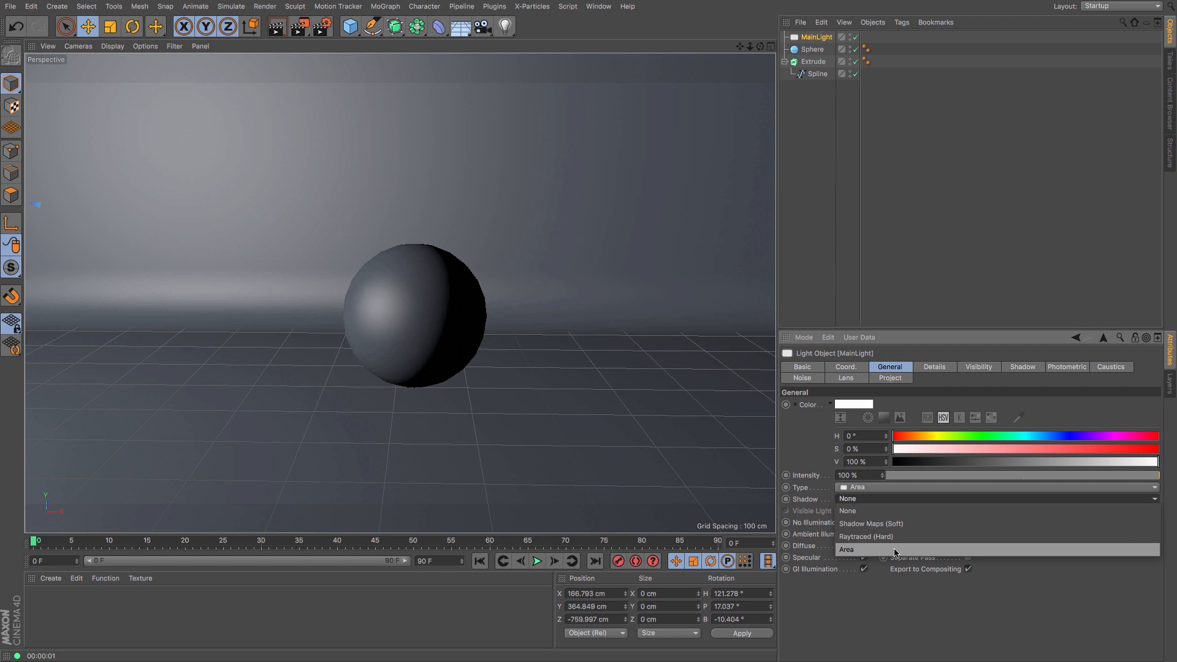
click(845, 549)
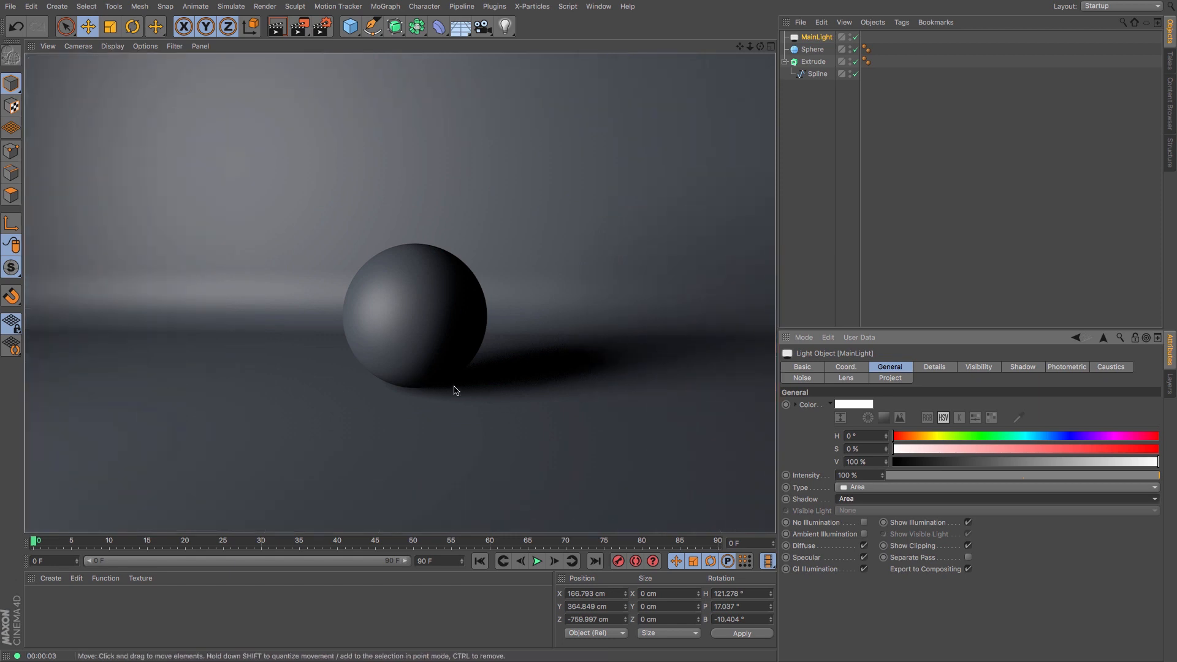
mouse_move(401, 377)
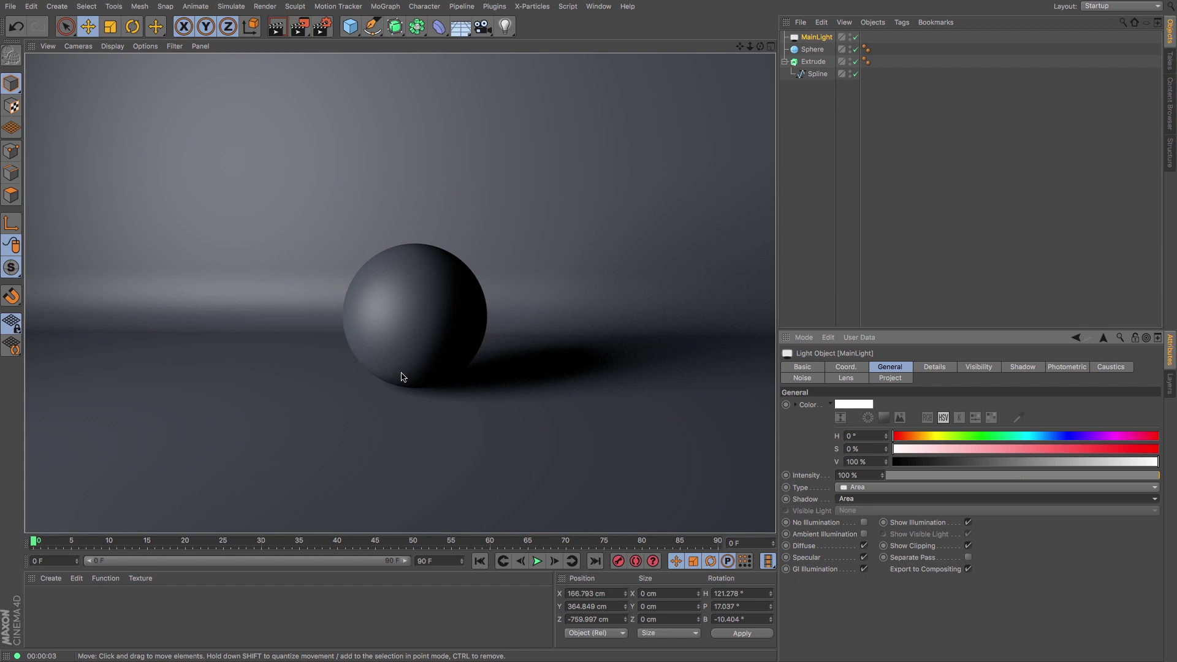
mouse_move(418, 371)
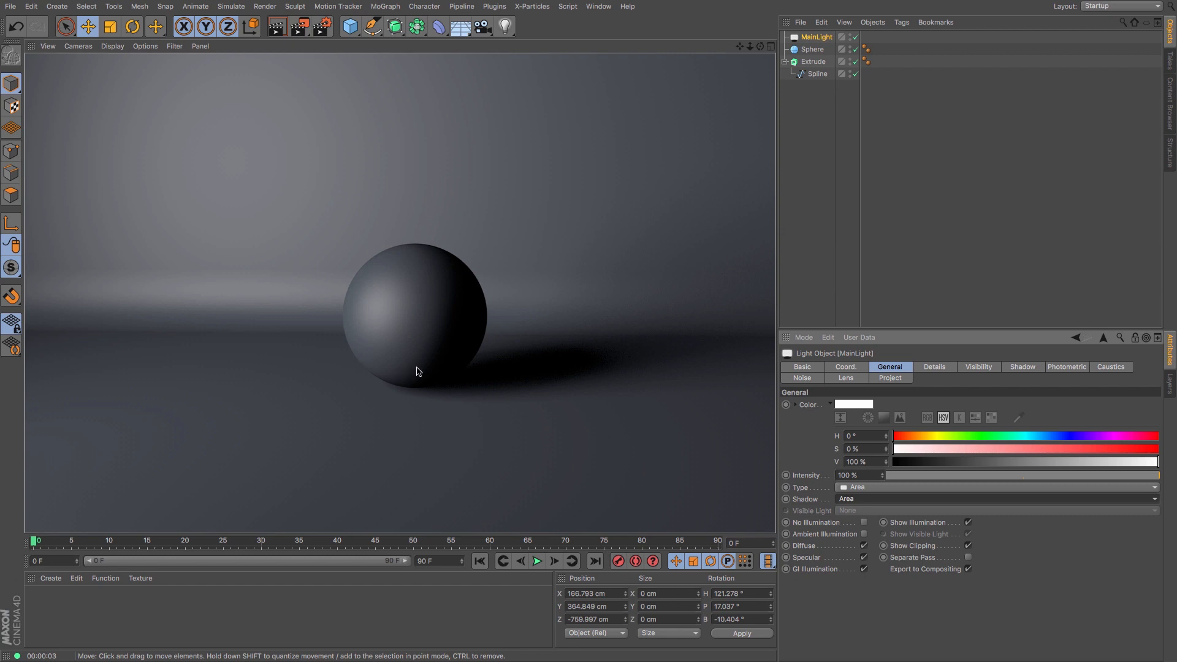
mouse_move(474, 362)
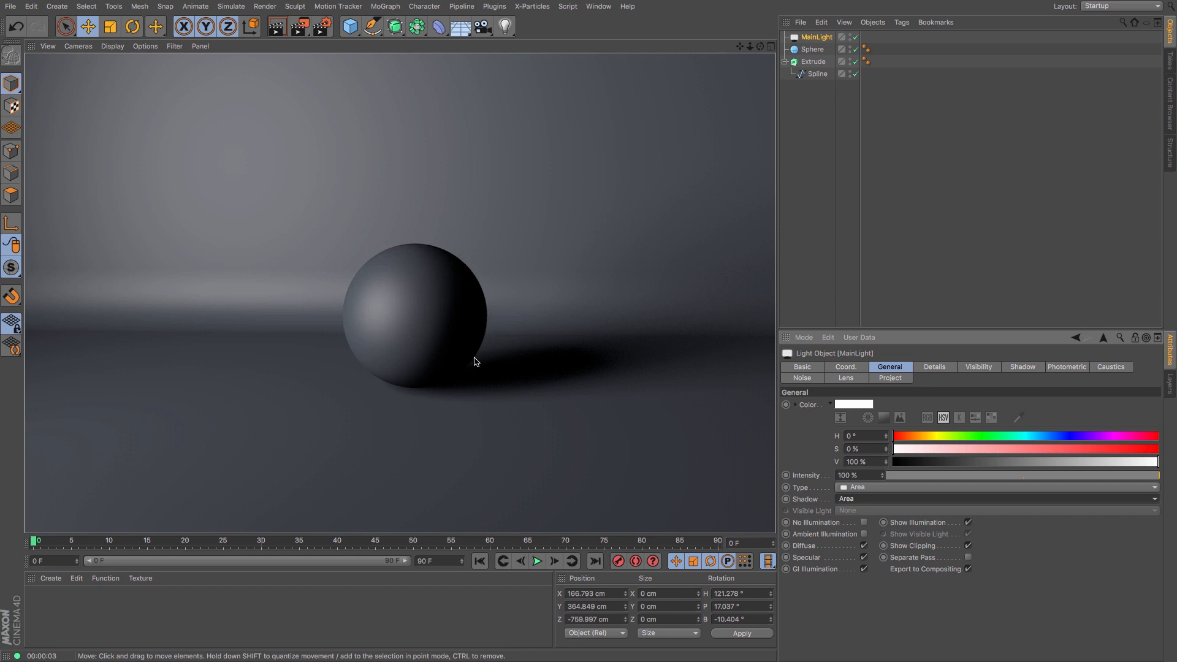
mouse_move(450, 417)
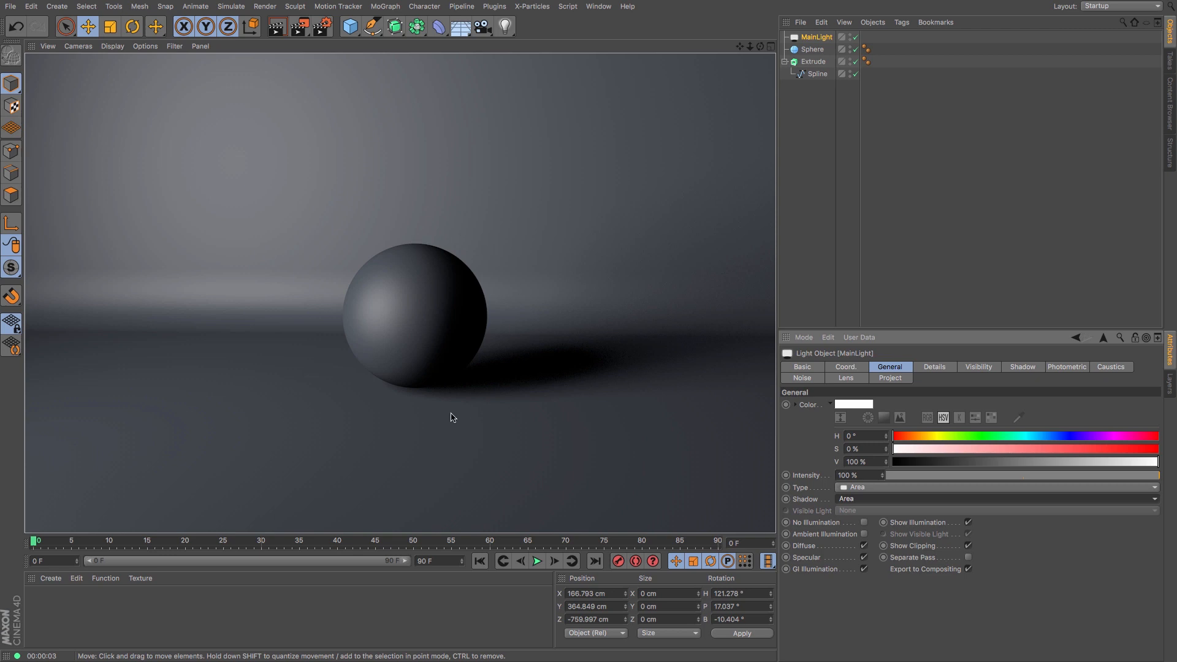
mouse_move(501, 385)
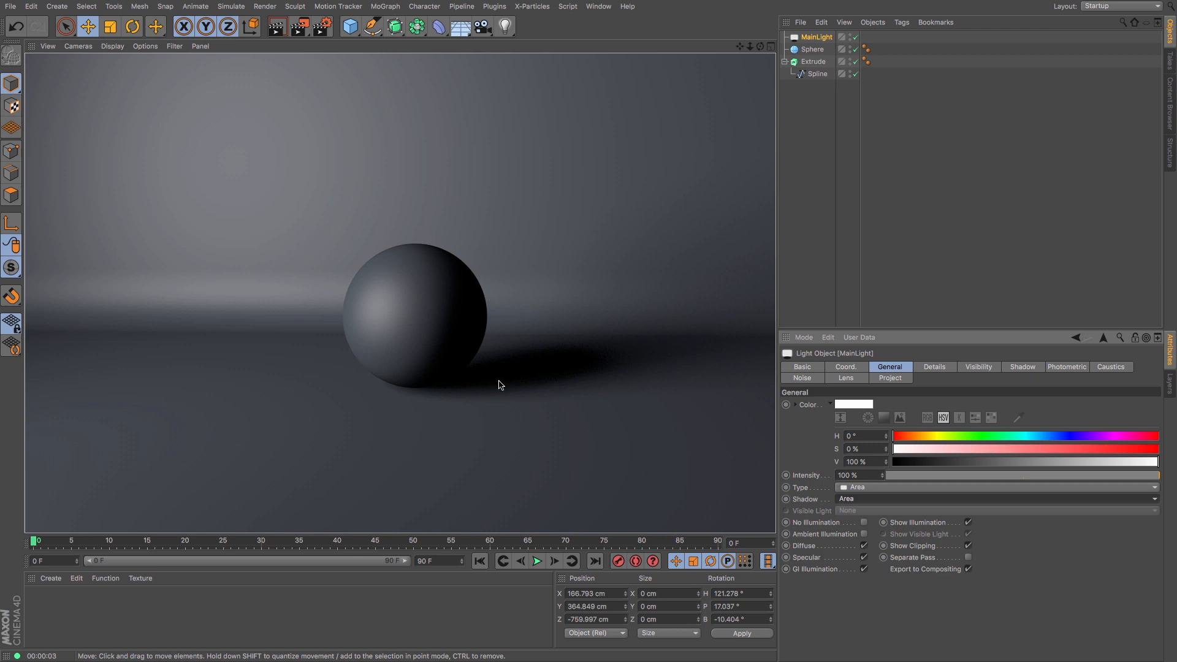
mouse_move(532, 282)
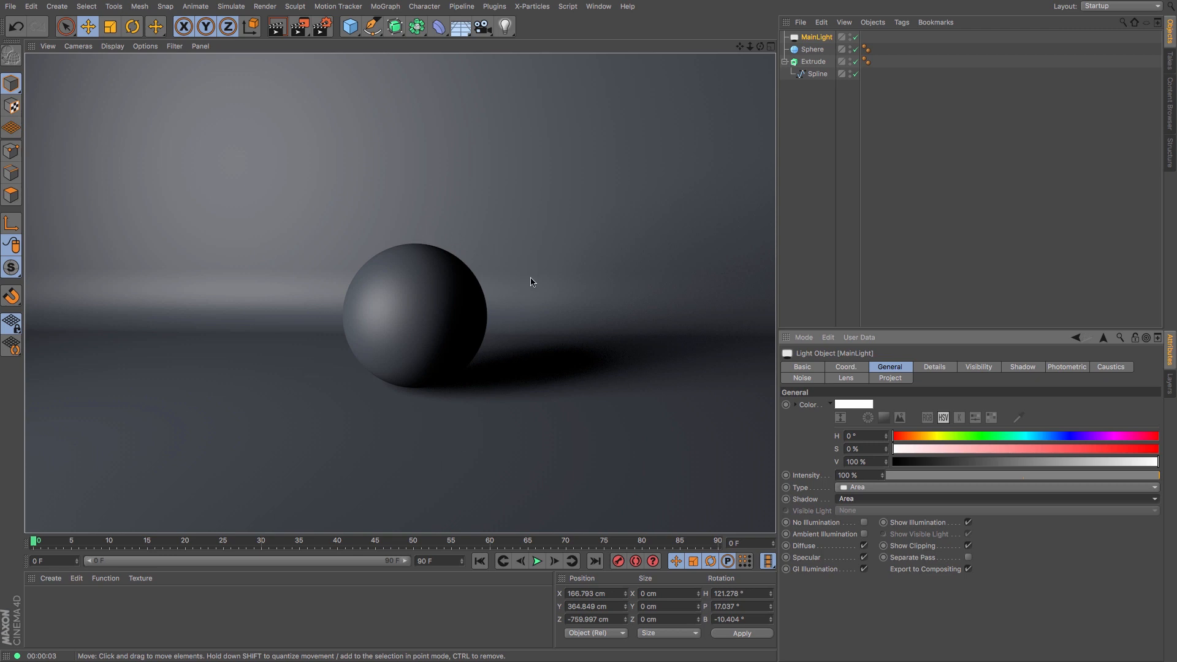
mouse_move(524, 52)
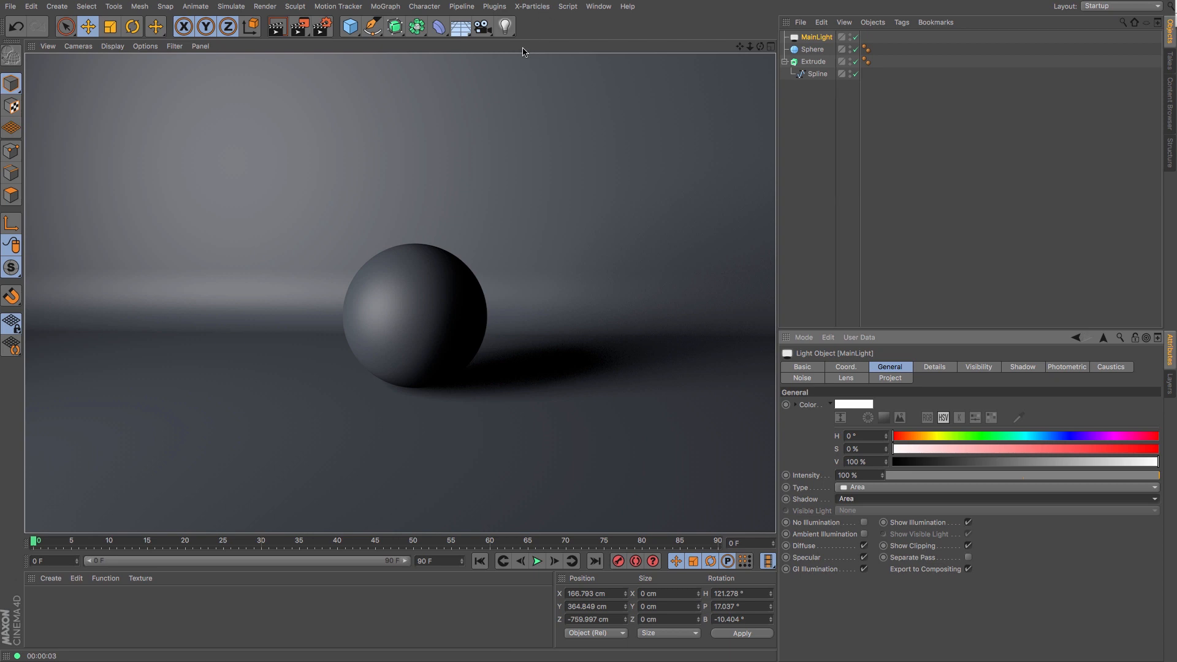
mouse_move(507, 27)
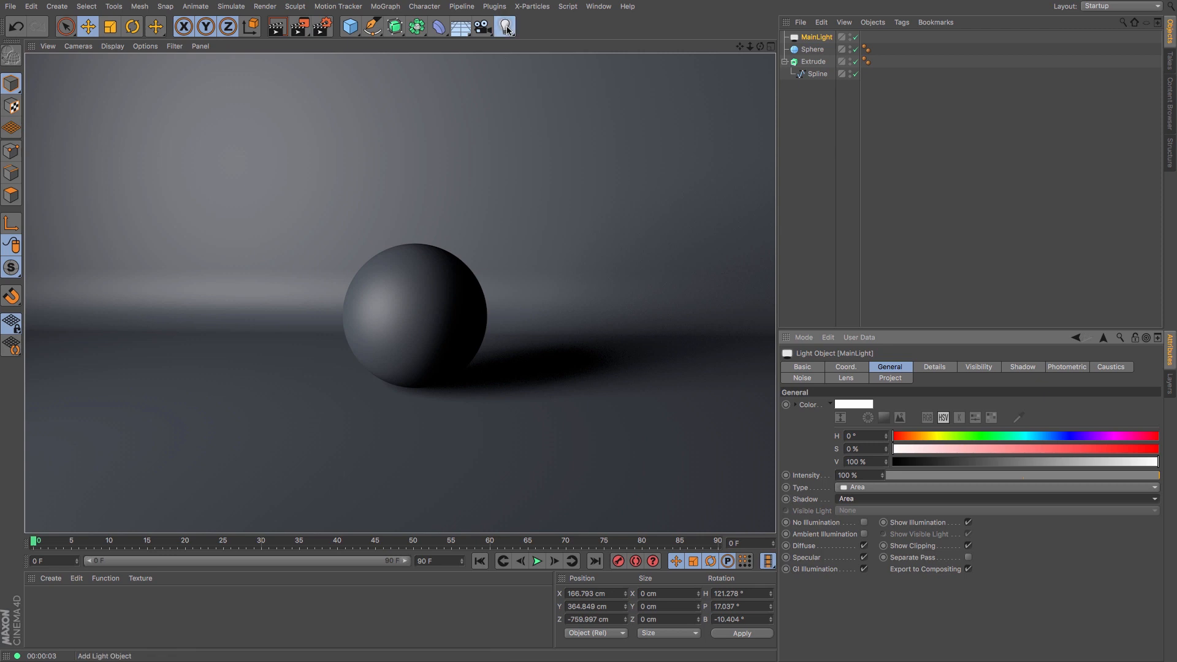
- Add a spotlight tinted H 242 S 6%, intensity 28%, with area shadows
click(504, 27)
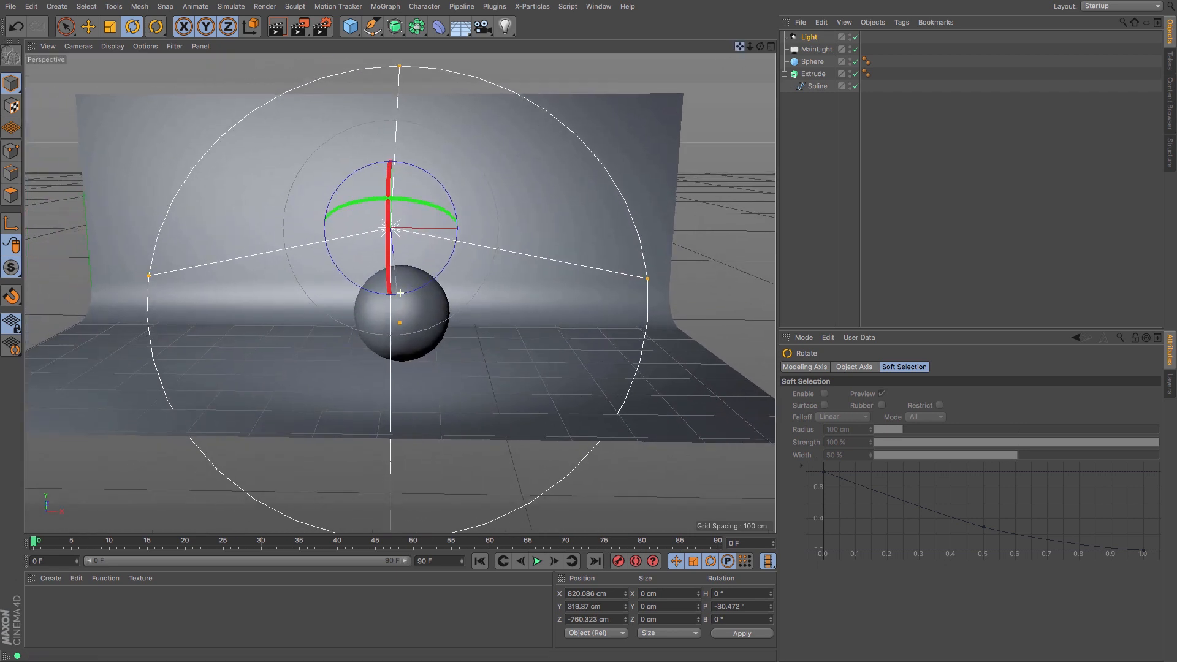
click(809, 37)
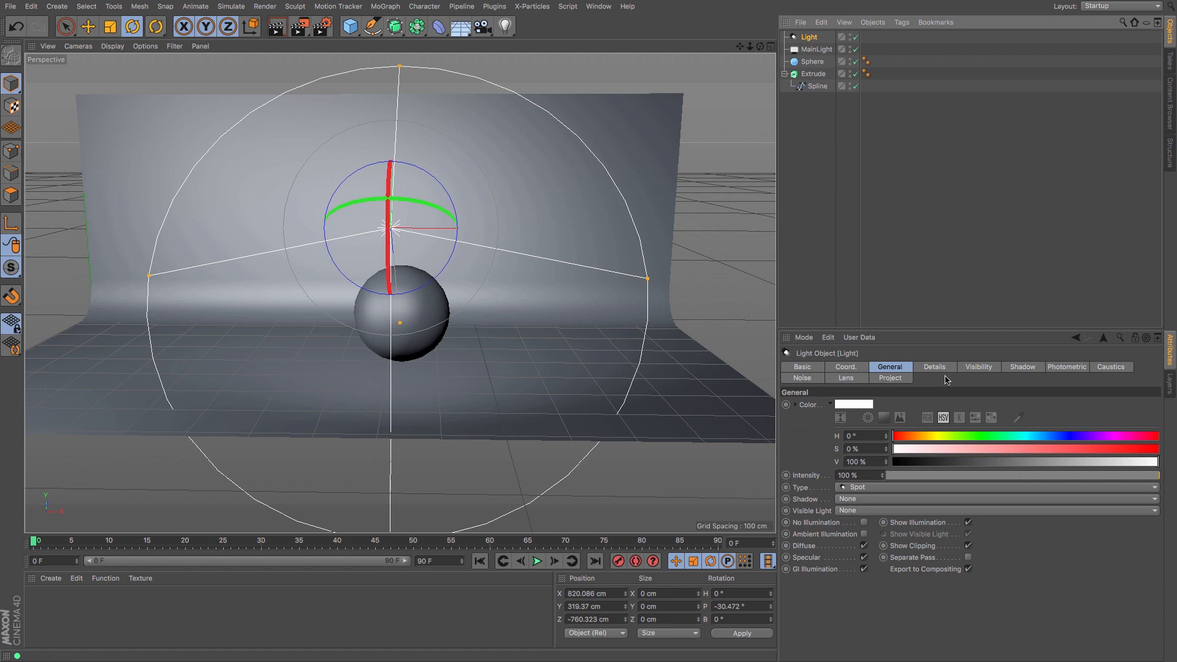
mouse_move(962, 387)
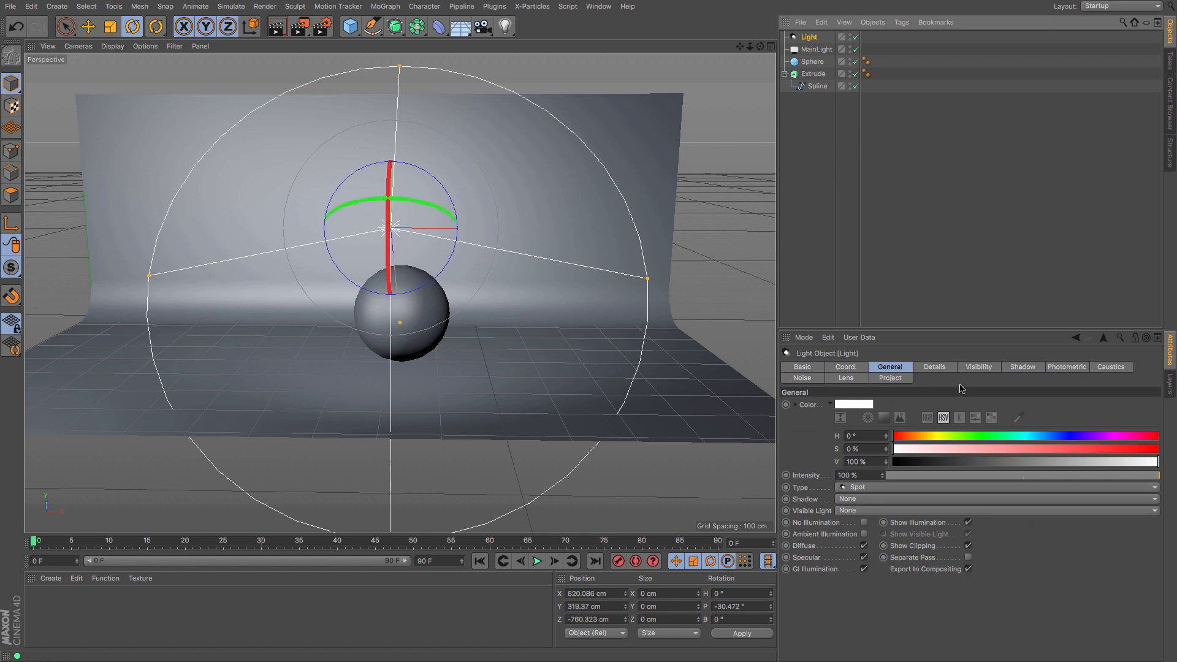
mouse_move(1064, 438)
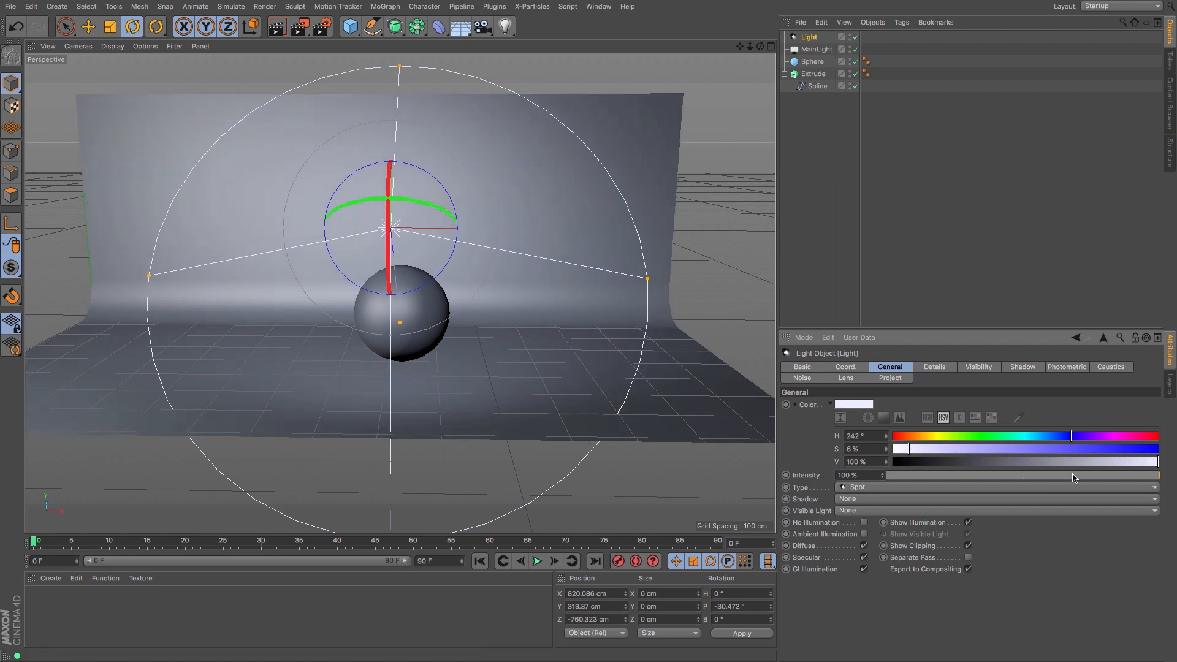
mouse_move(953, 478)
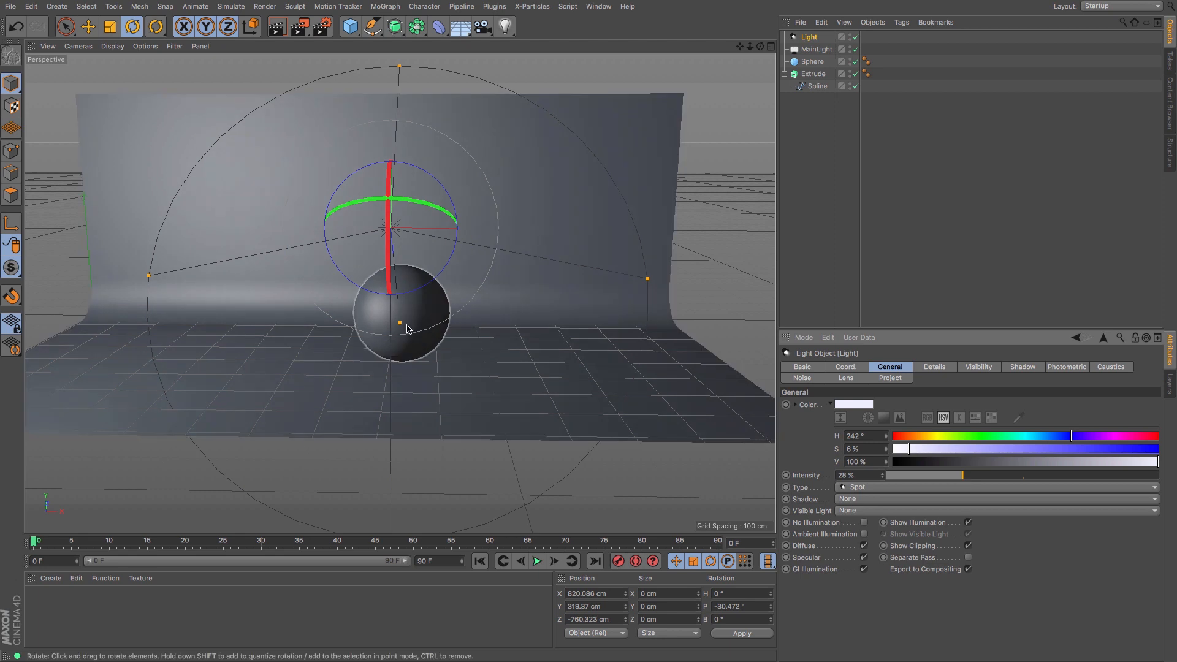
mouse_move(419, 344)
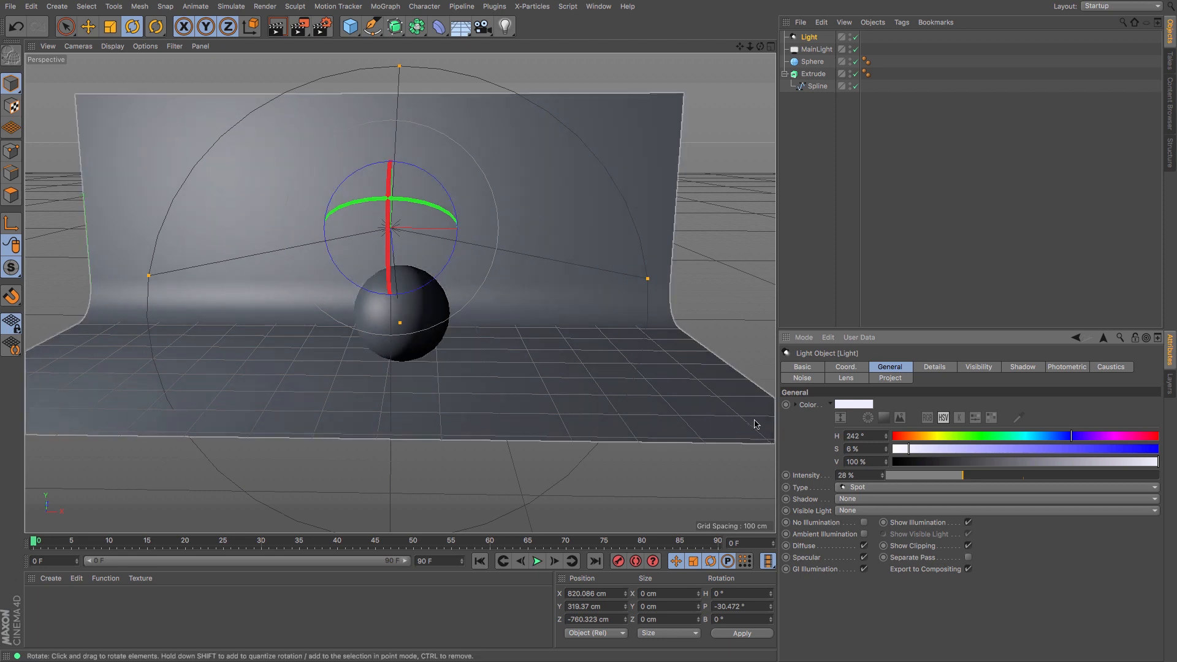
click(994, 498)
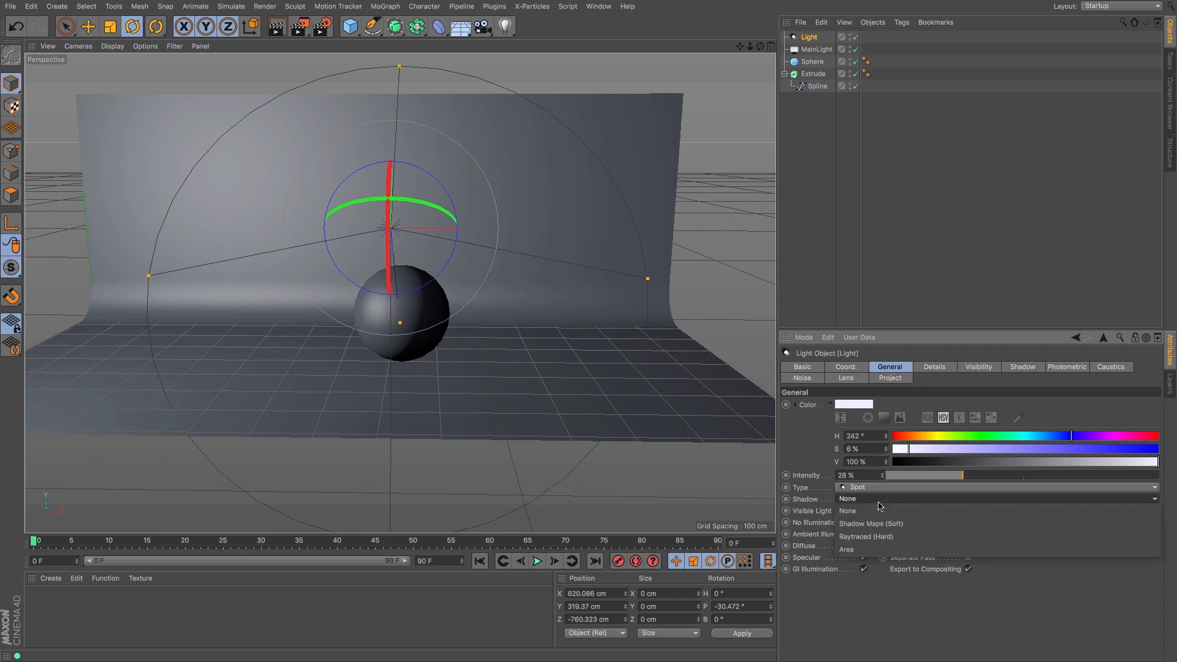
click(846, 548)
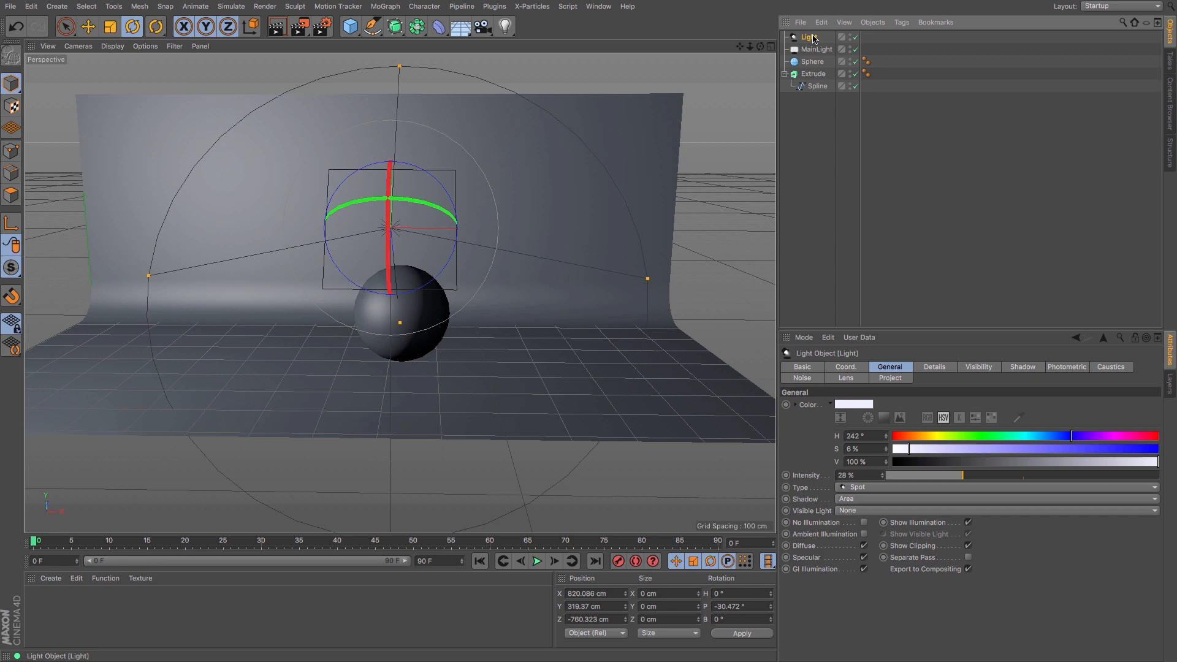
mouse_move(807, 37)
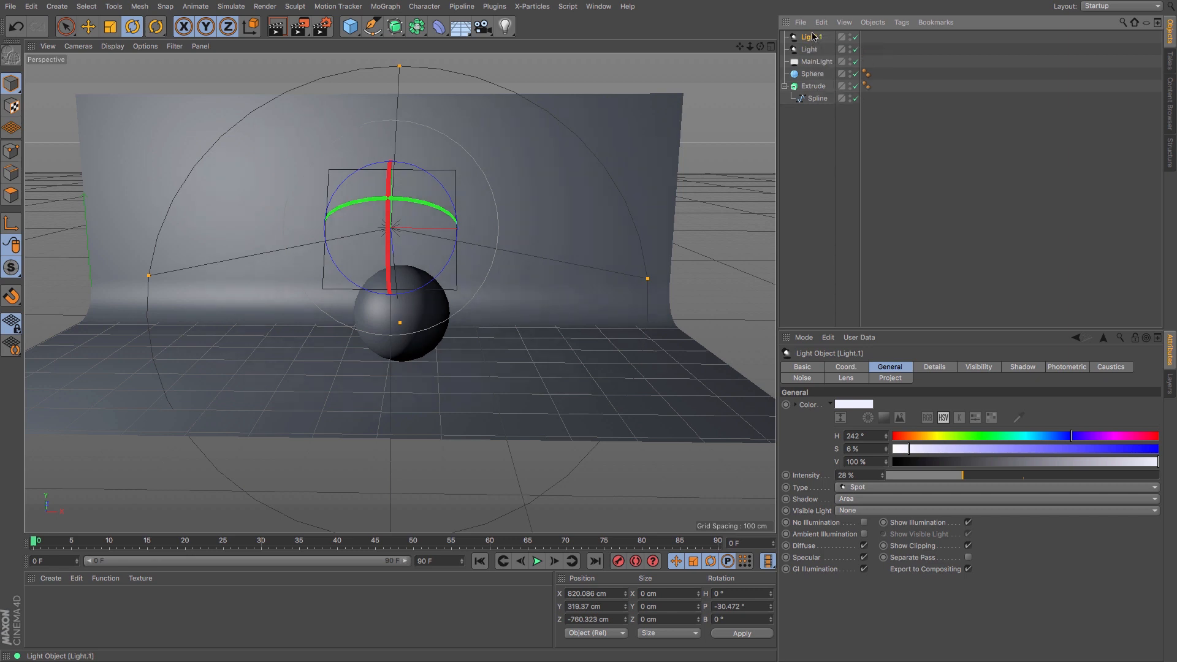
mouse_move(810, 37)
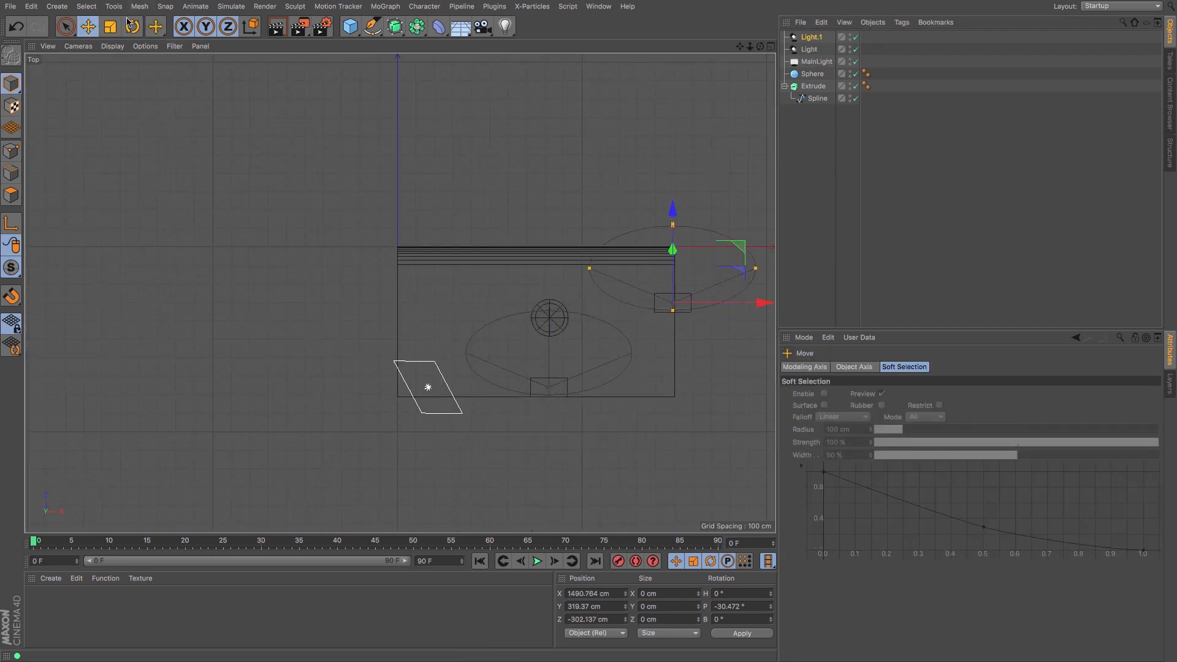
- Give Light.1 a warm 31° hue and re-aim it lower at the sphere
click(131, 27)
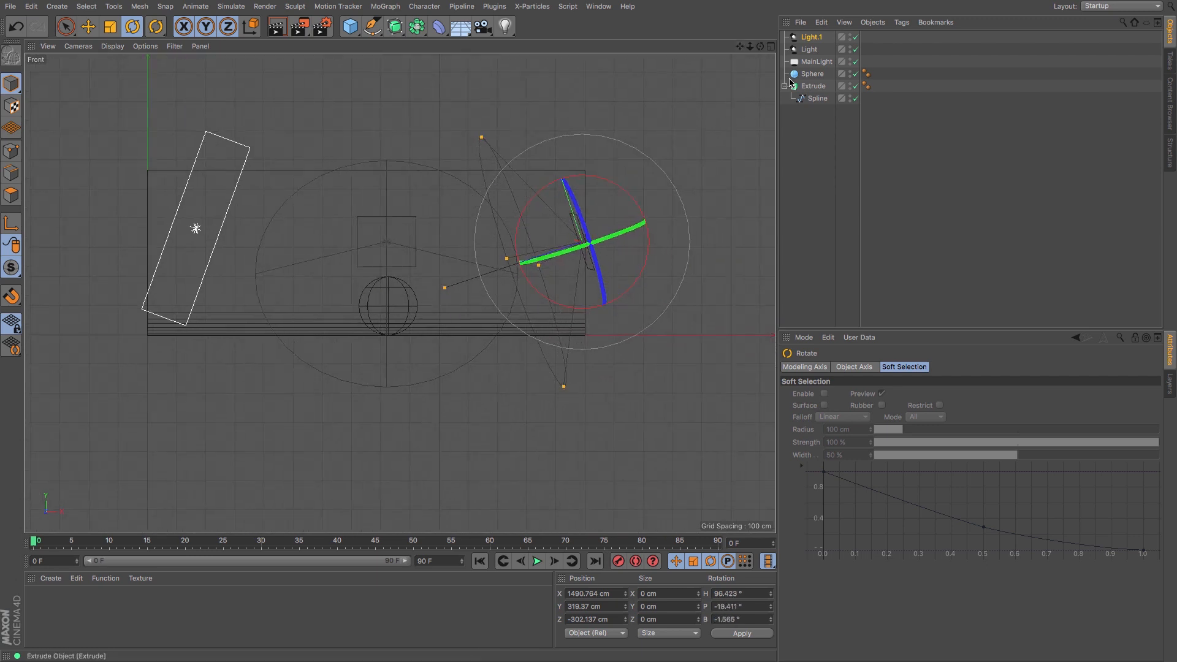
click(813, 37)
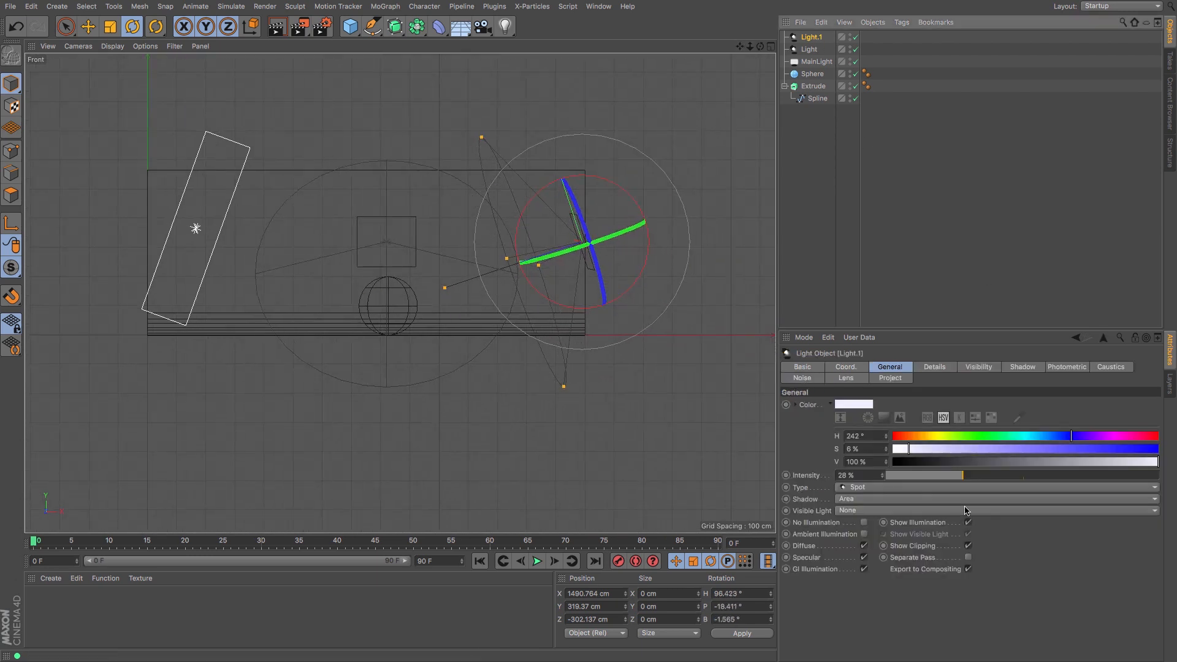
click(933, 435)
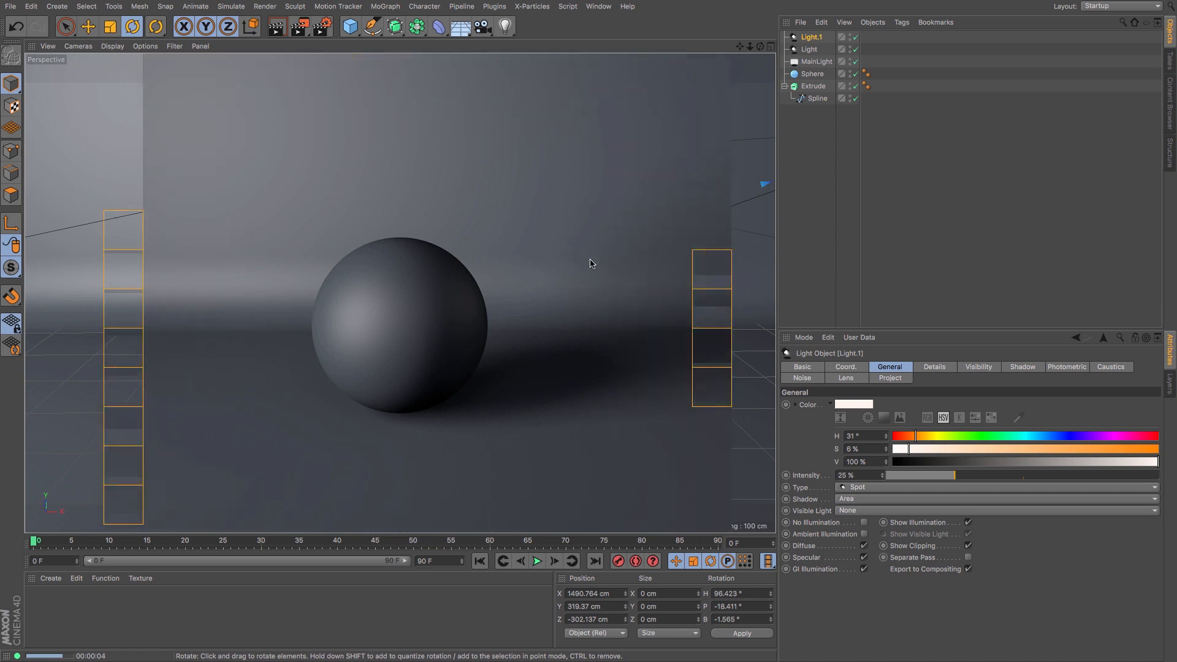
click(809, 49)
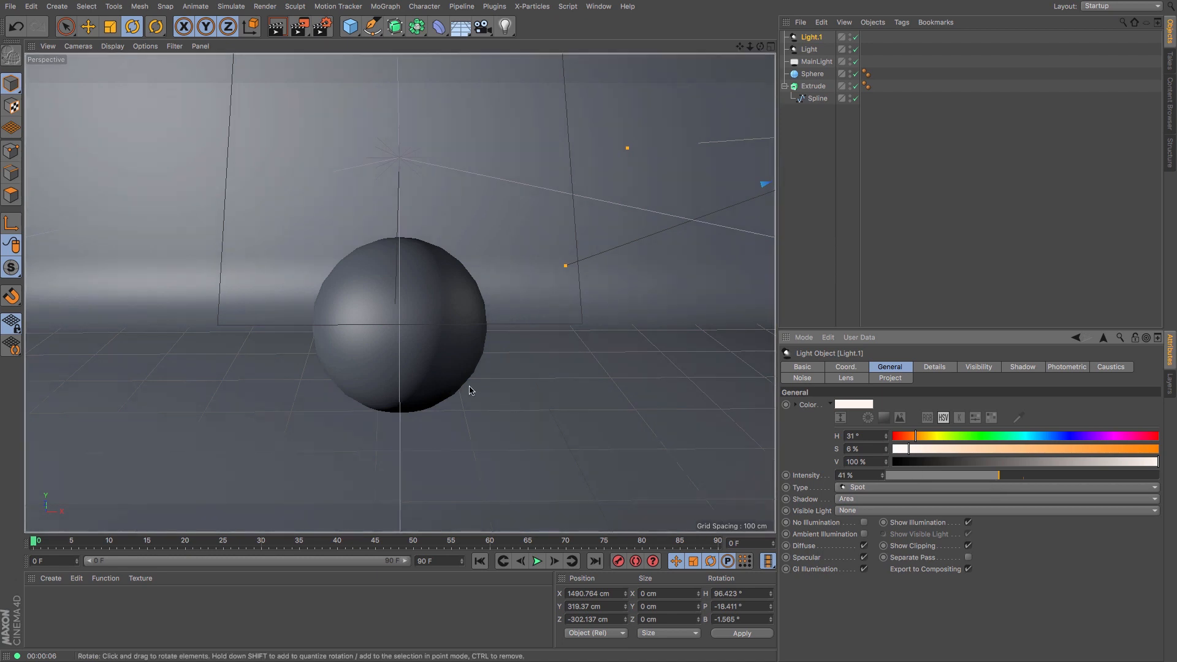
mouse_move(481, 385)
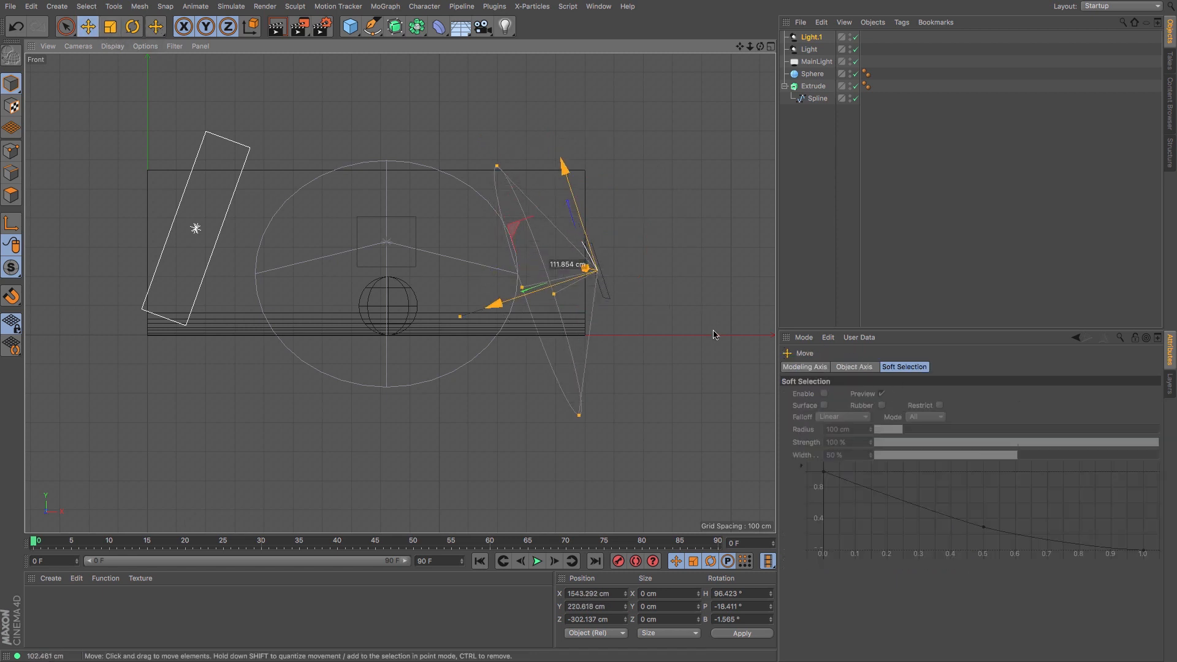
click(155, 26)
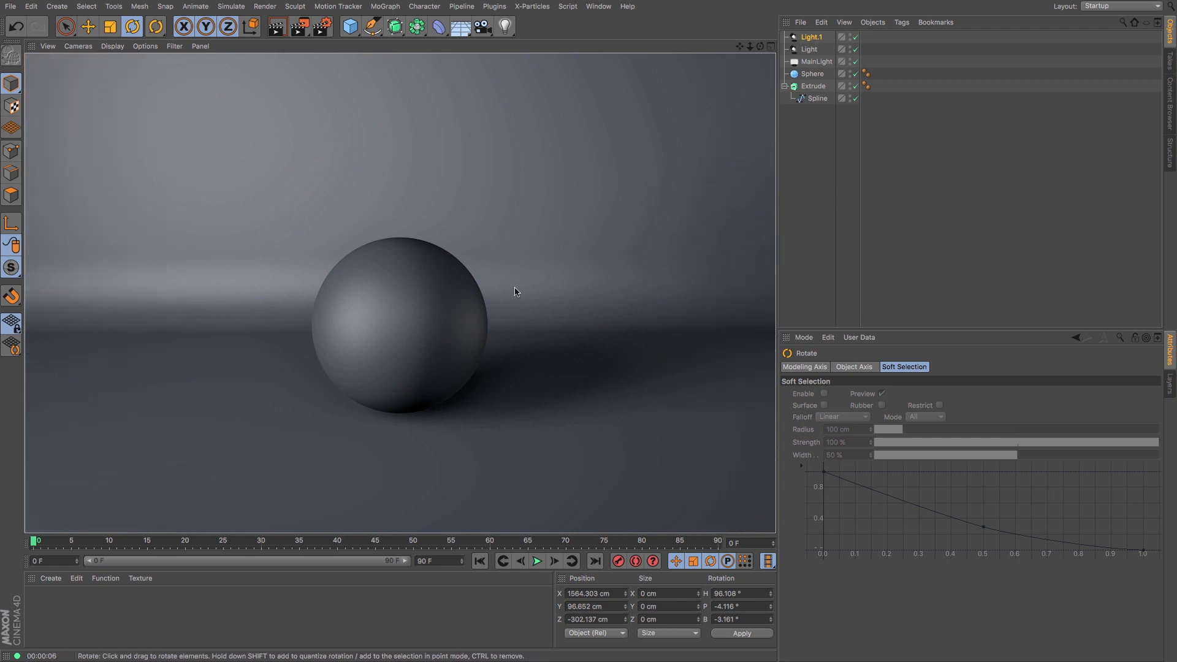
mouse_move(452, 405)
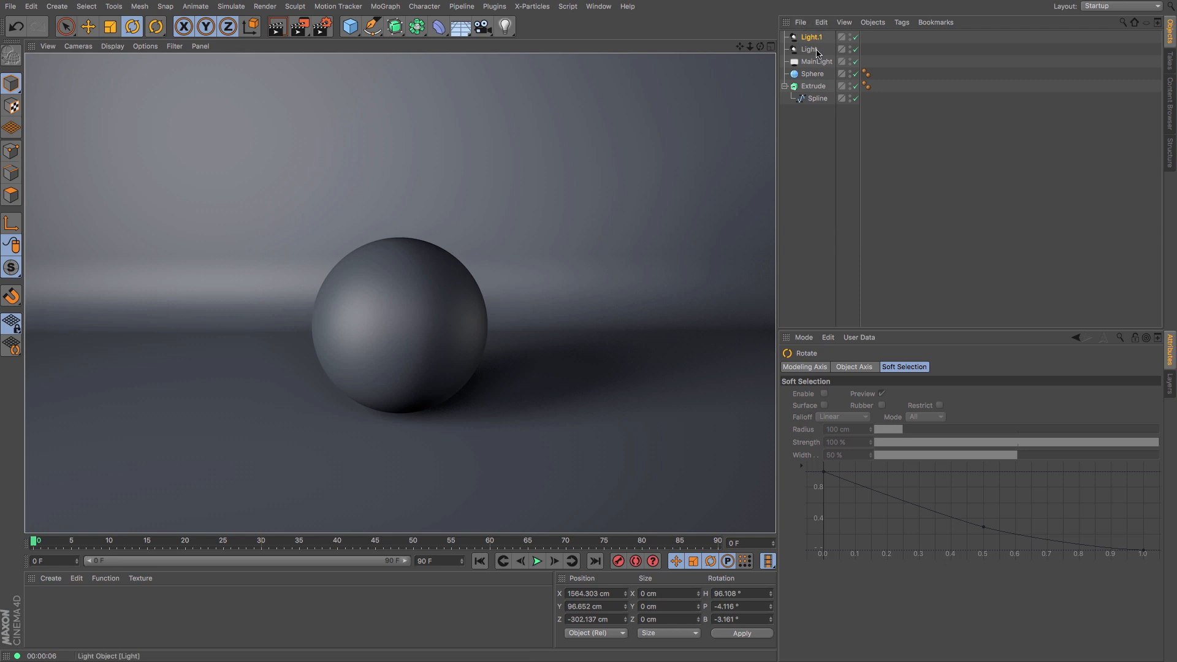
- Select the blue fill spotlight Light and move it in the Top view
click(809, 49)
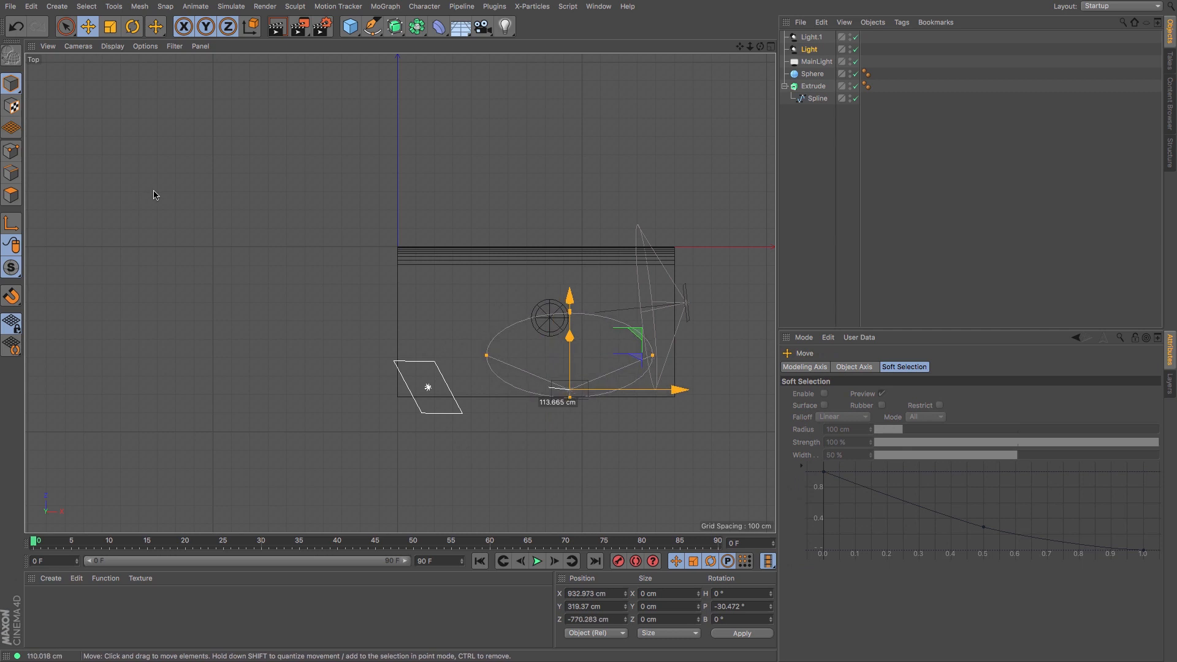
click(132, 27)
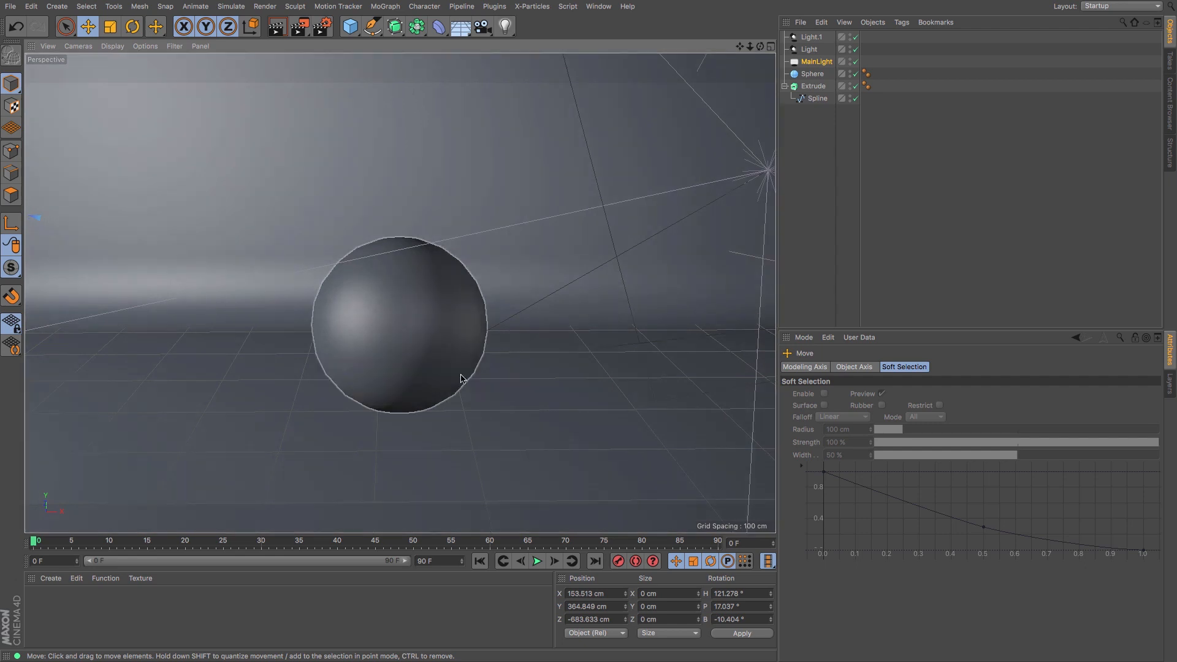
mouse_move(455, 391)
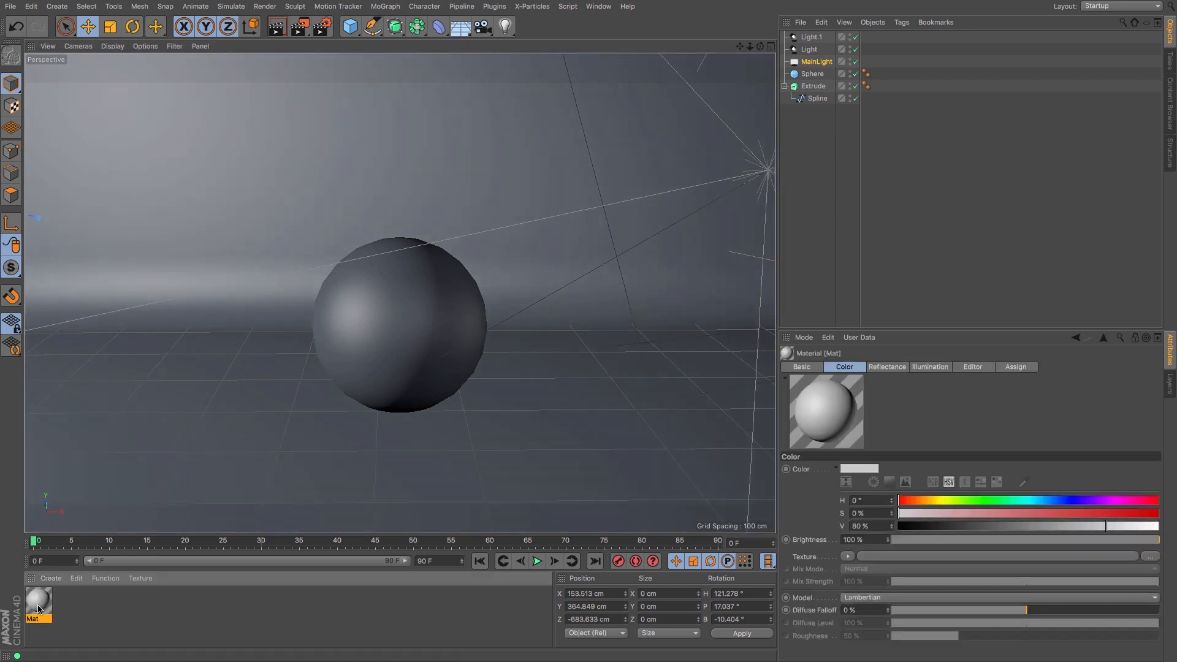
- Open the default material Mat in the Material Editor, then close it
double_click(38, 596)
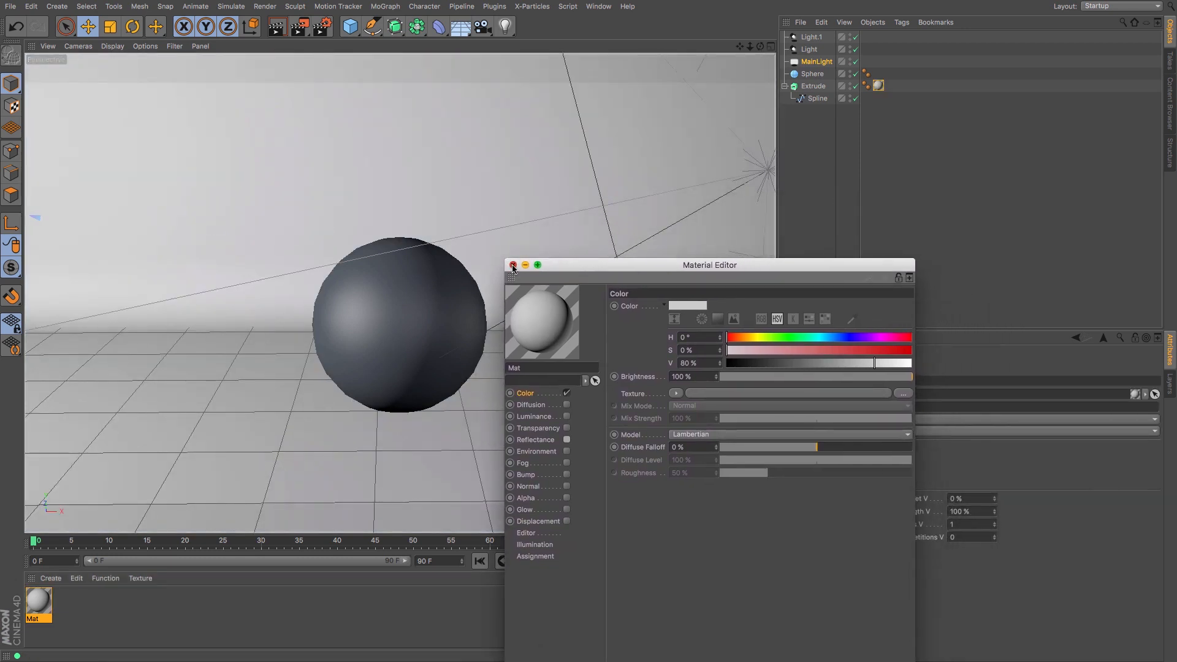
click(513, 264)
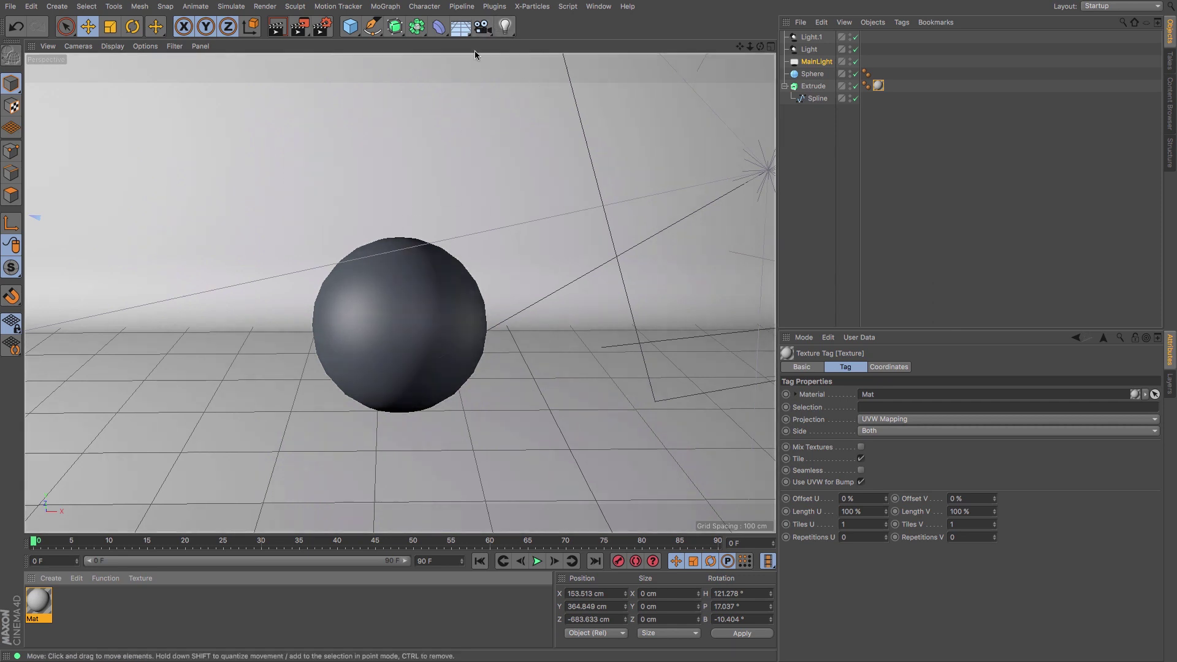
mouse_move(504, 27)
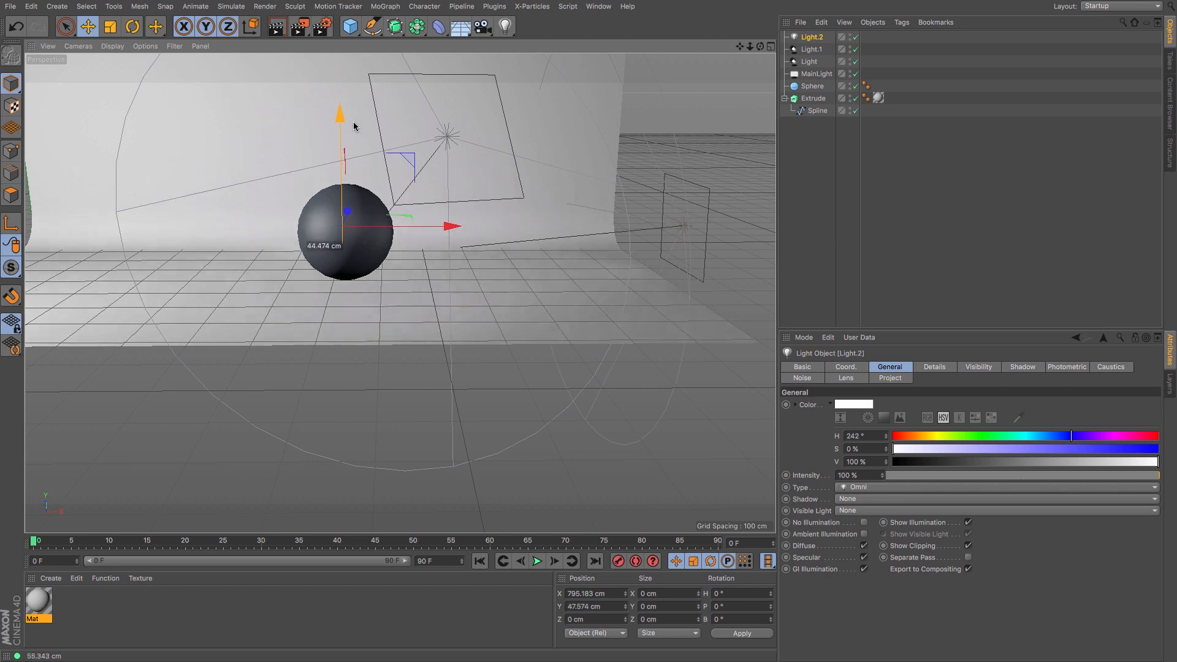
- Position the omni light just above the sphere at 34% and lower Light.2, Light and Light.1 intensities
drag(339, 113, 339, 120)
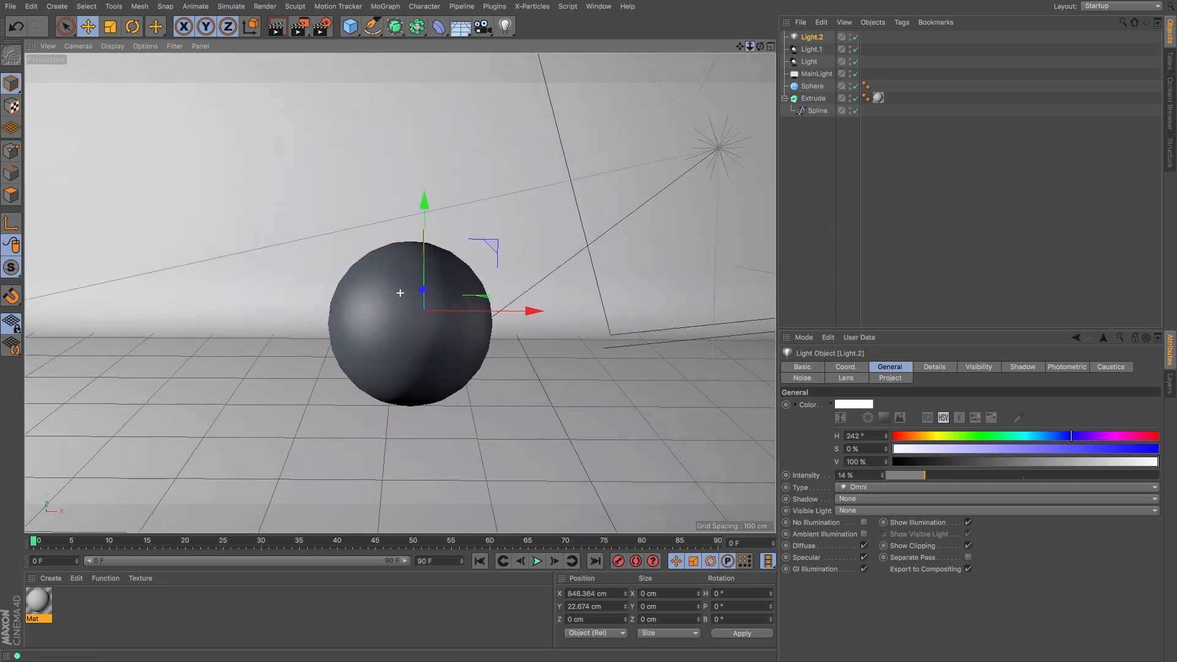
click(808, 61)
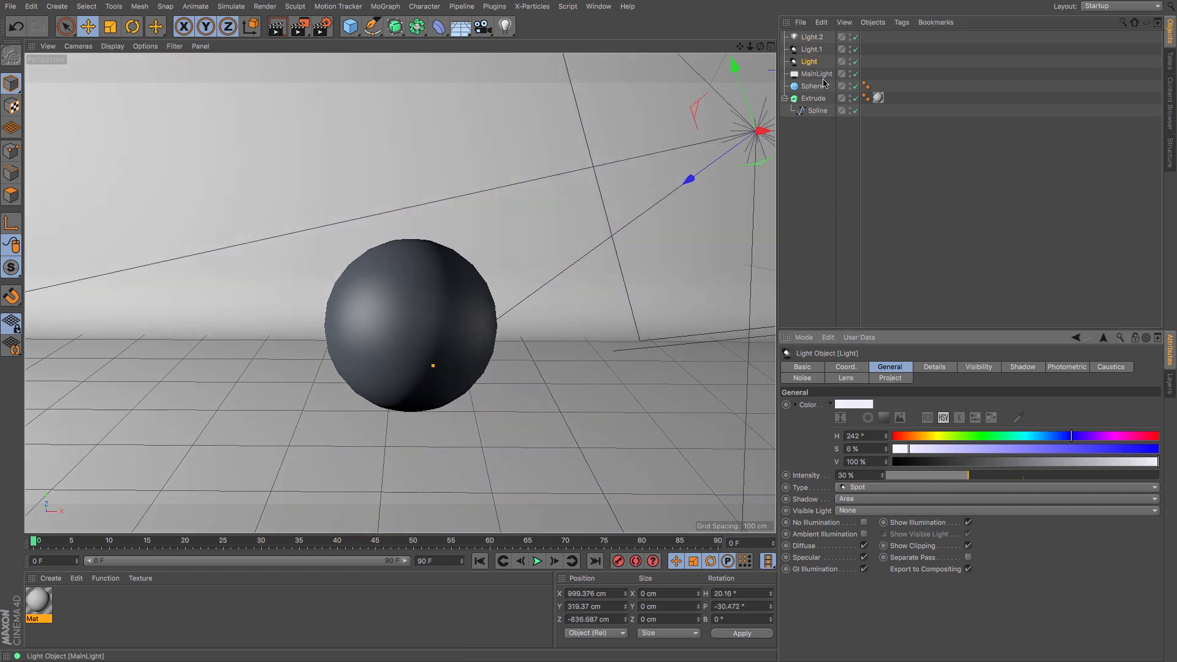
click(811, 49)
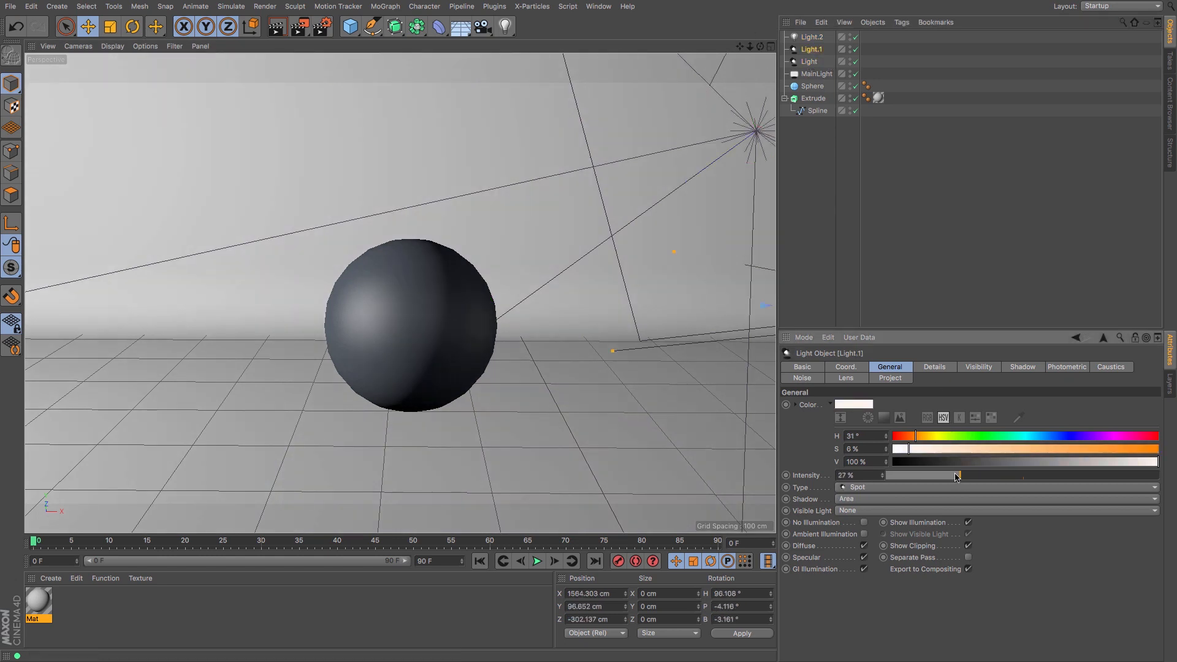
click(812, 36)
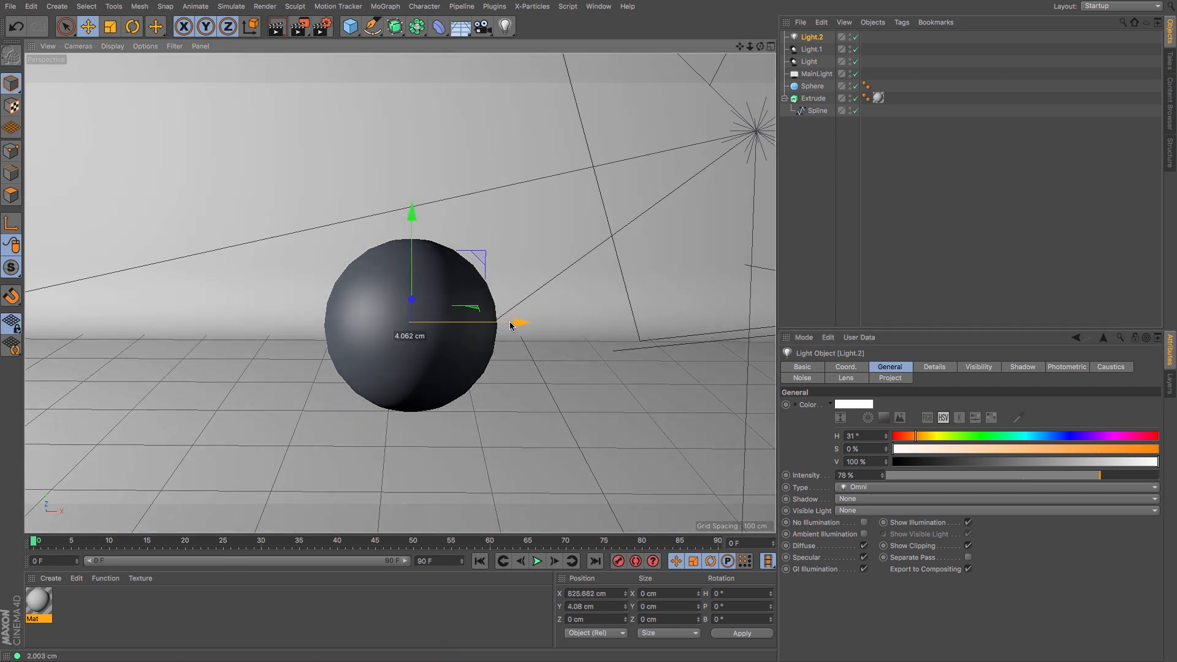
drag(412, 214, 419, 194)
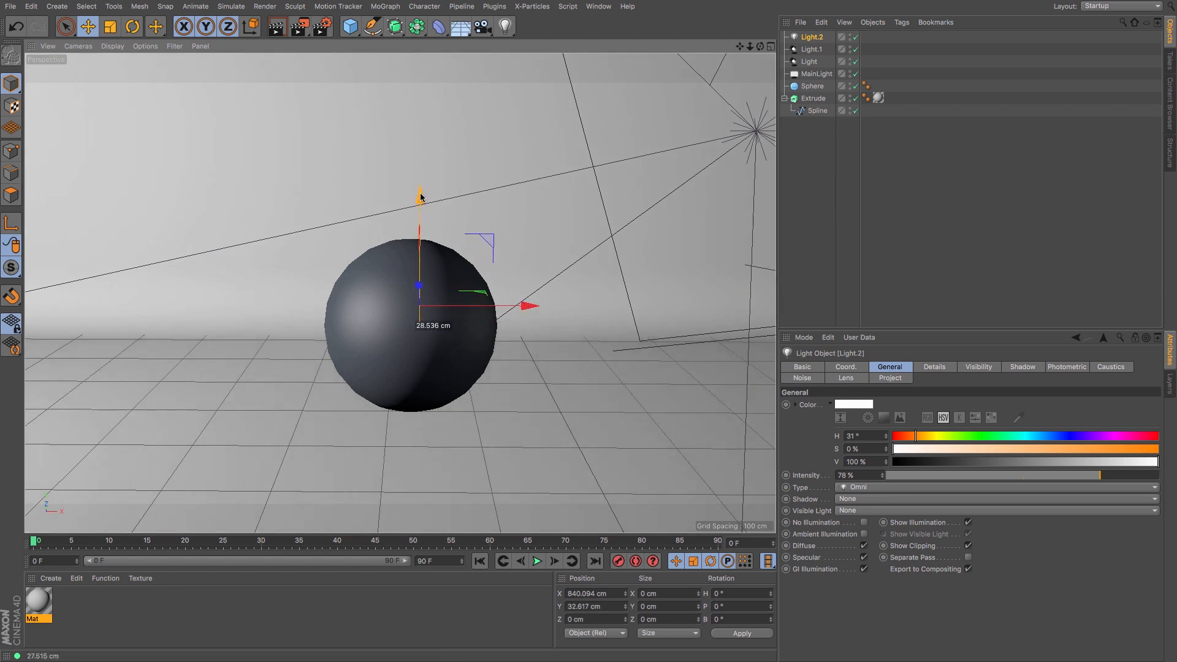
drag(419, 191, 419, 195)
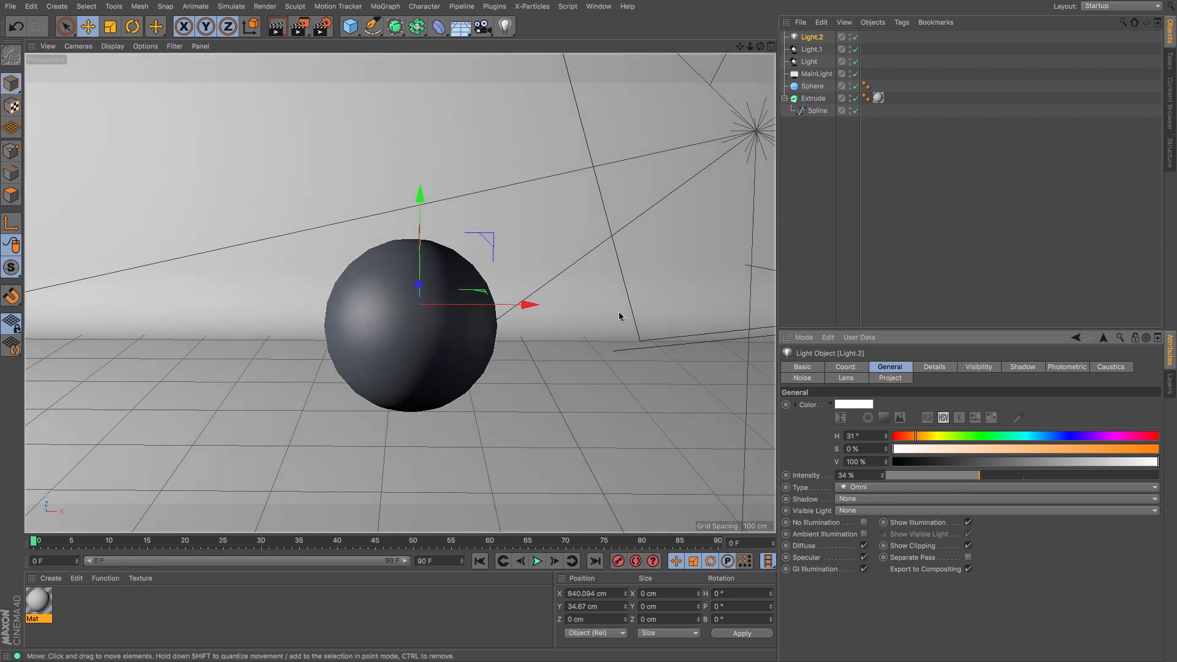
mouse_move(663, 417)
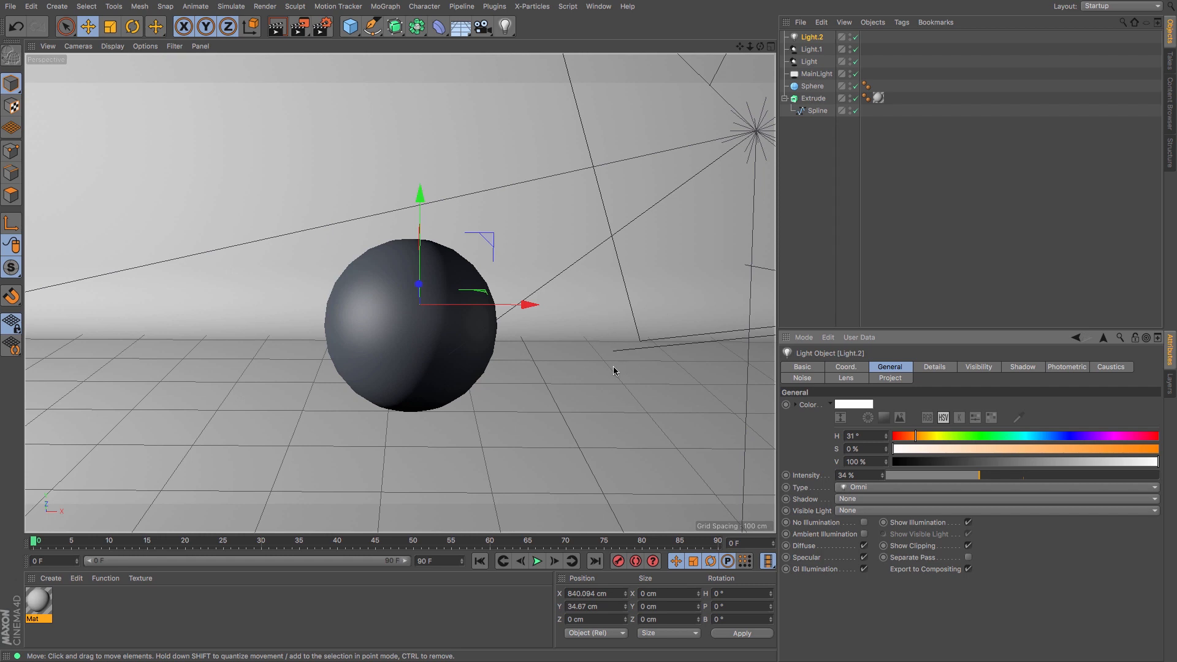
mouse_move(285, 389)
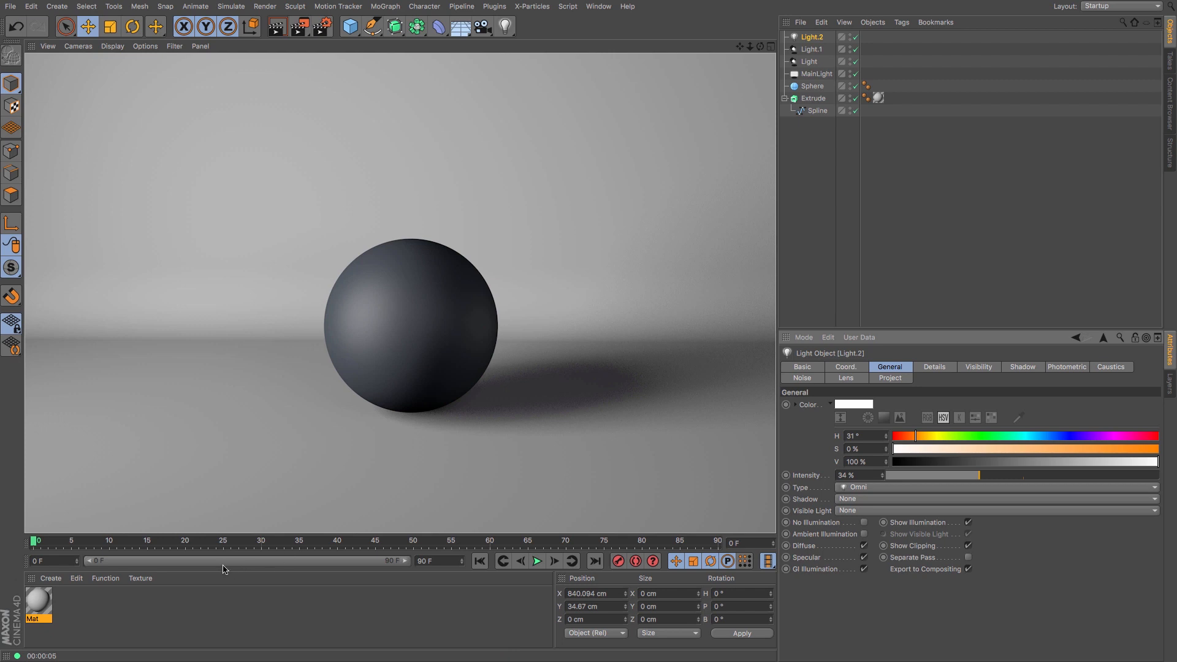
mouse_move(71, 609)
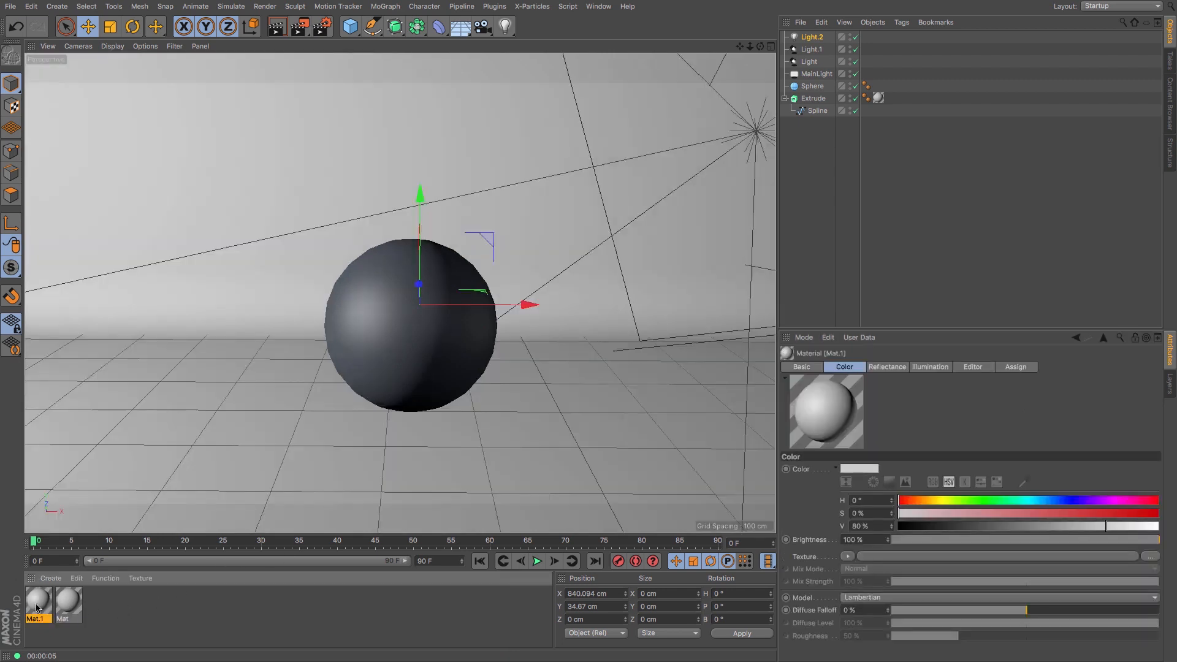
- Enable Reflectance with a specular layer on Mat.1 and apply it to the sphere
double_click(37, 603)
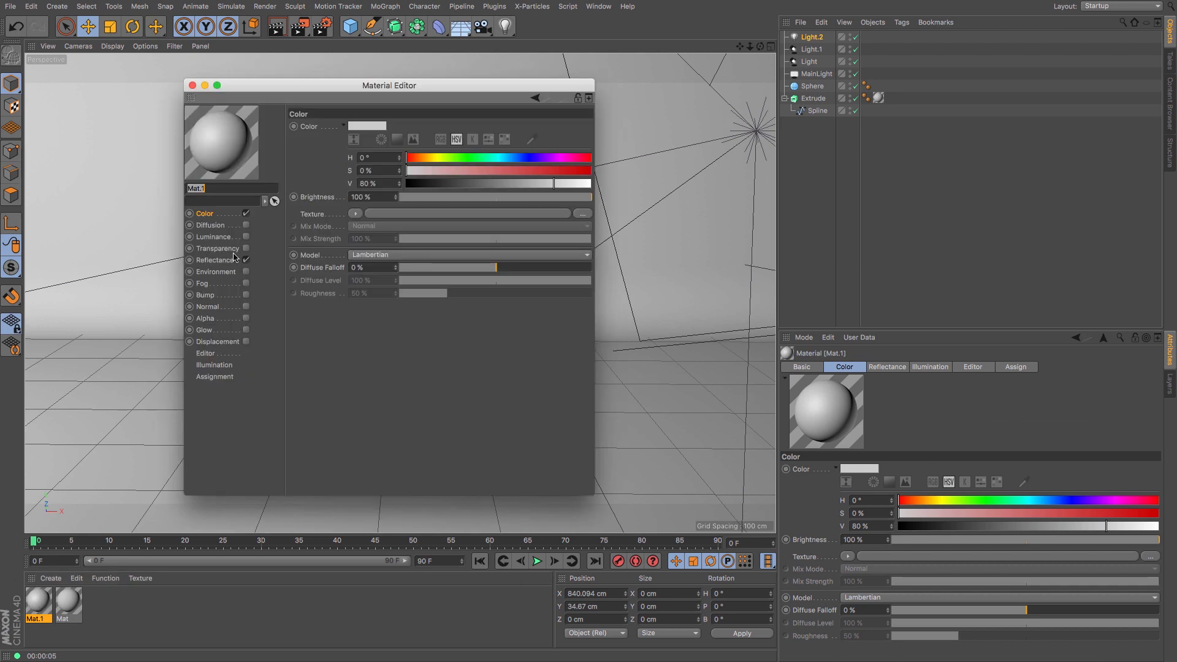
click(216, 260)
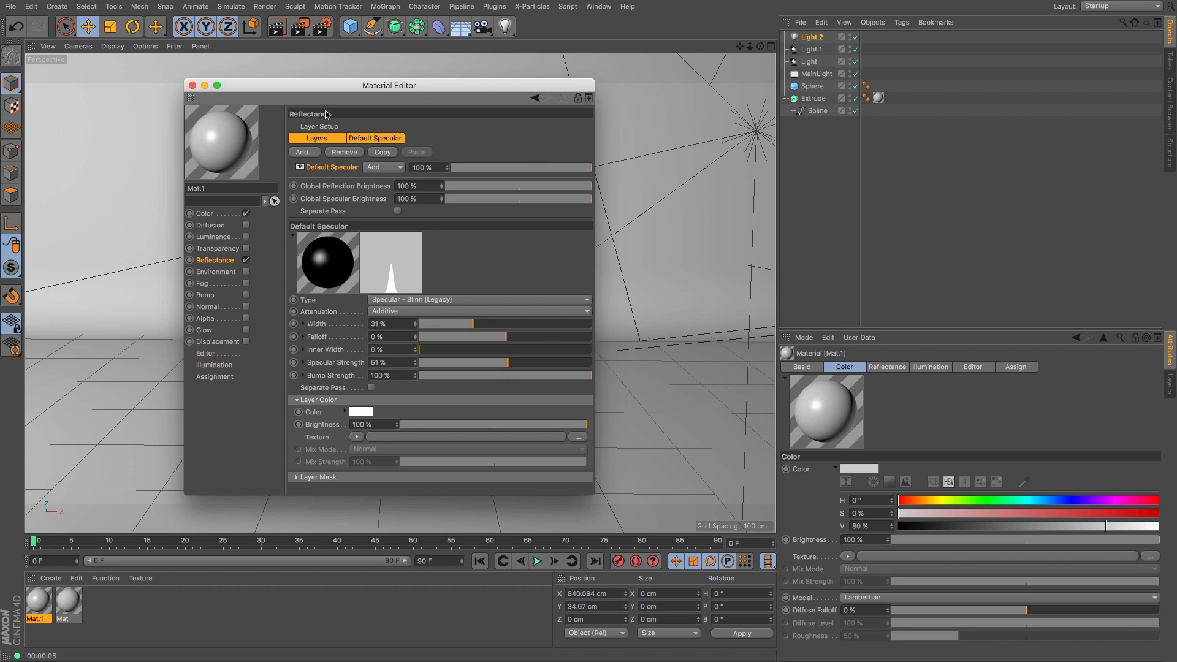
click(192, 84)
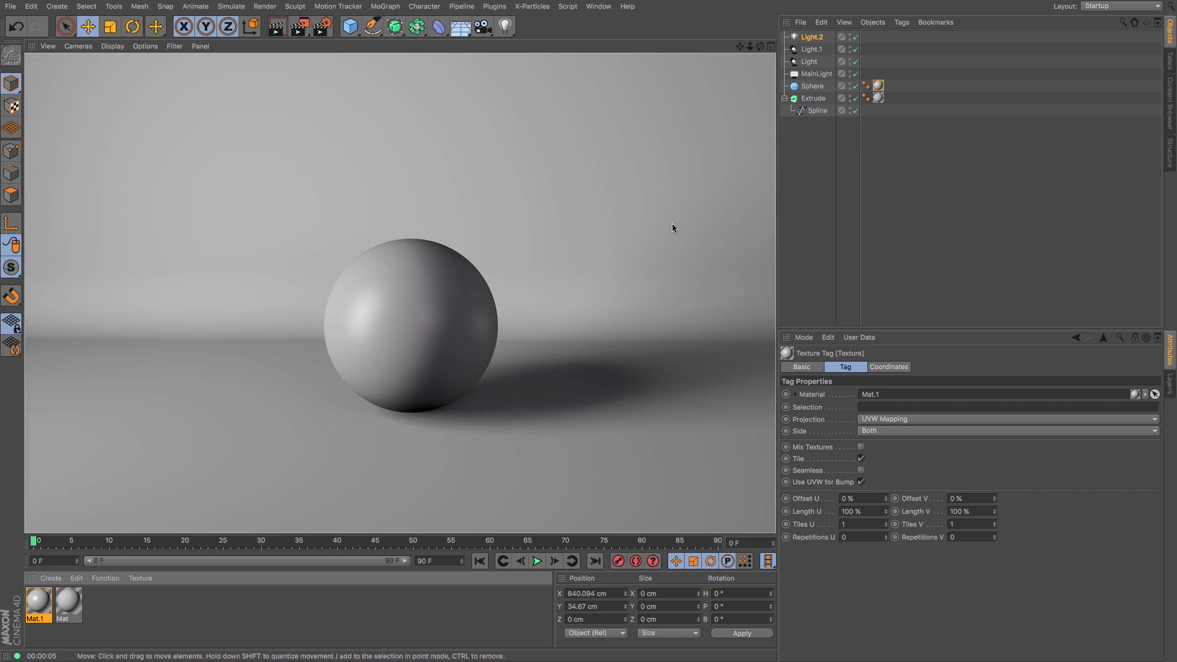
click(810, 37)
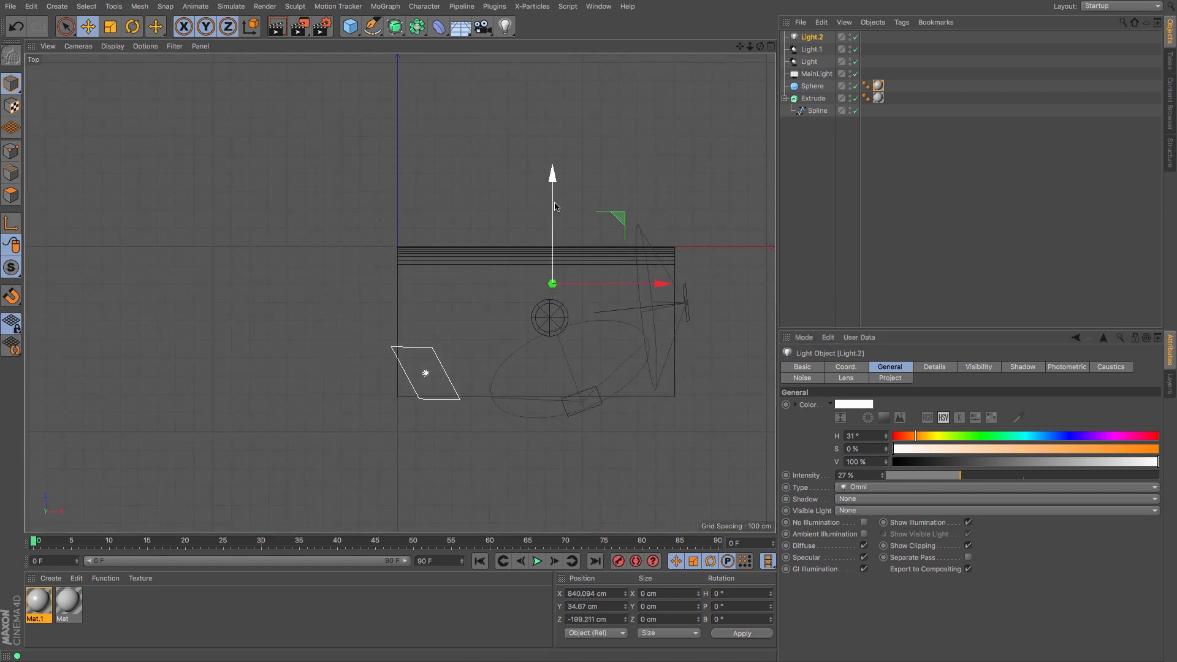
- Dim the omni light to 27% and move it forward along Z in front of the sphere
click(277, 27)
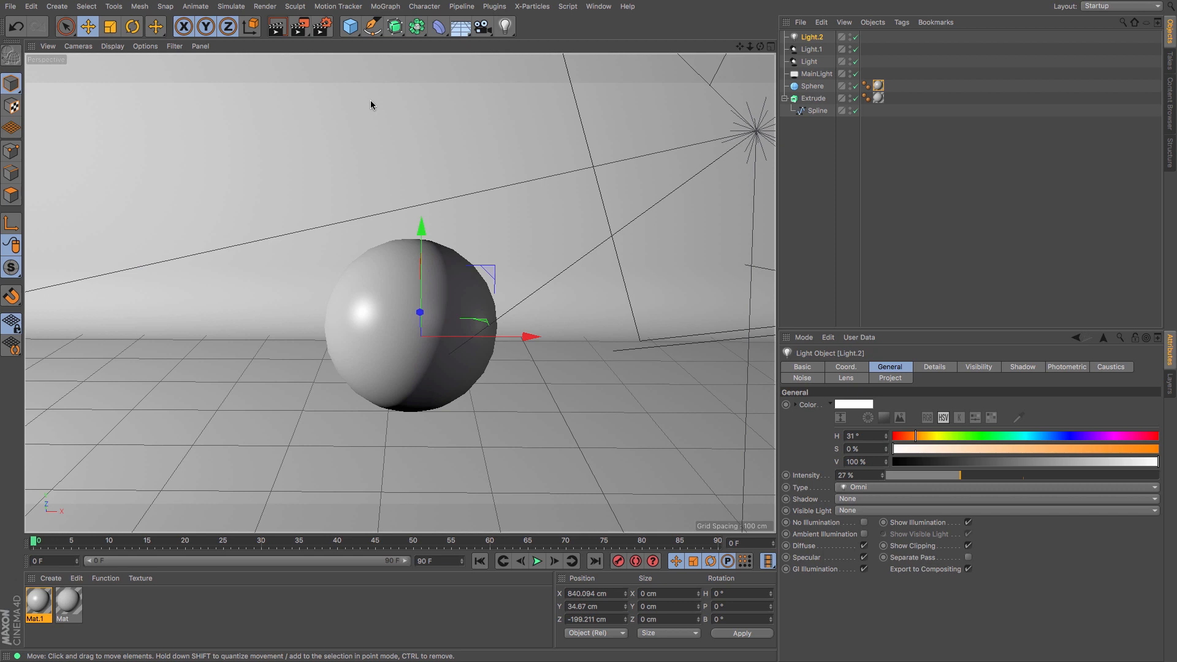
mouse_move(322, 27)
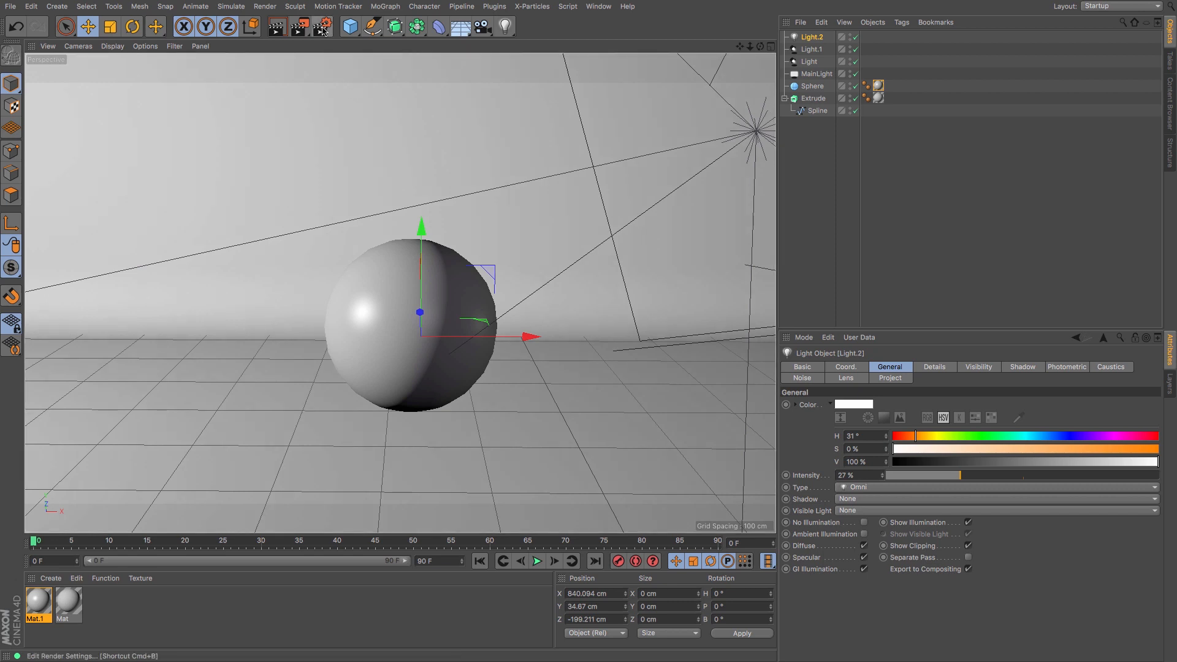
- Add Ambient Occlusion and Global Illumination effects in Render Settings
click(321, 27)
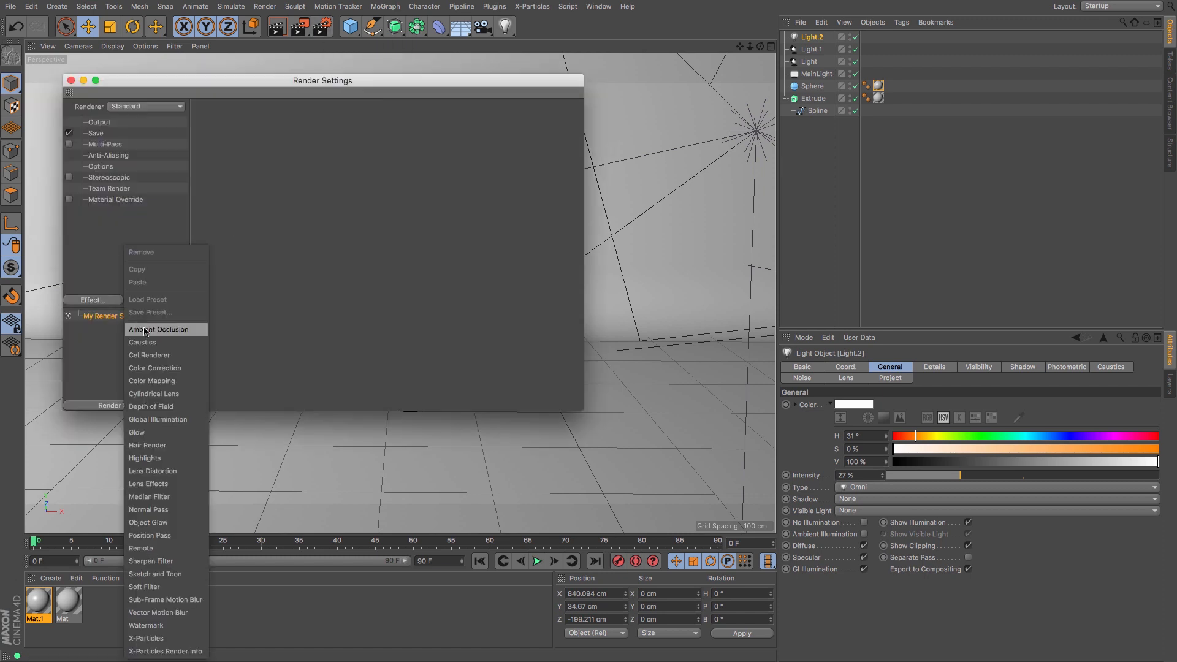
click(157, 329)
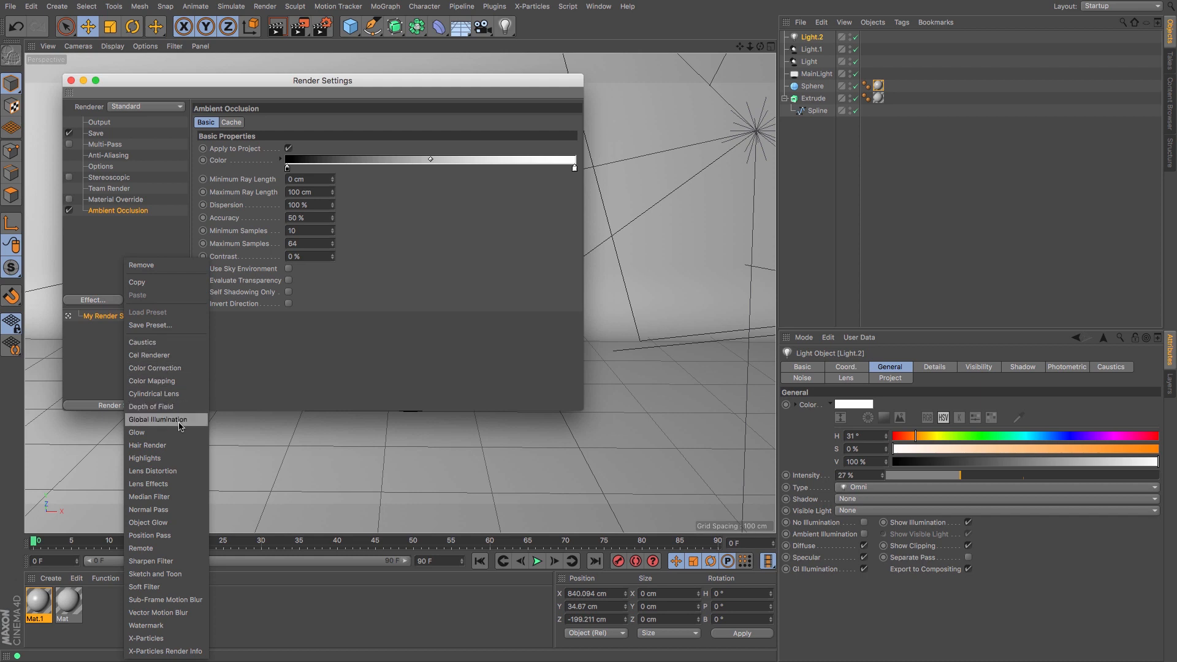
click(70, 80)
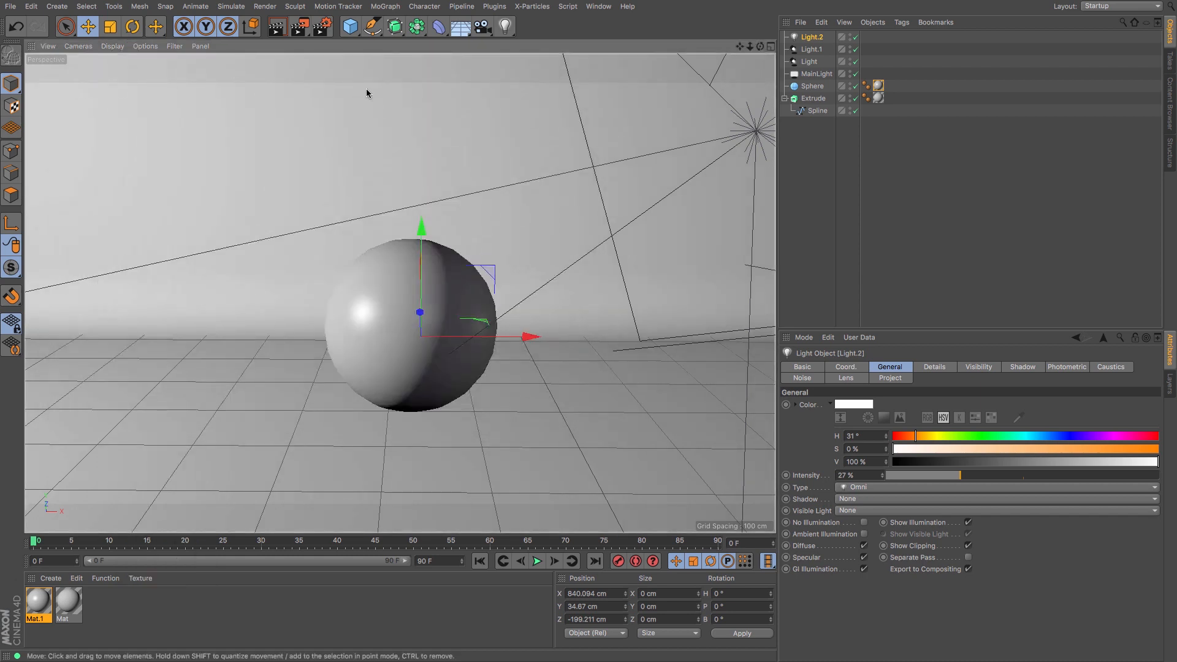